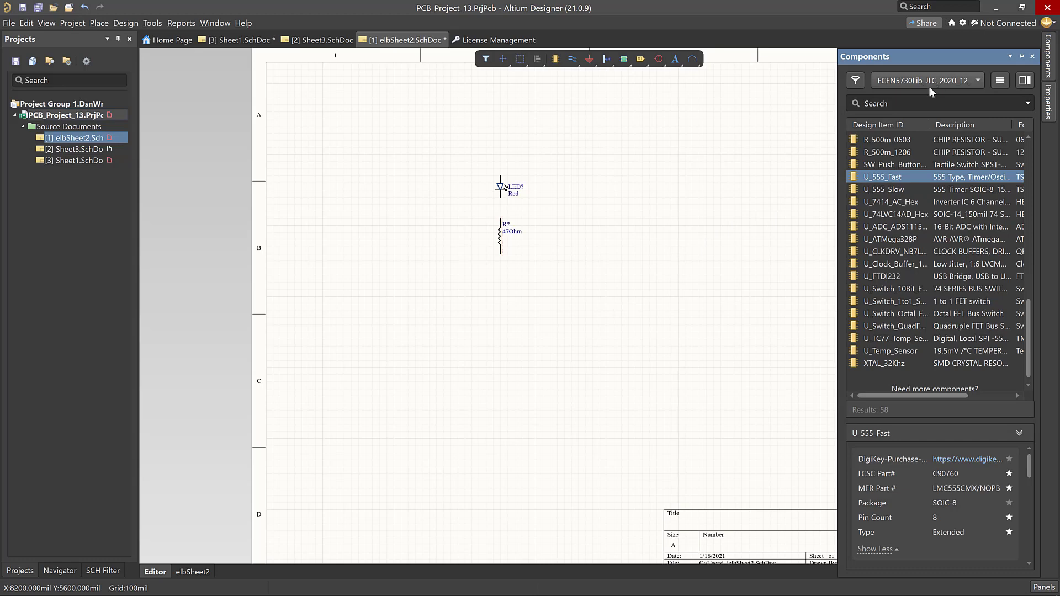
mouse_move(886, 180)
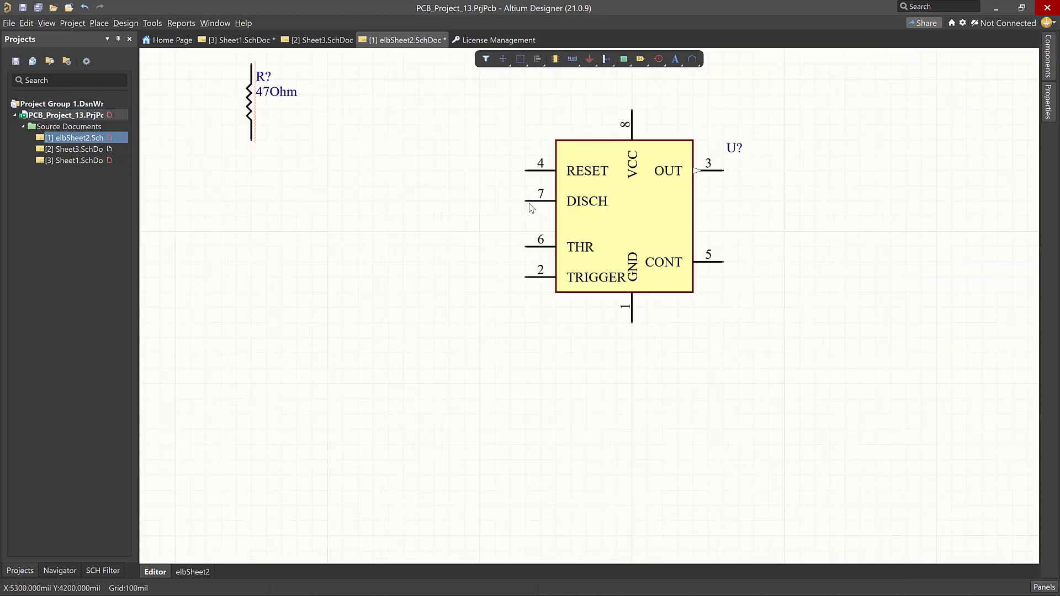
Place net label NetLabel2 on the 555 timer's DISCH pin 7 and open its properties
click(571, 58)
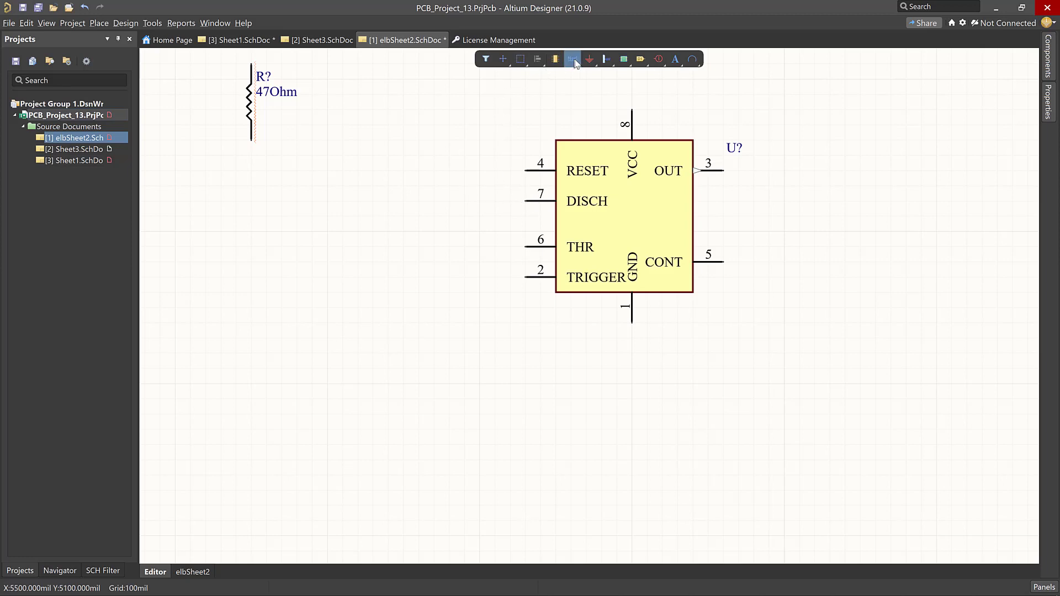
click(570, 59)
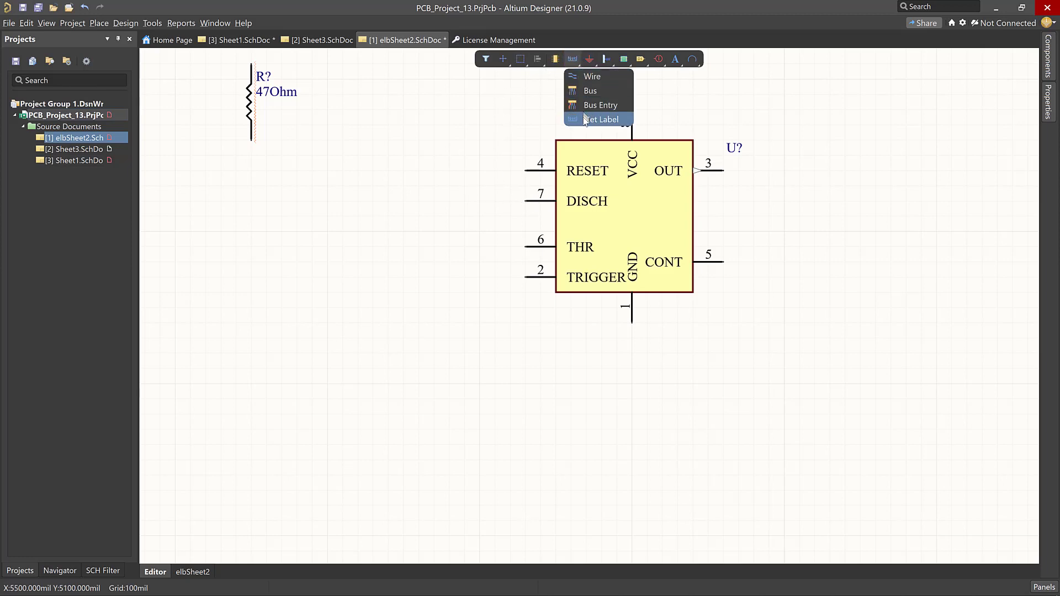
click(600, 119)
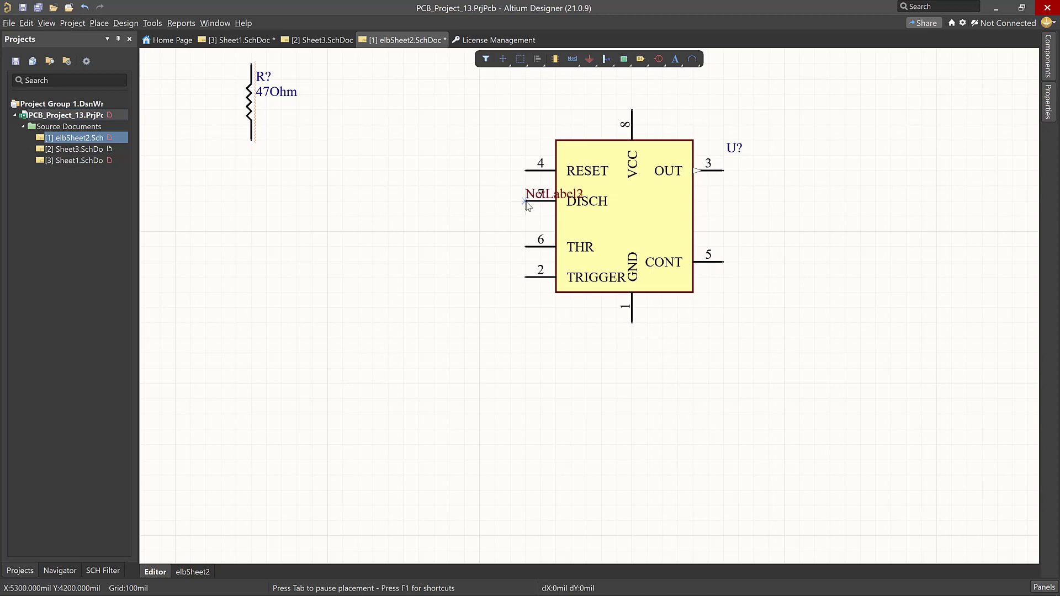
click(373, 214)
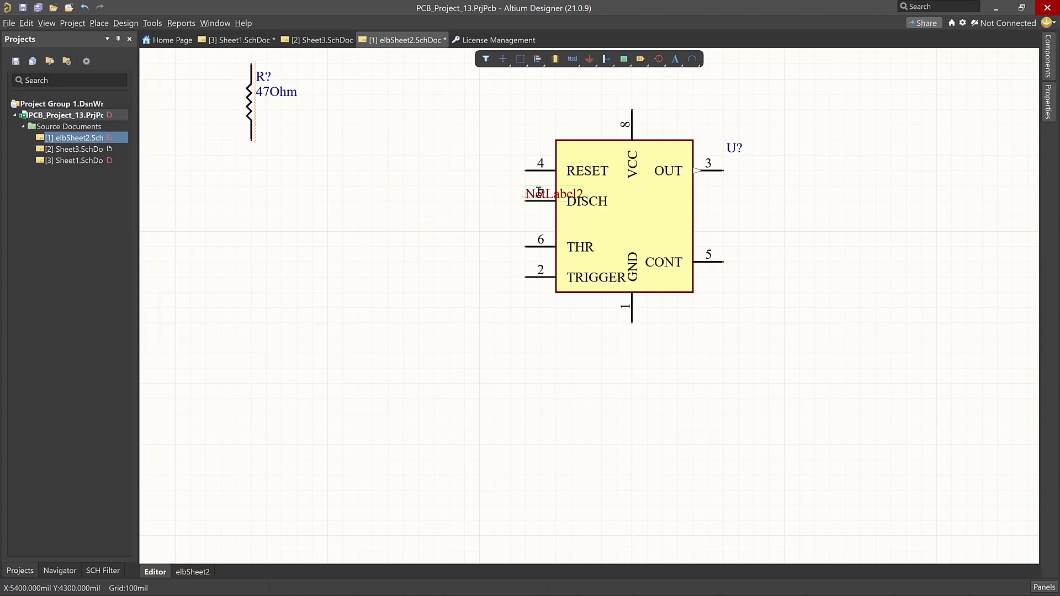
double_click(556, 194)
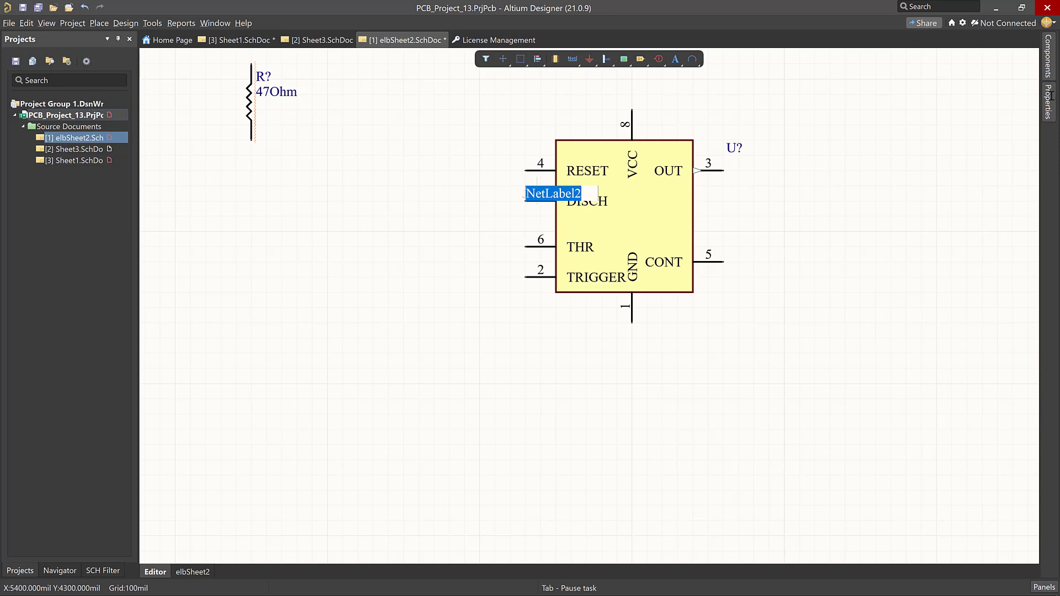
click(553, 193)
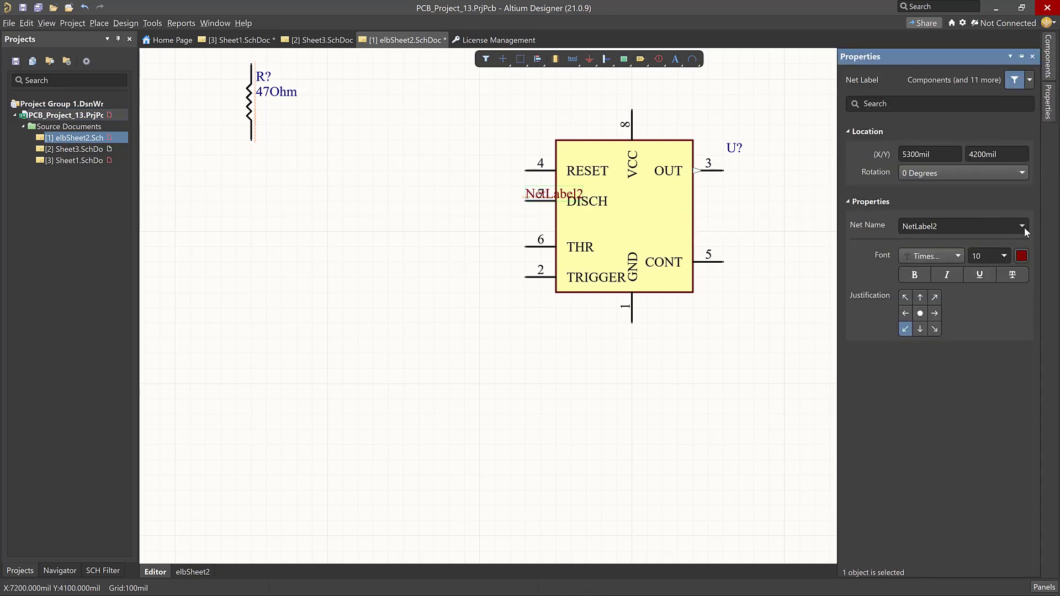
Set the DISCH pin's net label name to 555_discharge
click(952, 226)
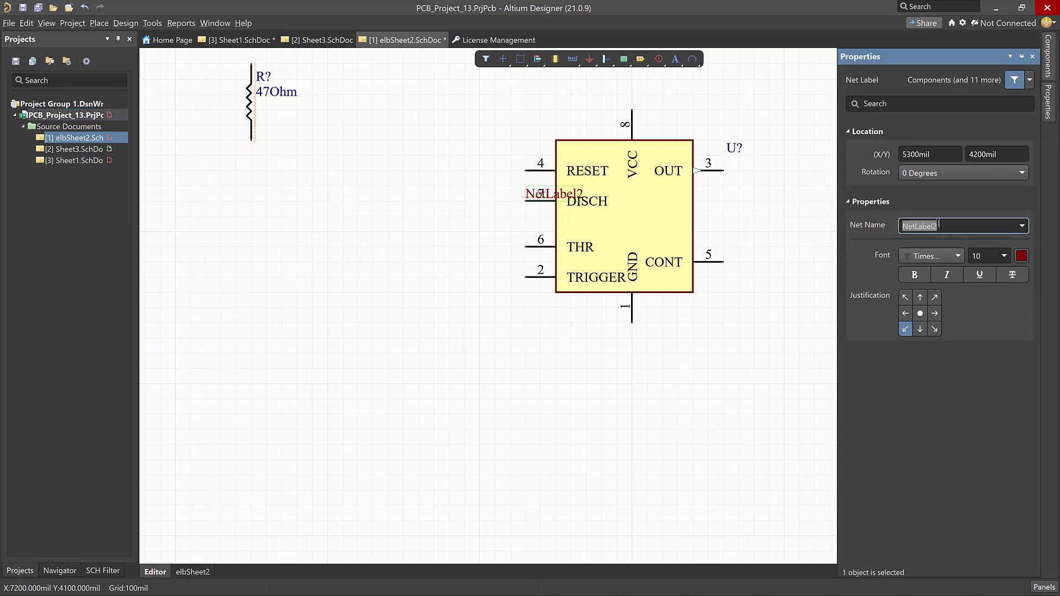
text(555_discharge)
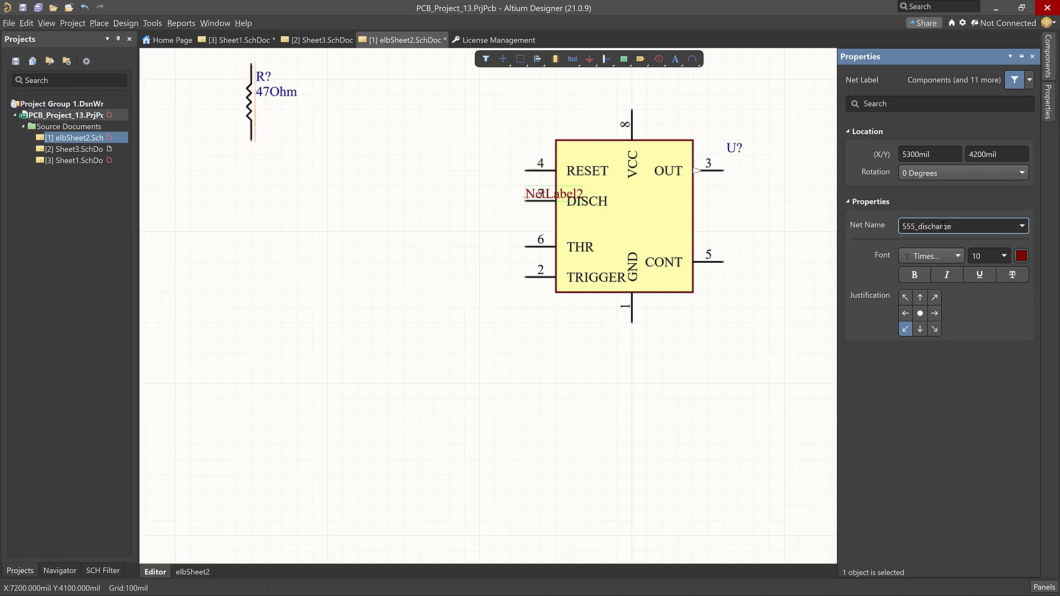
text(555_discharge)
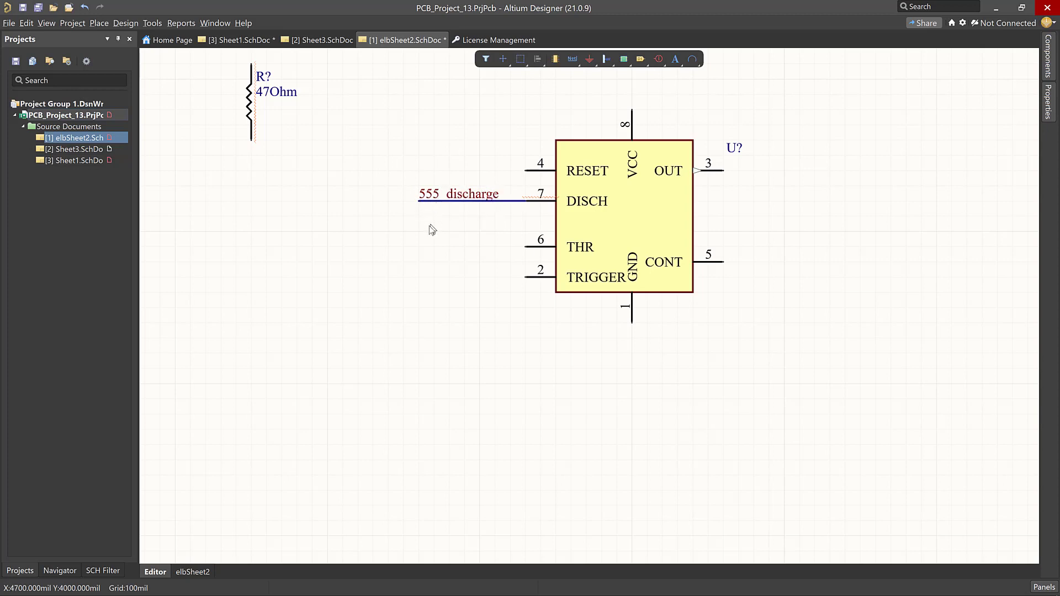
mouse_move(544, 251)
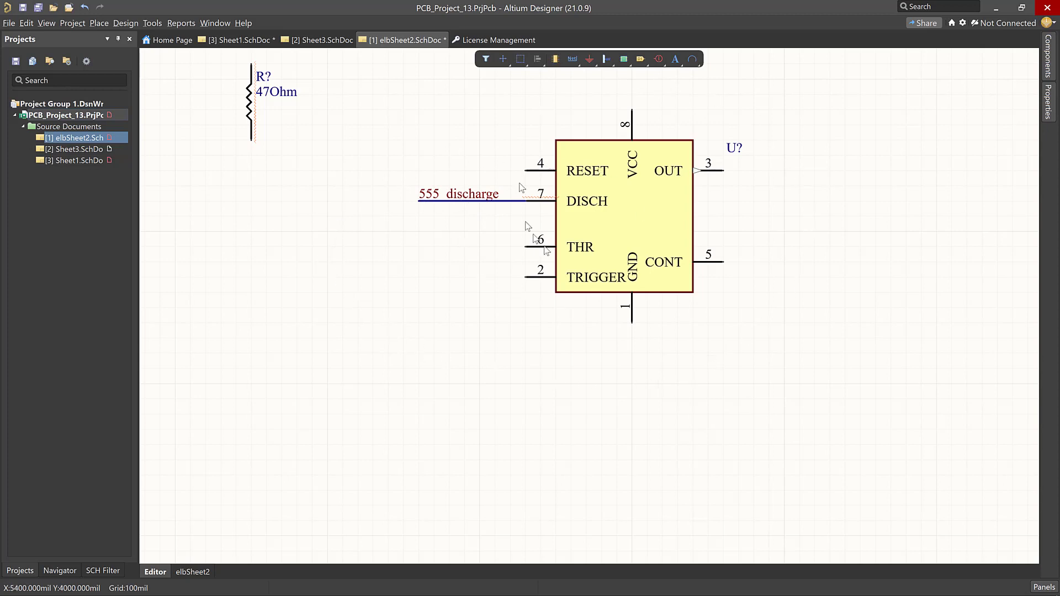
mouse_move(942, 81)
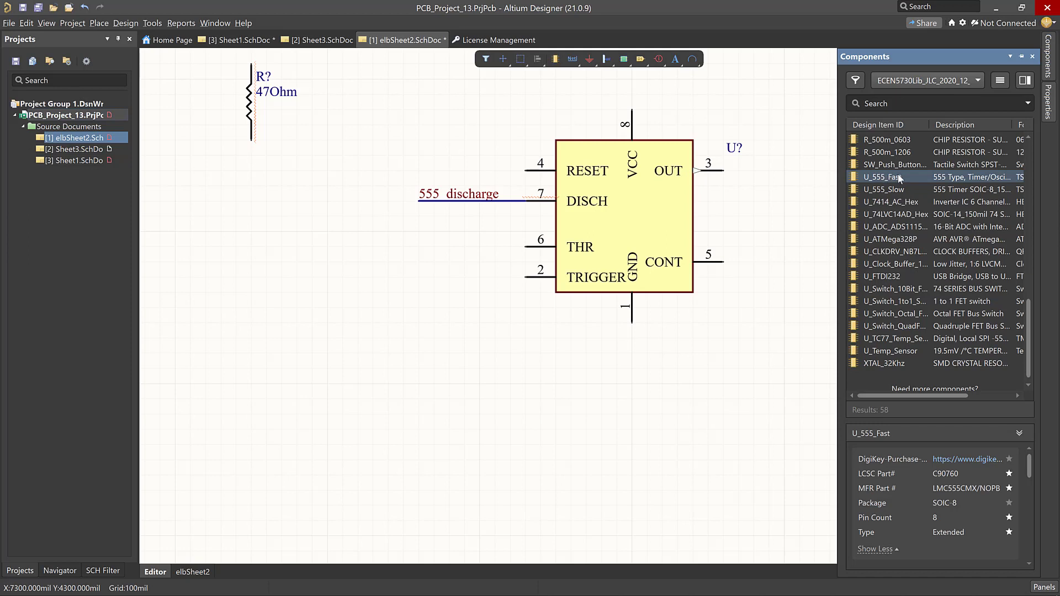
mouse_move(903, 192)
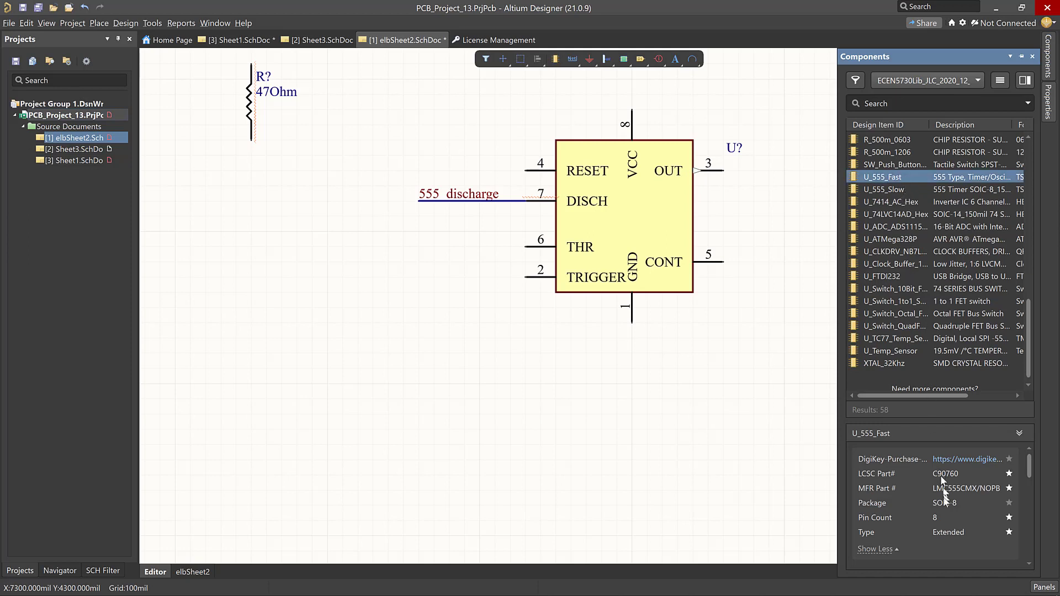
mouse_move(927, 536)
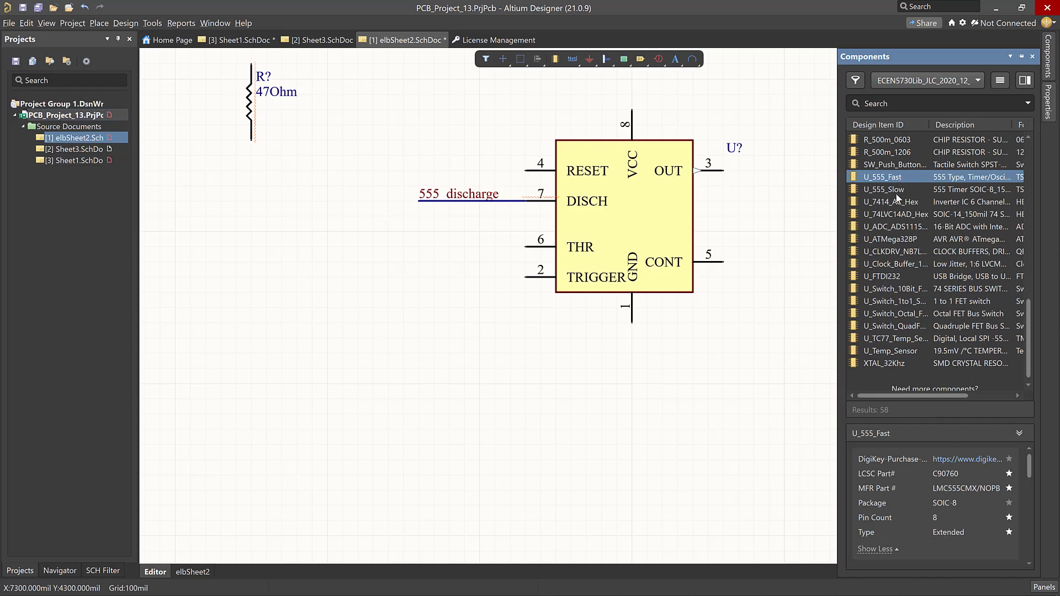
Show the U_555_Slow timer's part details in the Components panel
click(883, 189)
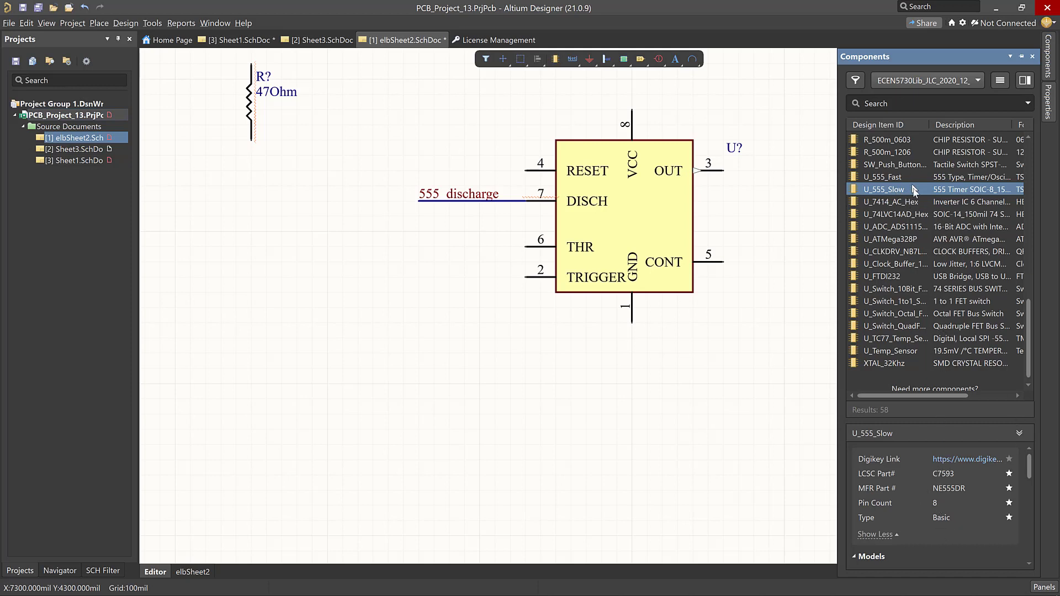
mouse_move(888, 197)
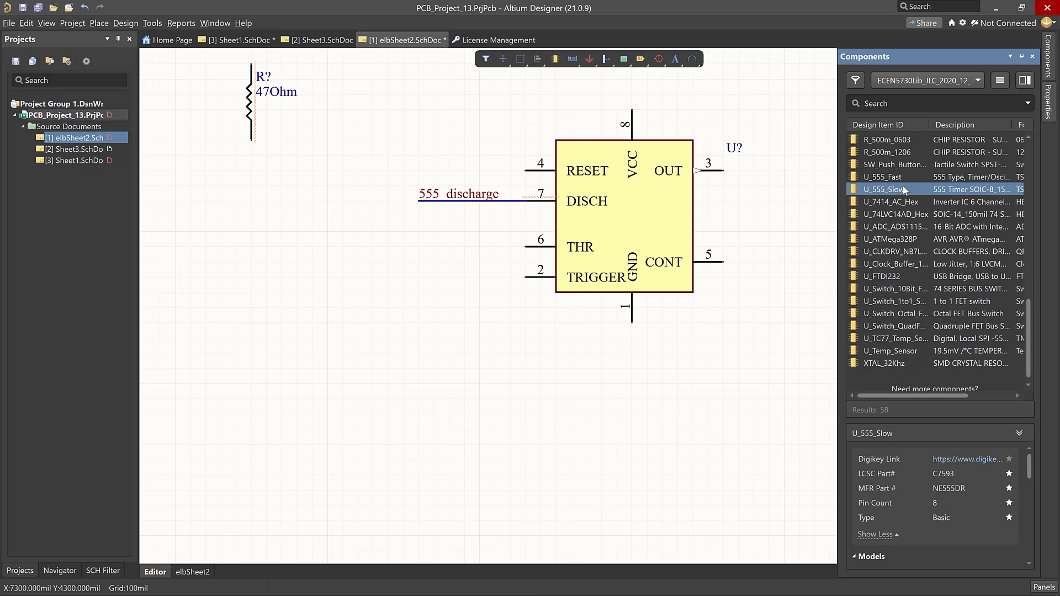
mouse_move(899, 192)
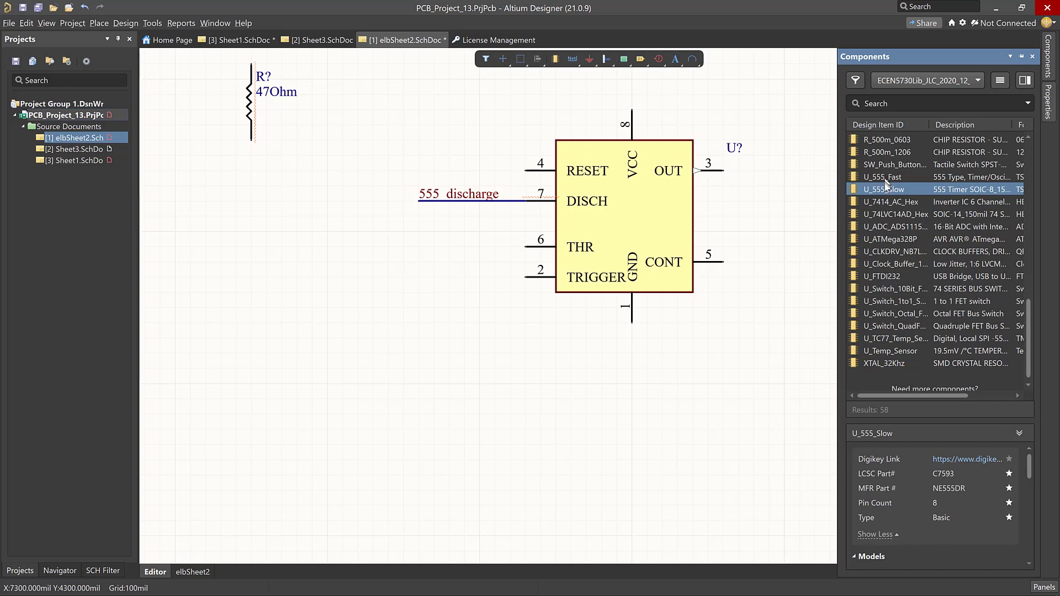
mouse_move(886, 189)
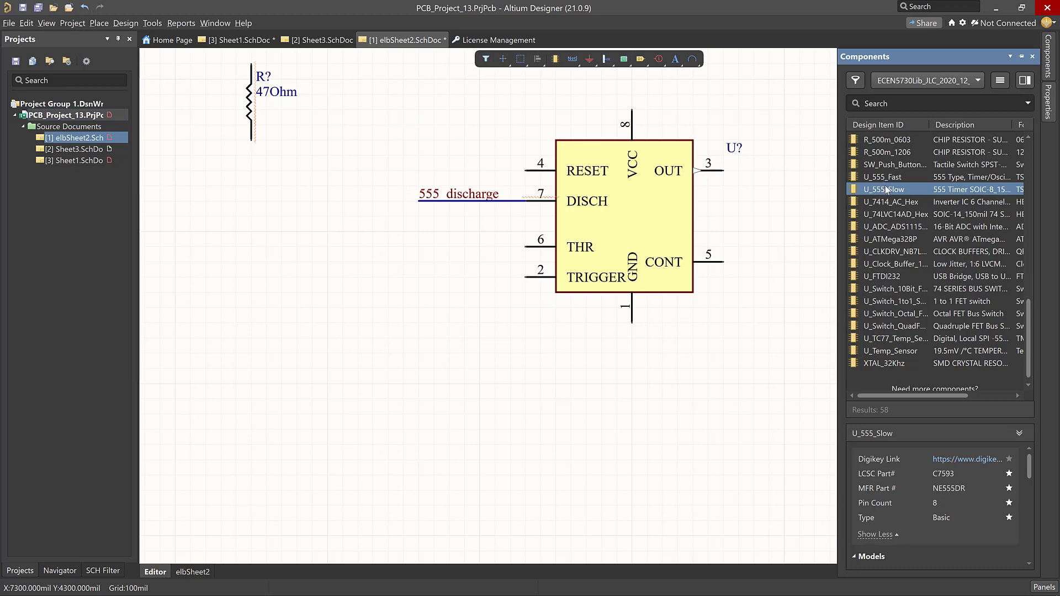
mouse_move(902, 181)
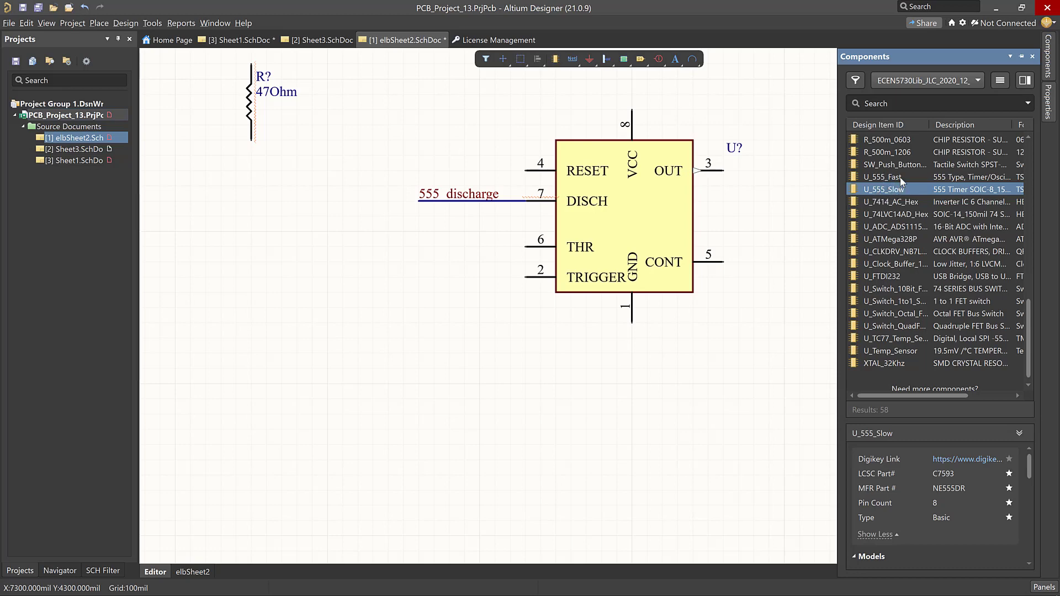
mouse_move(905, 188)
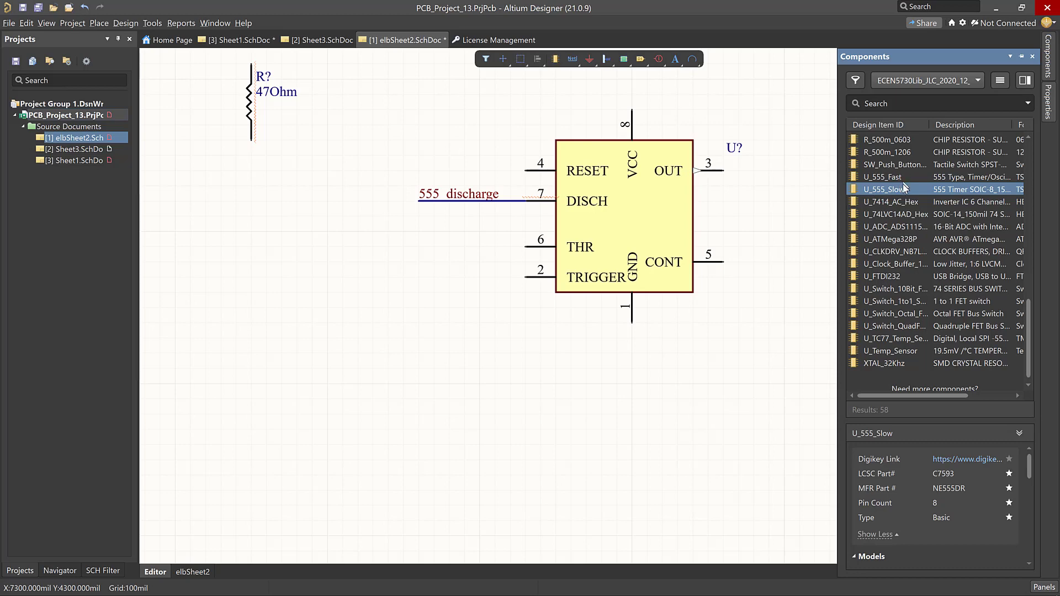
mouse_move(898, 177)
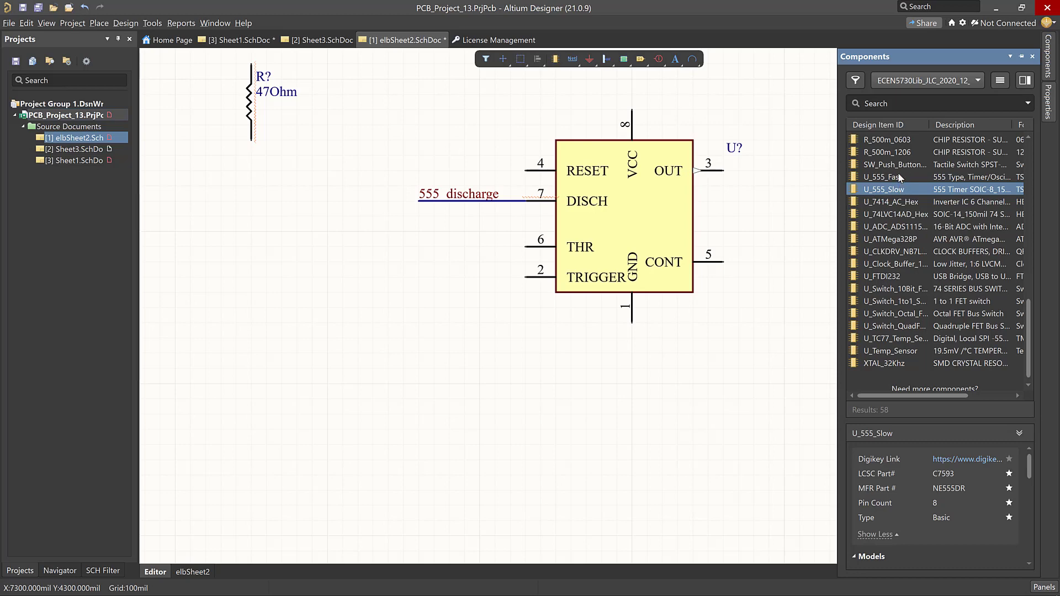
mouse_move(673, 200)
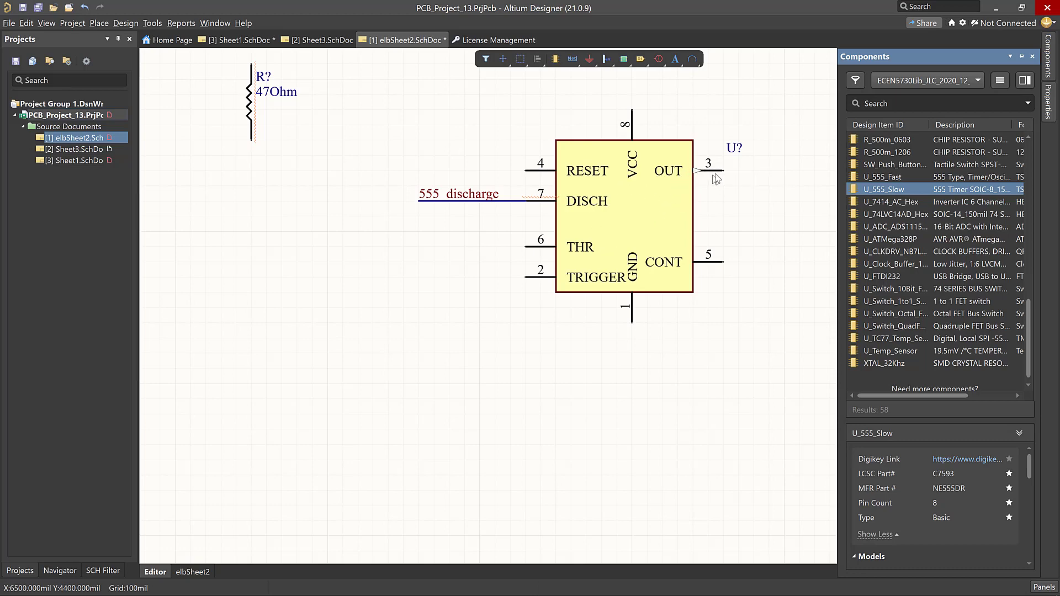
mouse_move(270, 75)
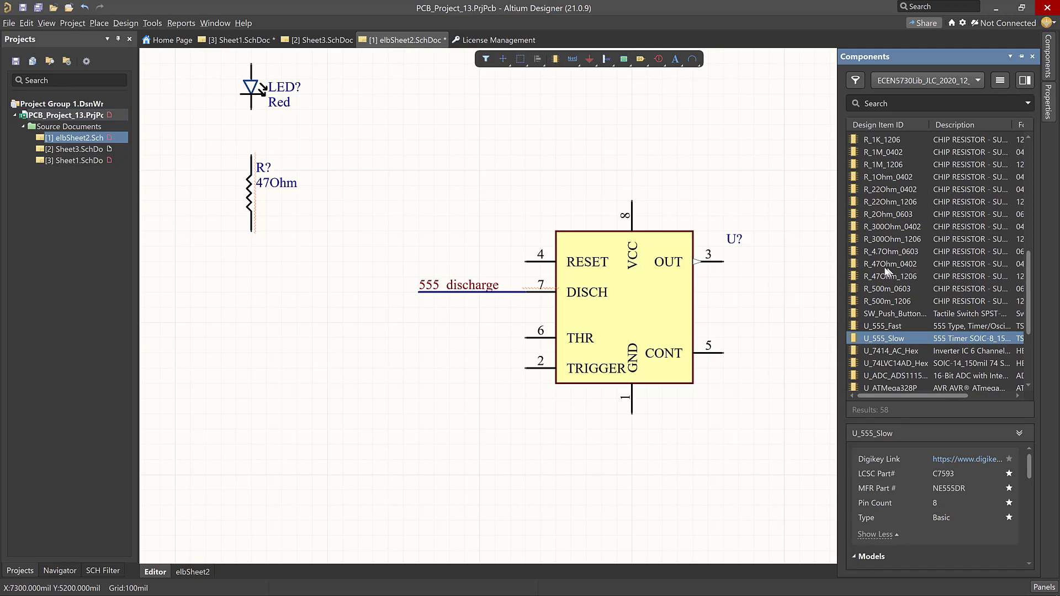
mouse_move(880, 267)
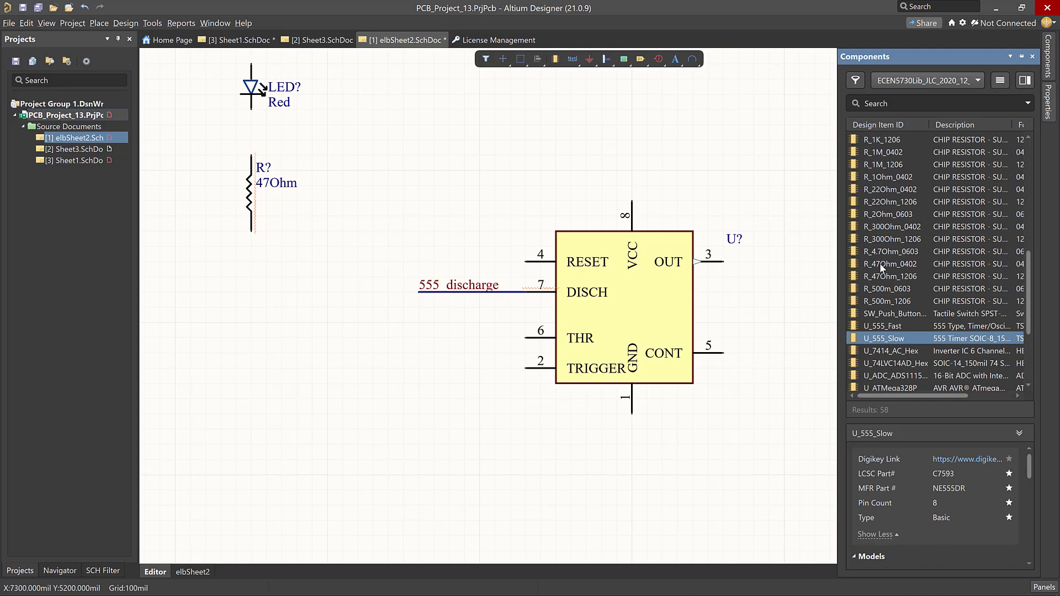
mouse_move(872, 270)
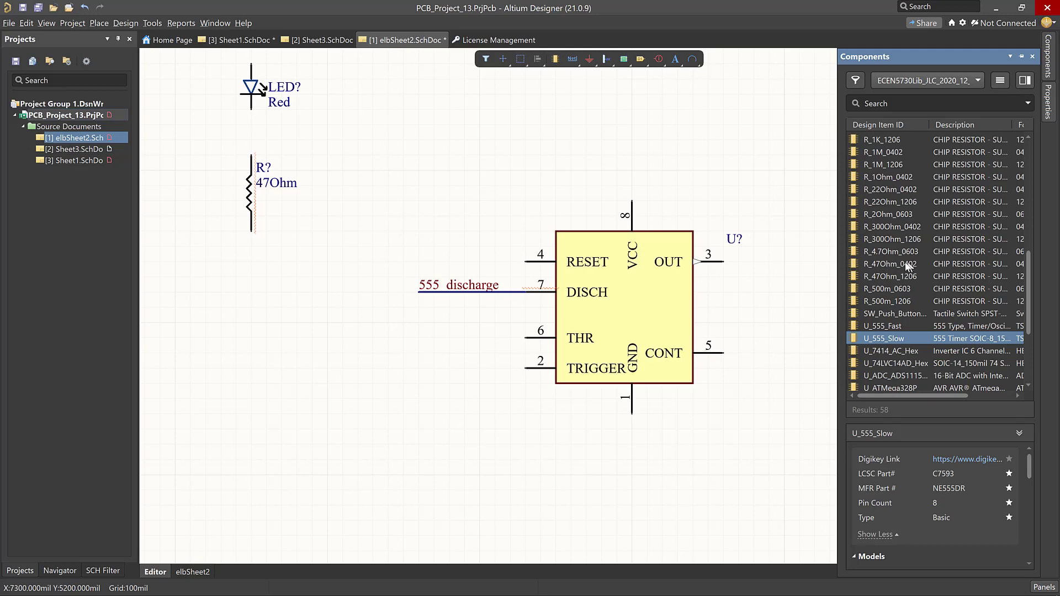
Compare the R_47Ohm_0402 and R_47Ohm_1206 resistor details, then return to the schematic
click(890, 264)
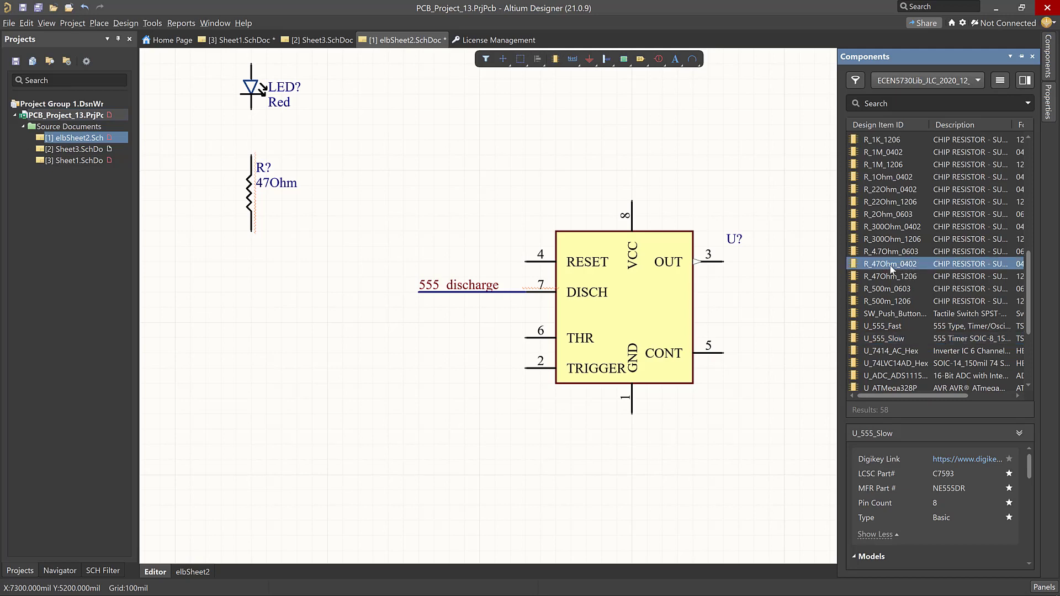
click(890, 263)
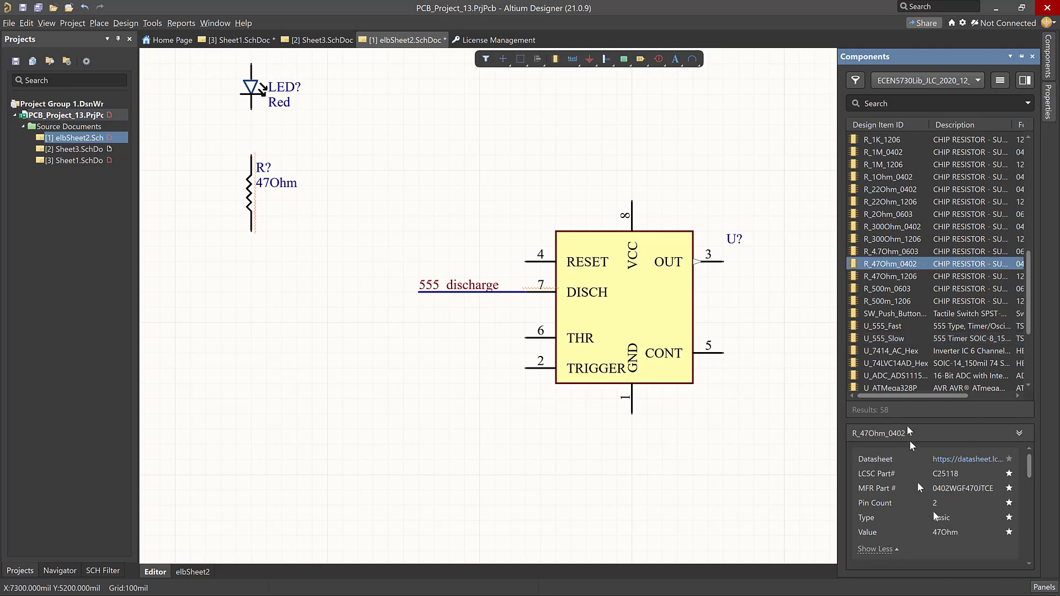
click(890, 276)
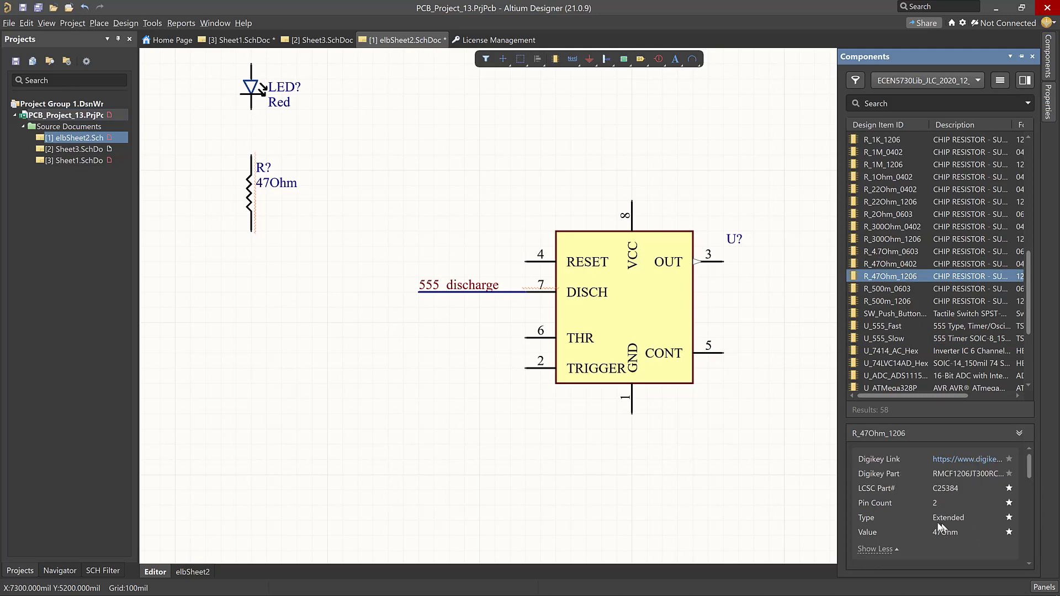
mouse_move(954, 289)
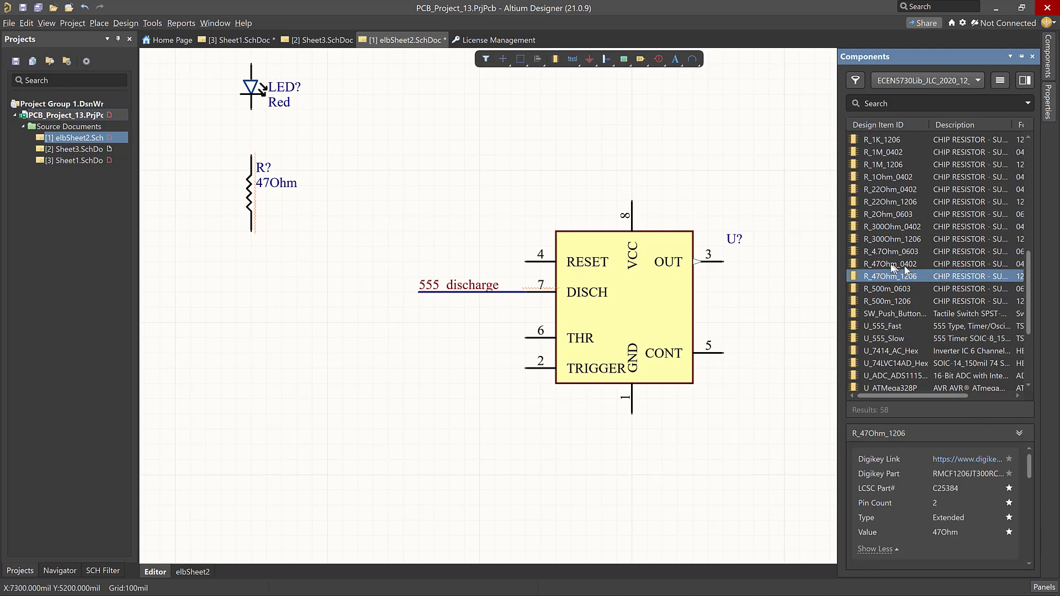
click(889, 264)
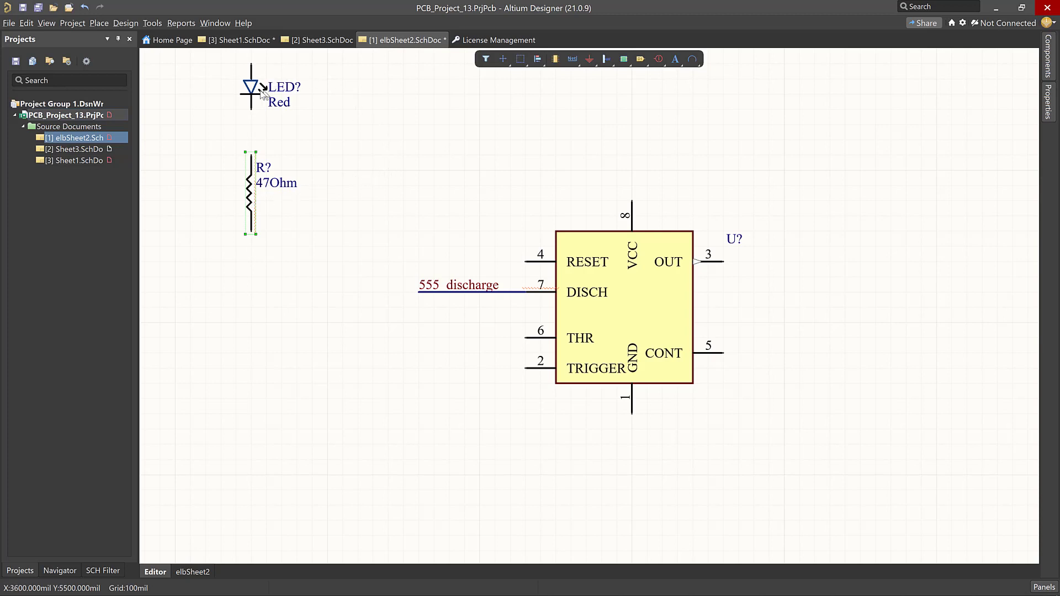
drag(252, 88, 252, 133)
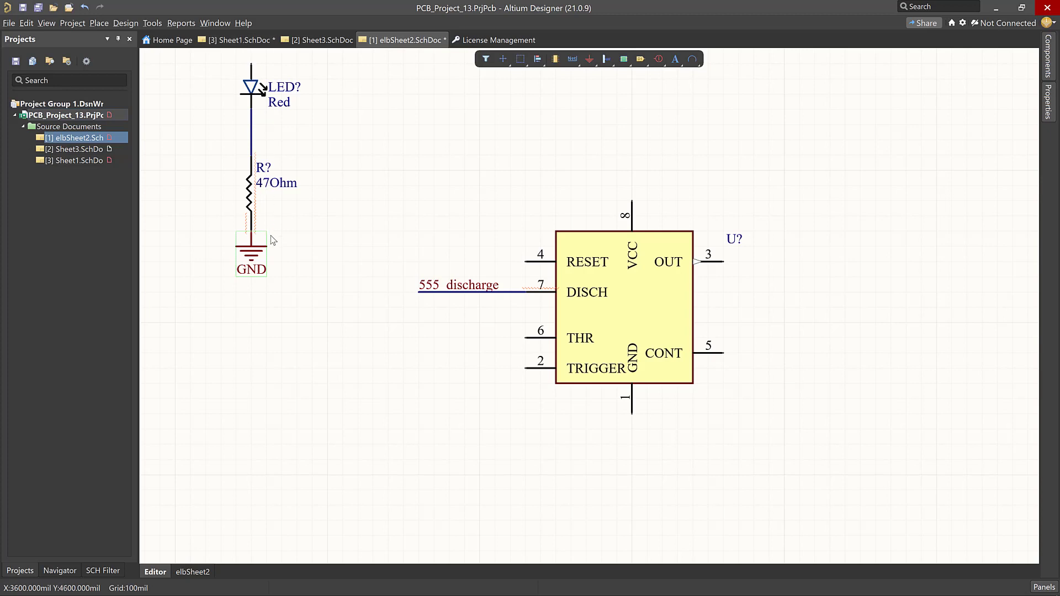
mouse_move(324, 143)
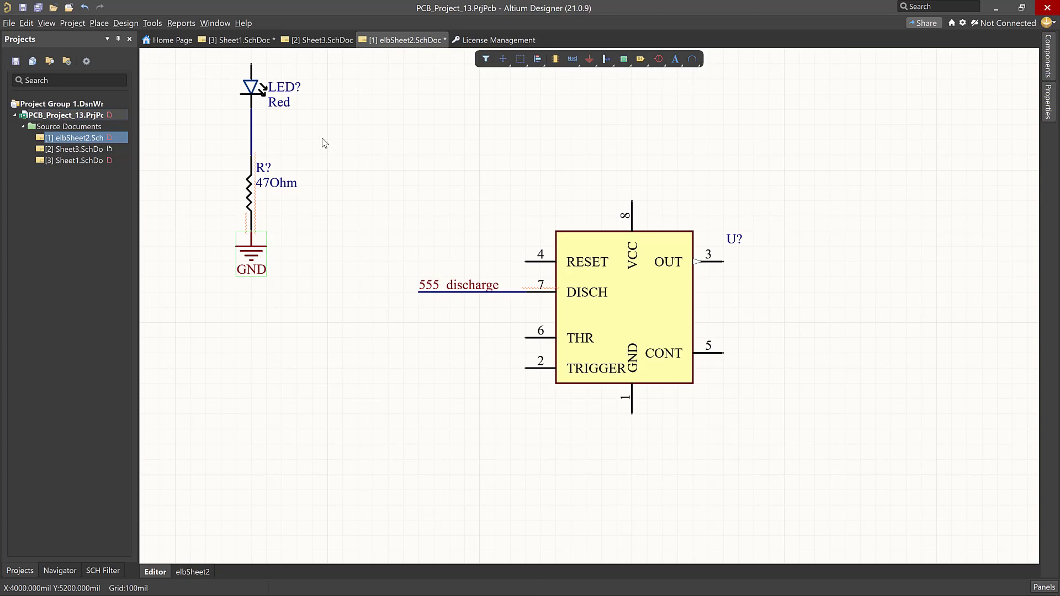
mouse_move(260, 94)
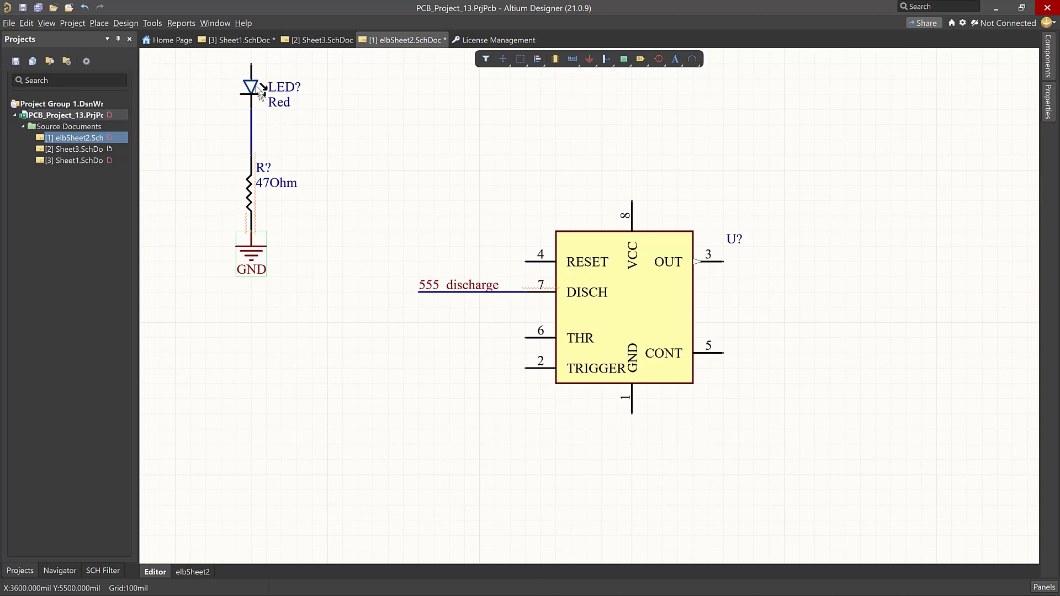
mouse_move(255, 72)
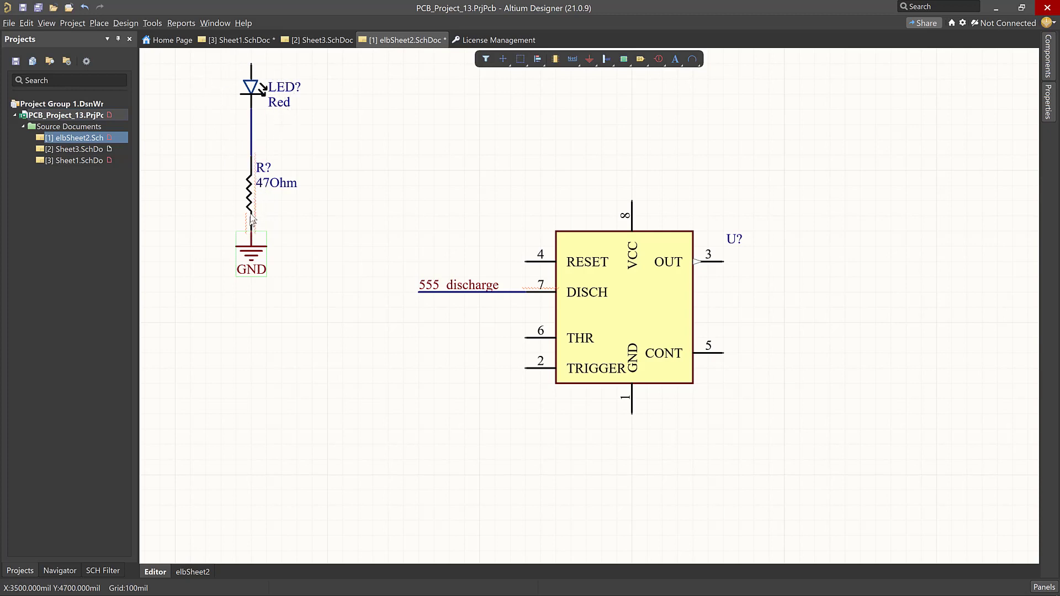
mouse_move(267, 159)
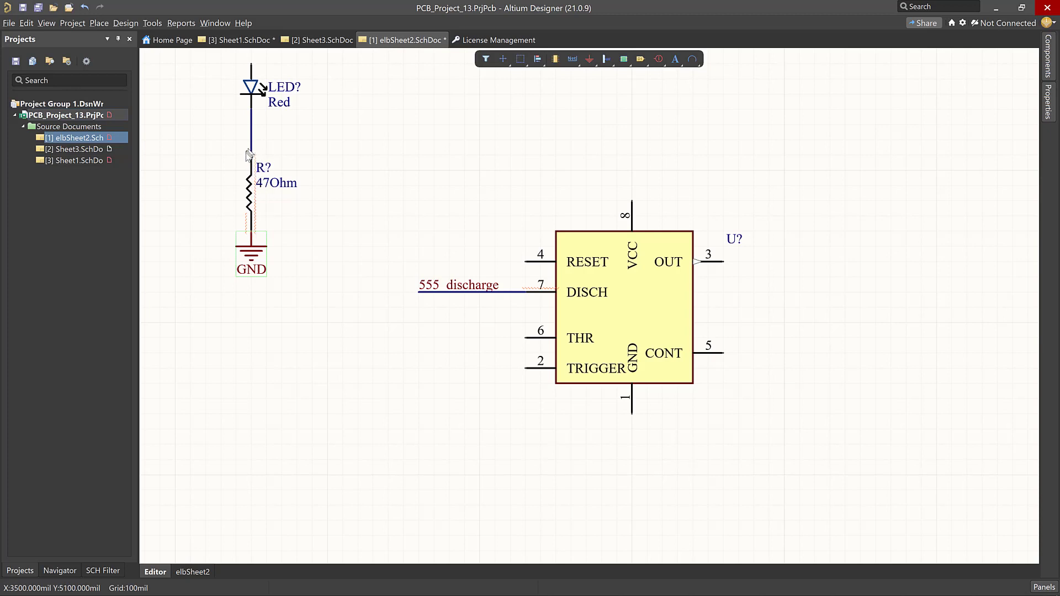
mouse_move(264, 193)
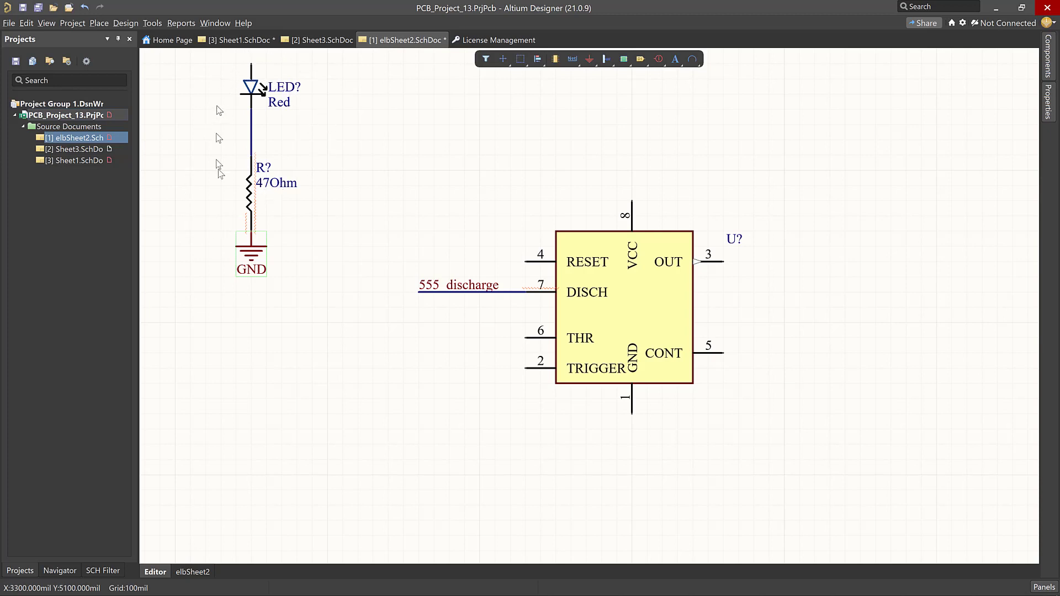
mouse_move(694, 230)
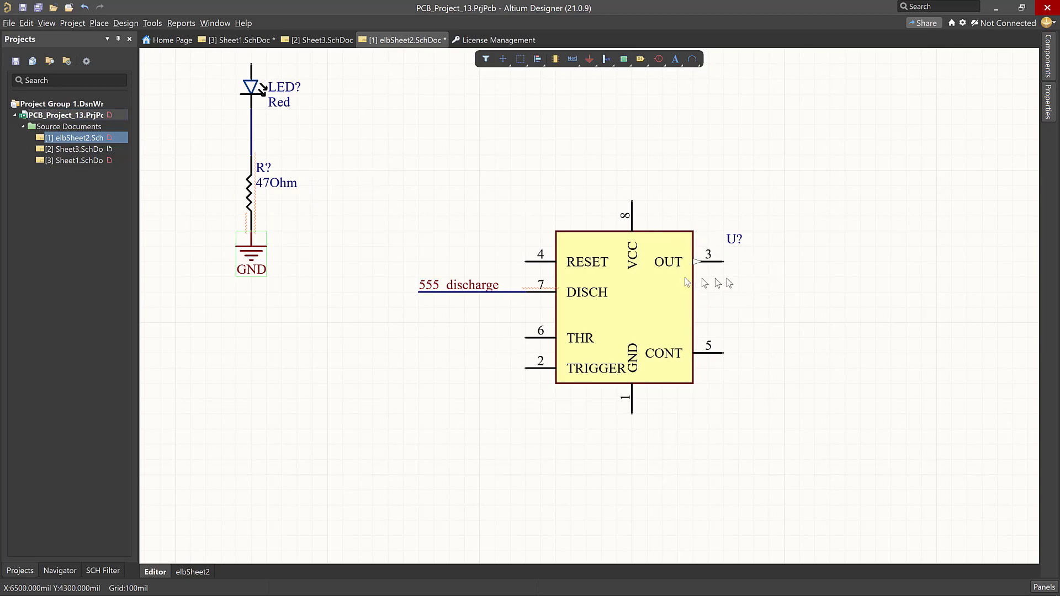
mouse_move(693, 264)
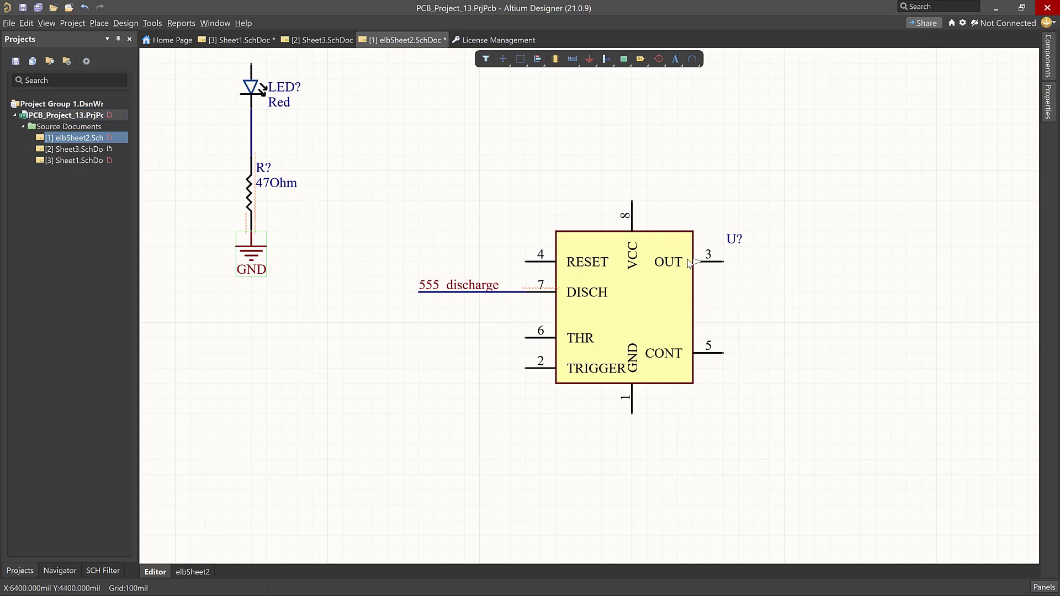
mouse_move(728, 268)
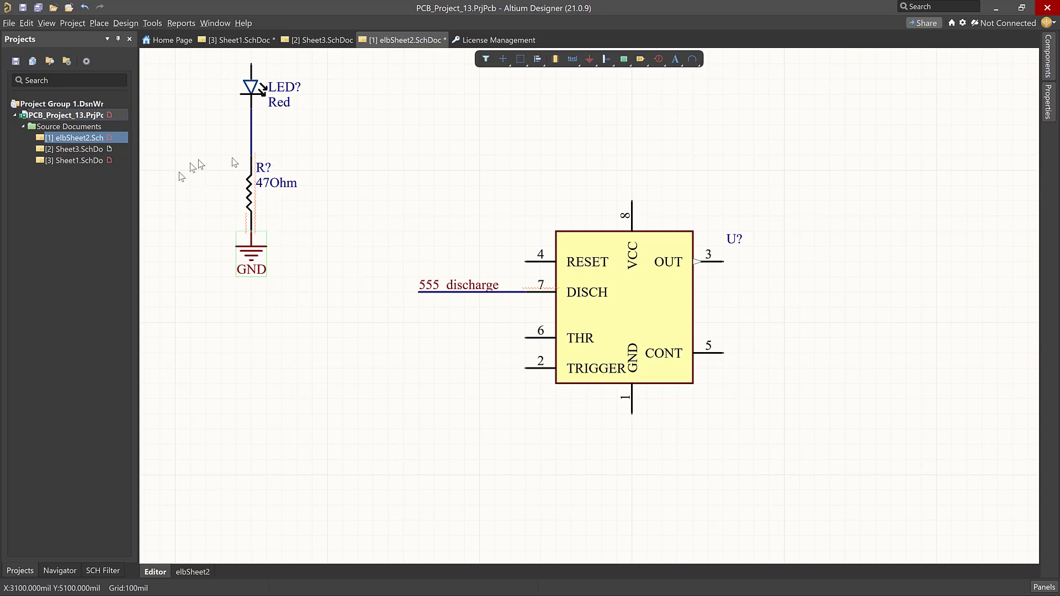
mouse_move(200, 203)
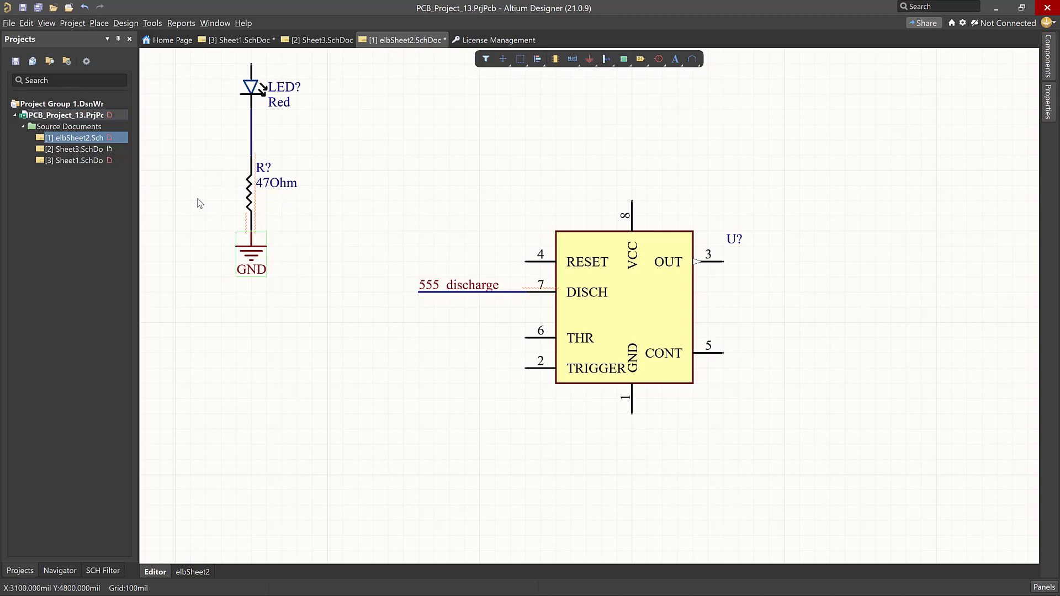
mouse_move(672, 326)
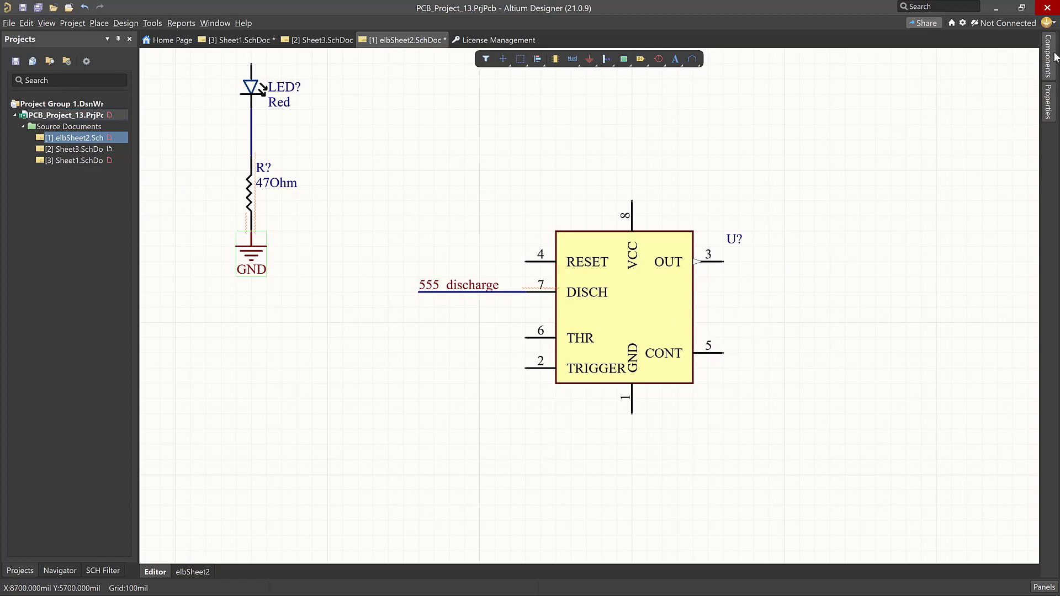
Select U_555_Fast in the Components panel and copy its LCSC part number C90760
click(1048, 61)
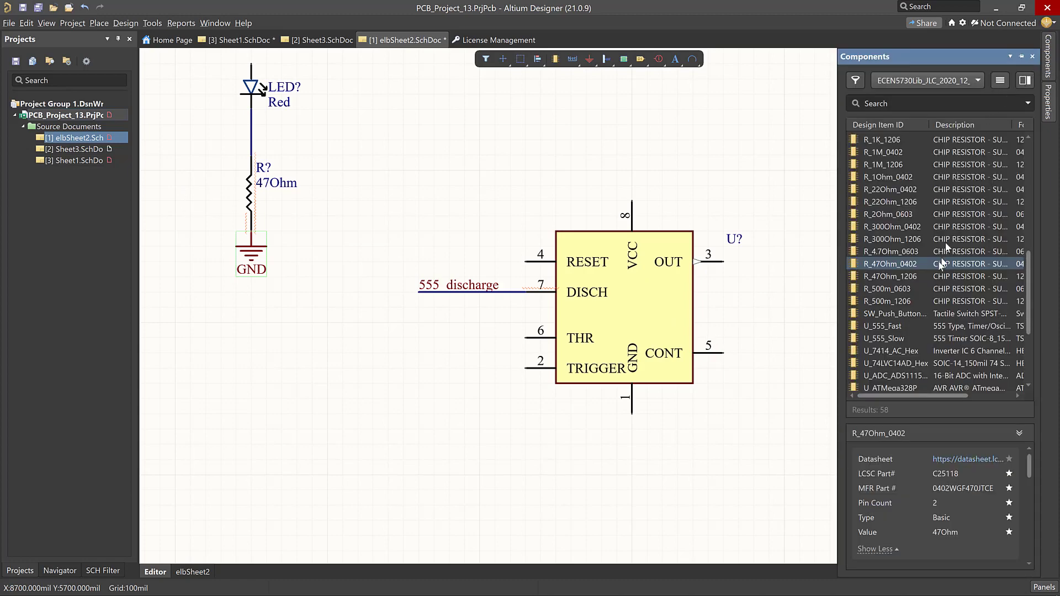
scroll(down, 3)
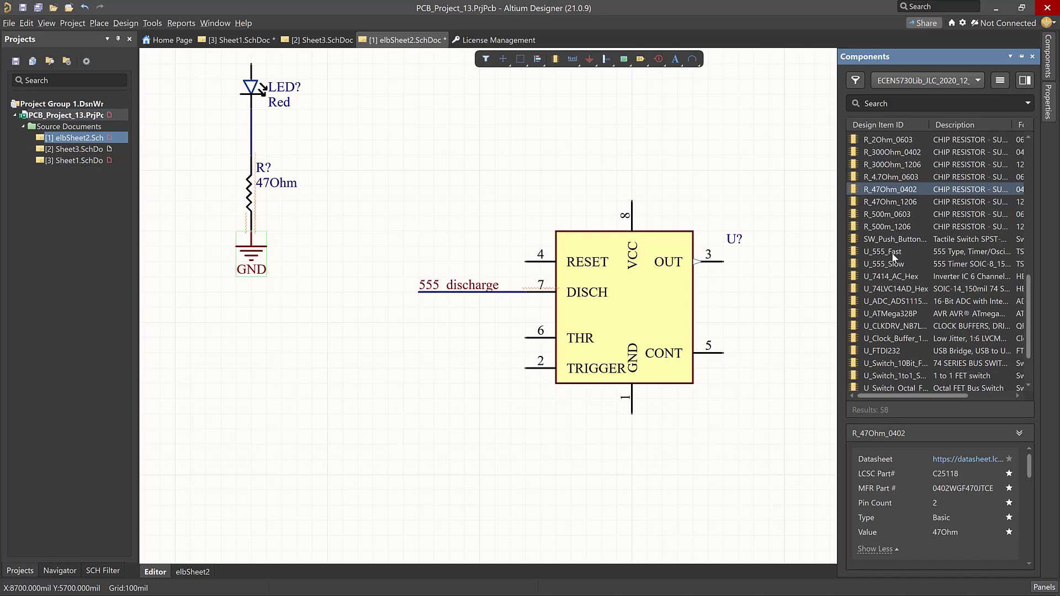
click(893, 251)
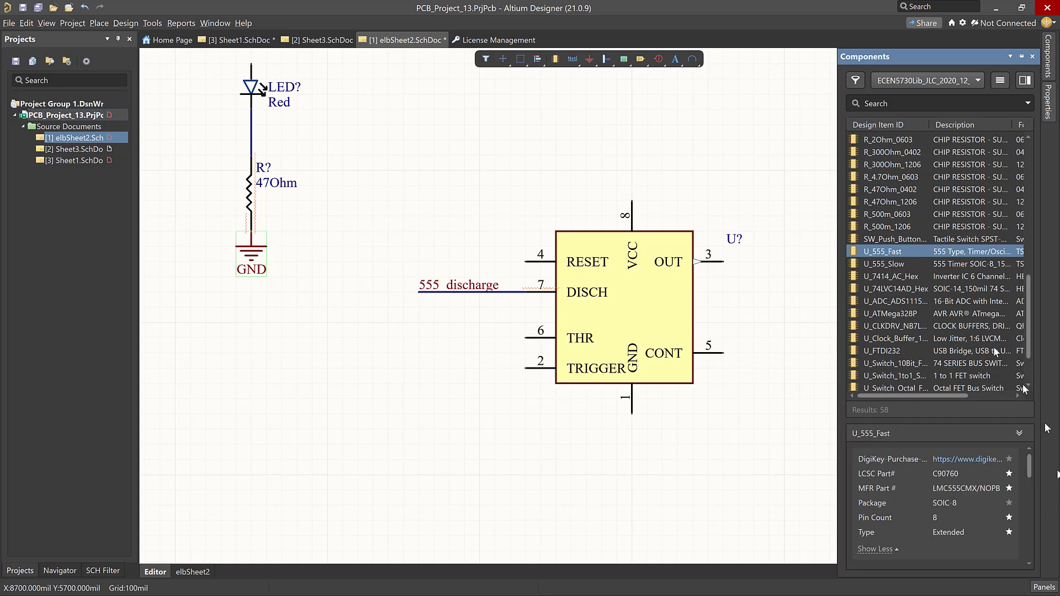
mouse_move(797, 327)
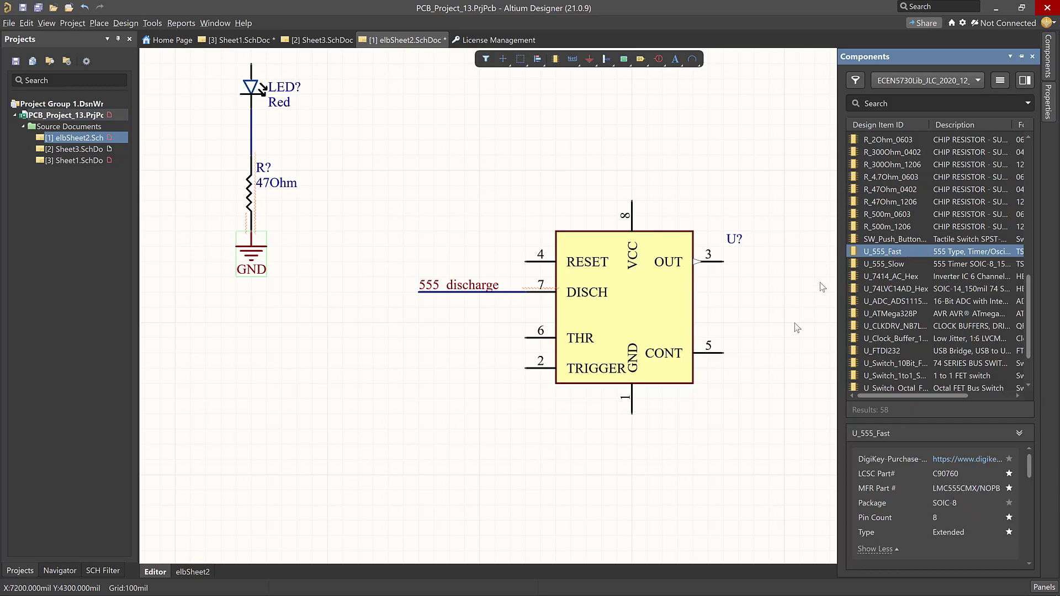
mouse_move(941, 268)
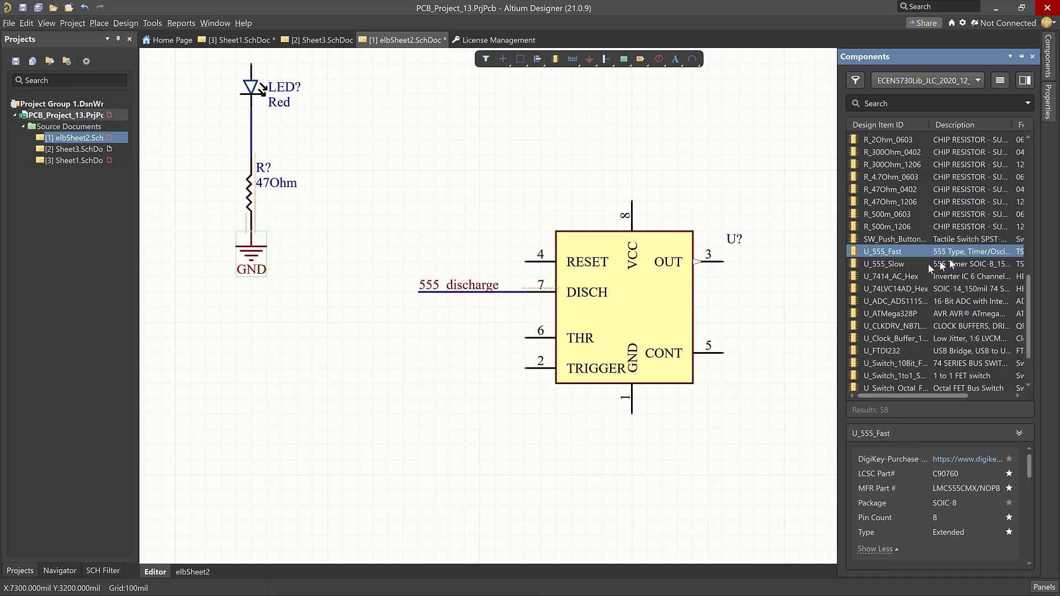
mouse_move(883, 465)
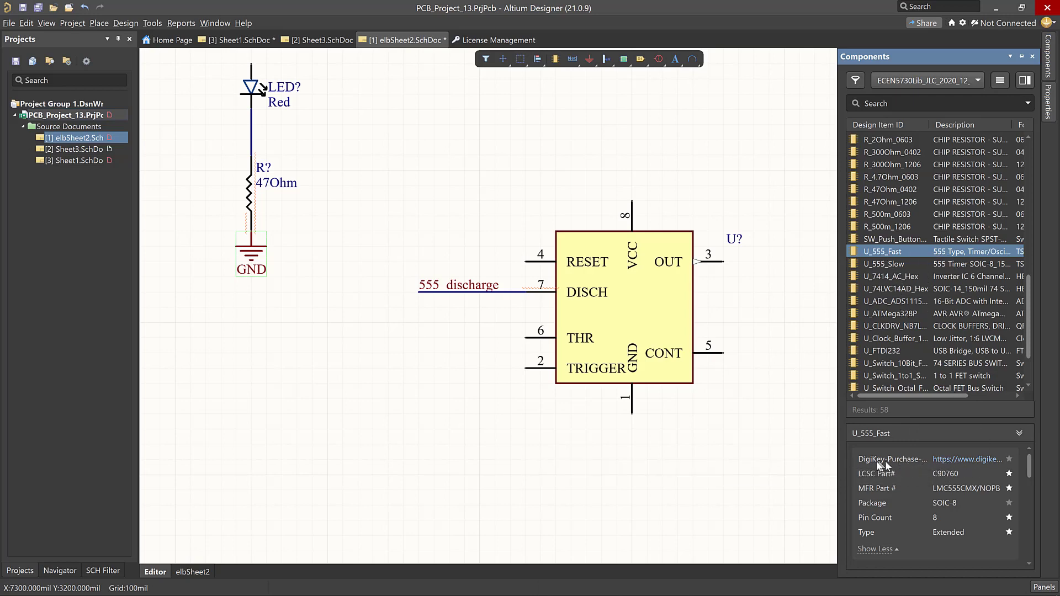
mouse_move(976, 464)
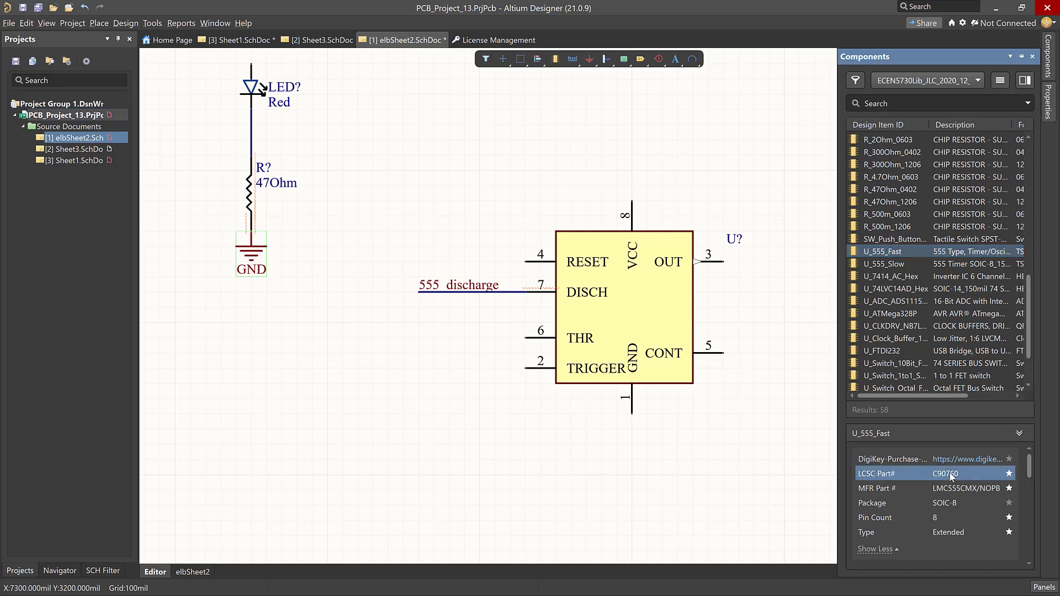
right_click(954, 473)
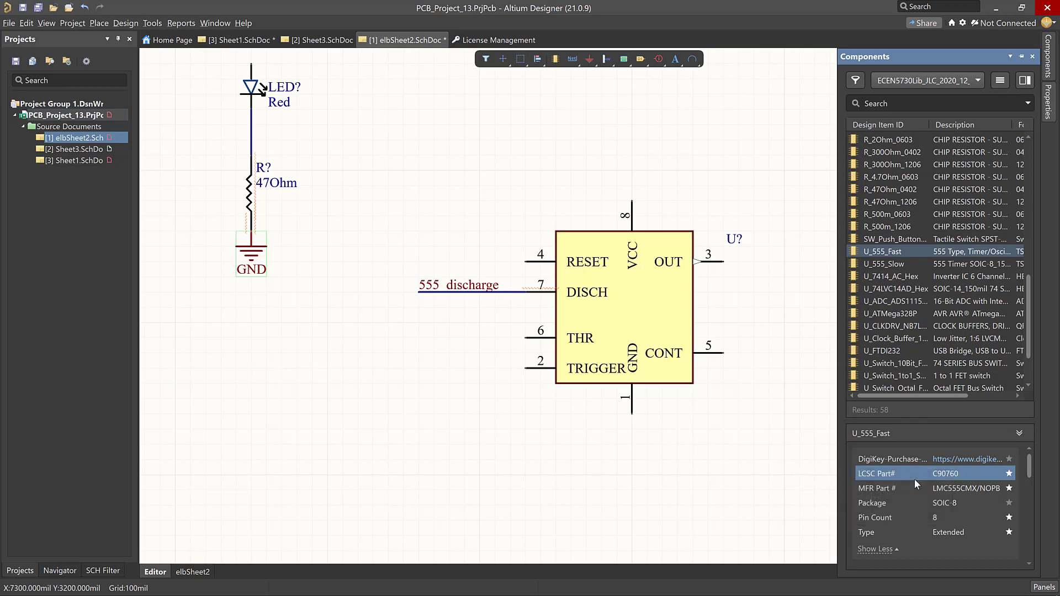
mouse_move(500, 491)
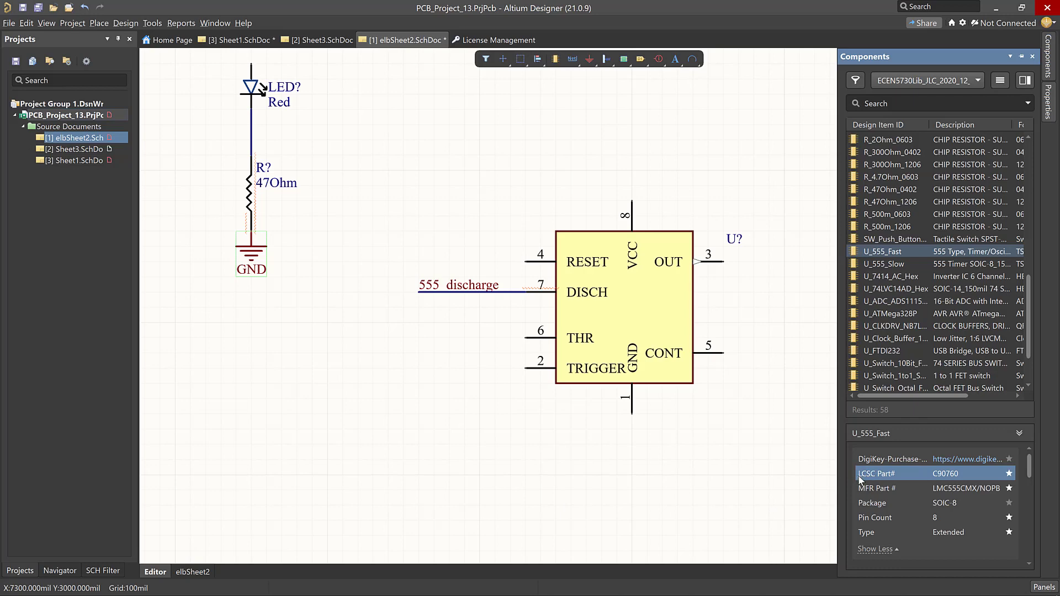
mouse_move(870, 471)
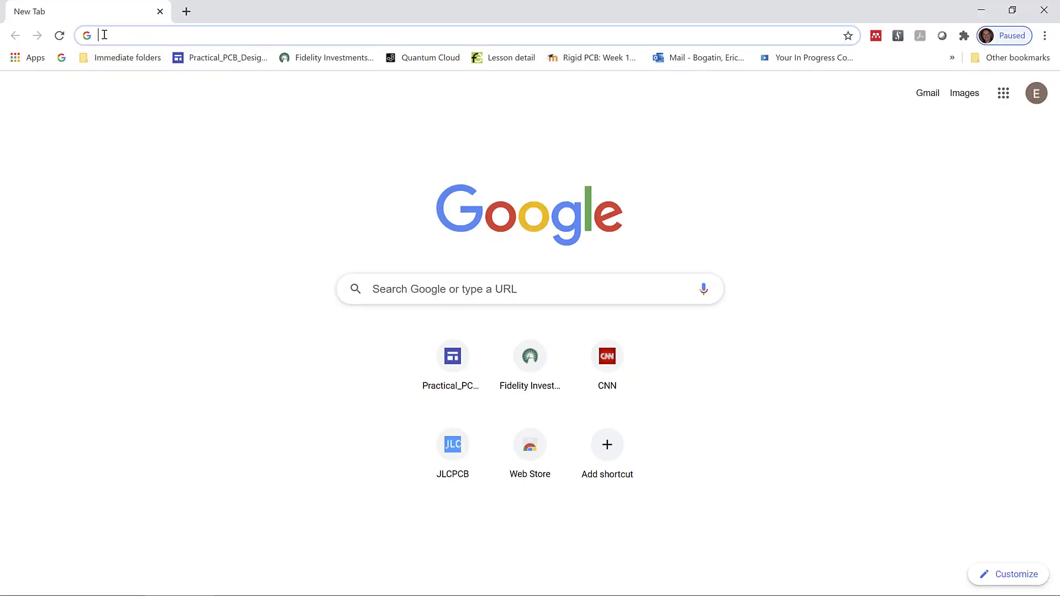
Paste the copied LCSC part number into Chrome's address bar, deleting the 'Part#' text
right_click(104, 35)
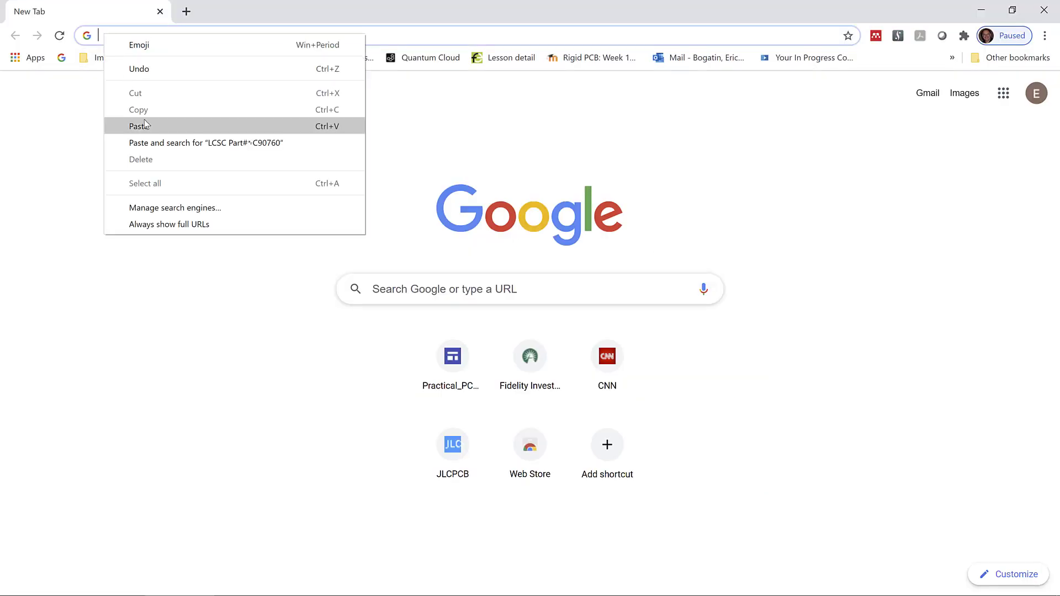
click(138, 126)
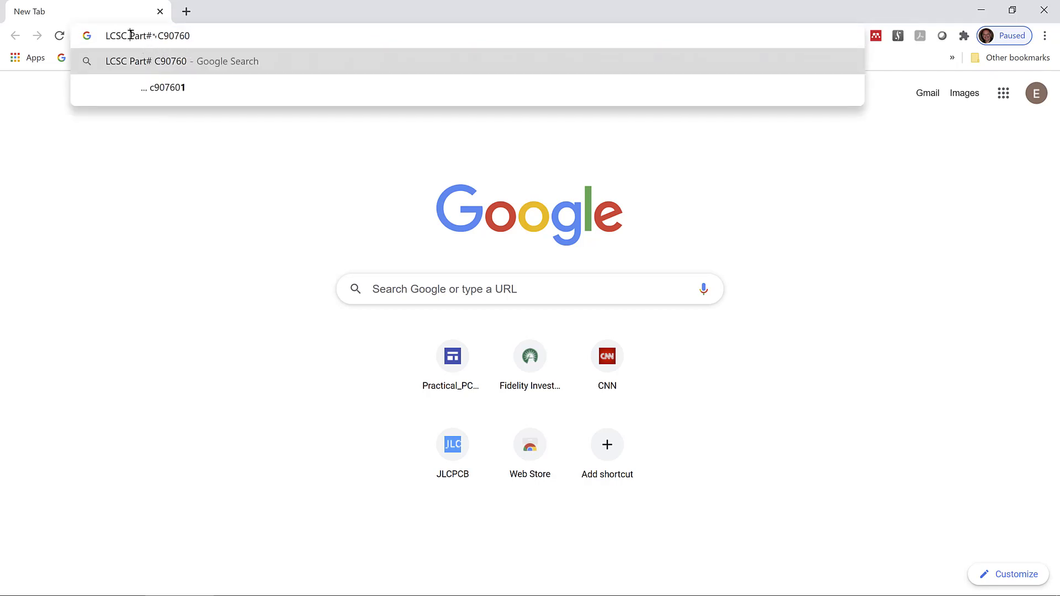
double_click(140, 36)
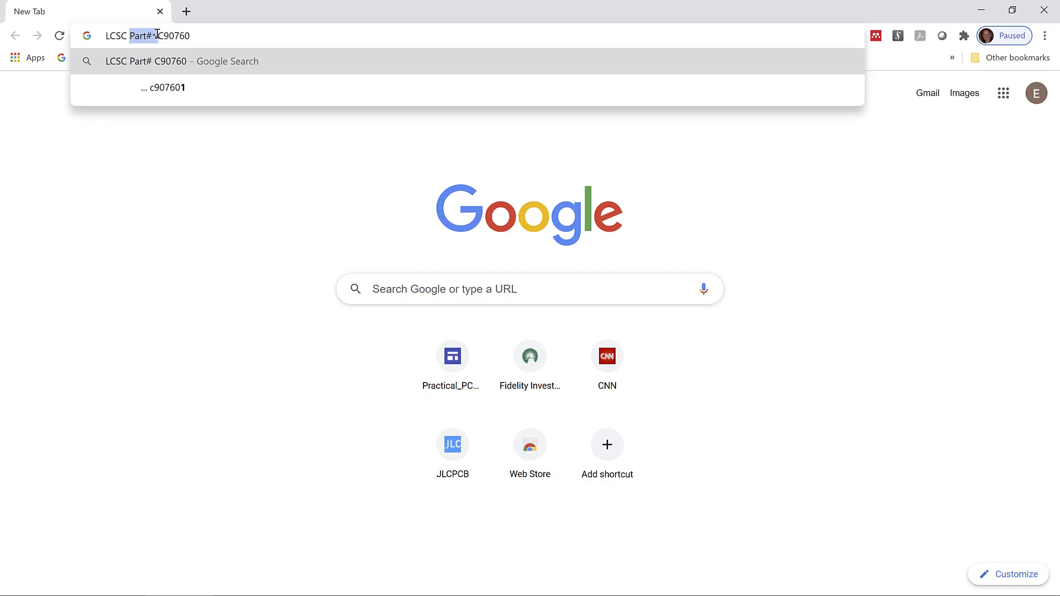
key(Delete)
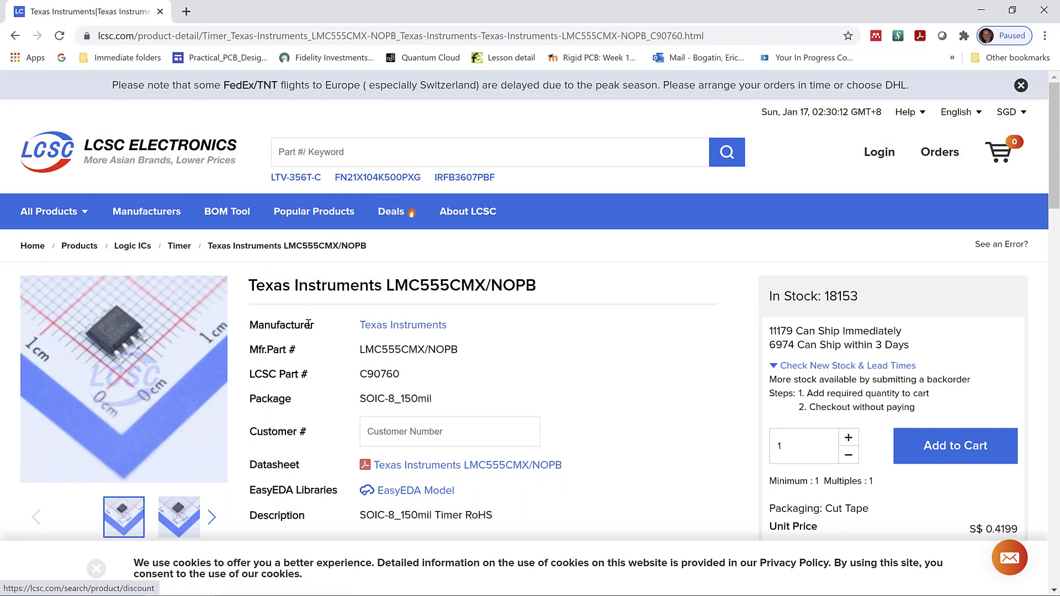
mouse_move(359, 385)
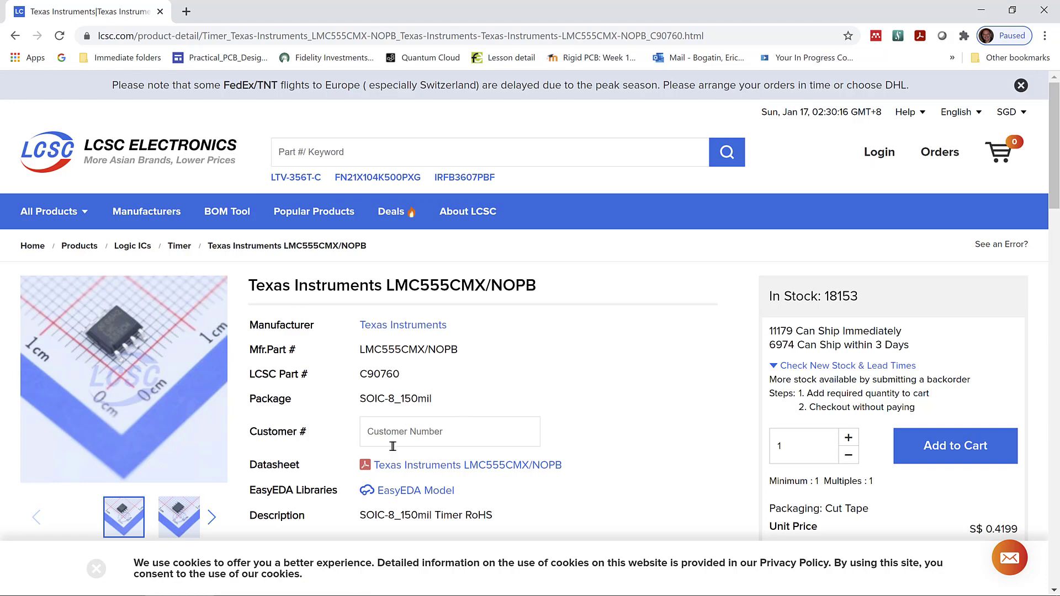
mouse_move(433, 474)
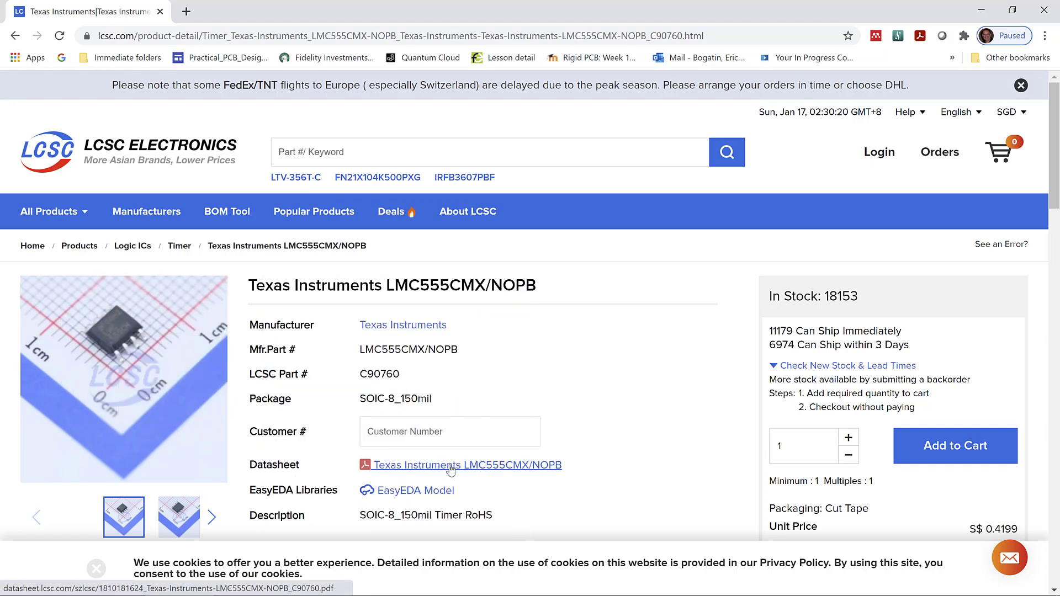
Open the LMC555CMX/NOPB datasheet and scroll past pin functions to specifications and thermal information
click(451, 465)
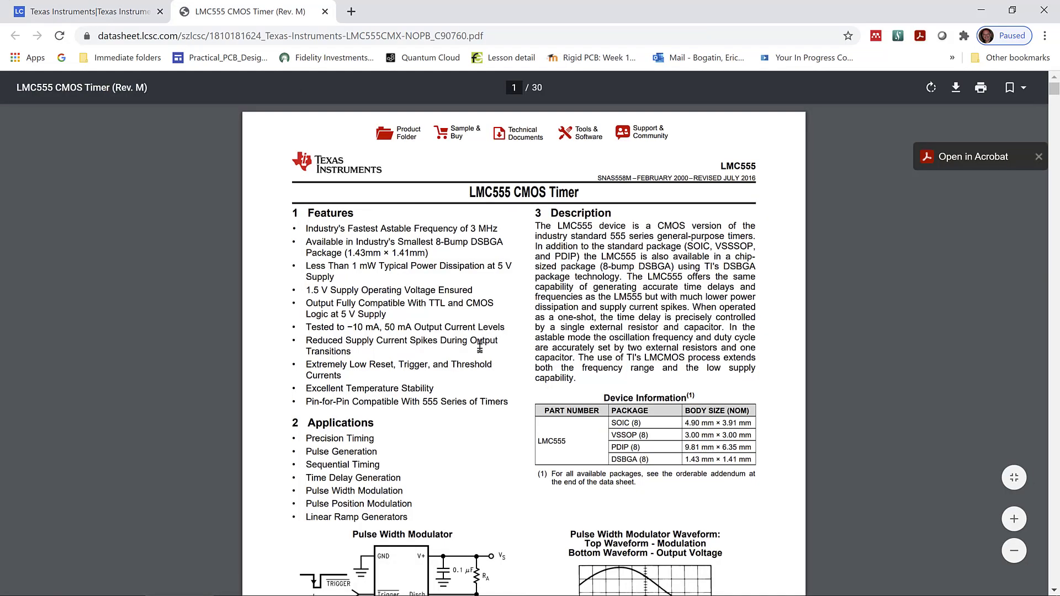
mouse_move(367, 223)
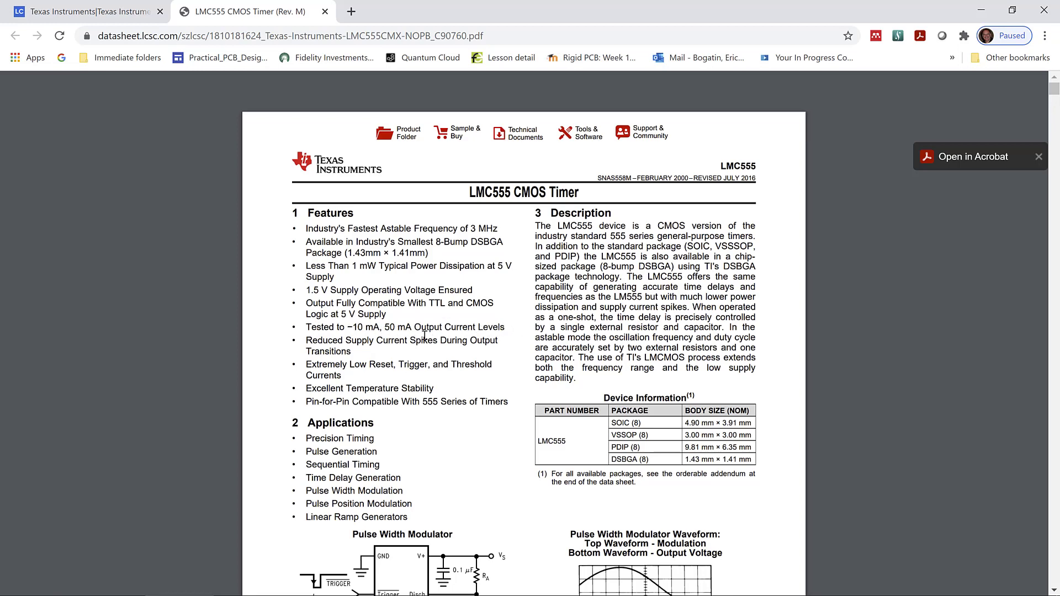
scroll(down, 3)
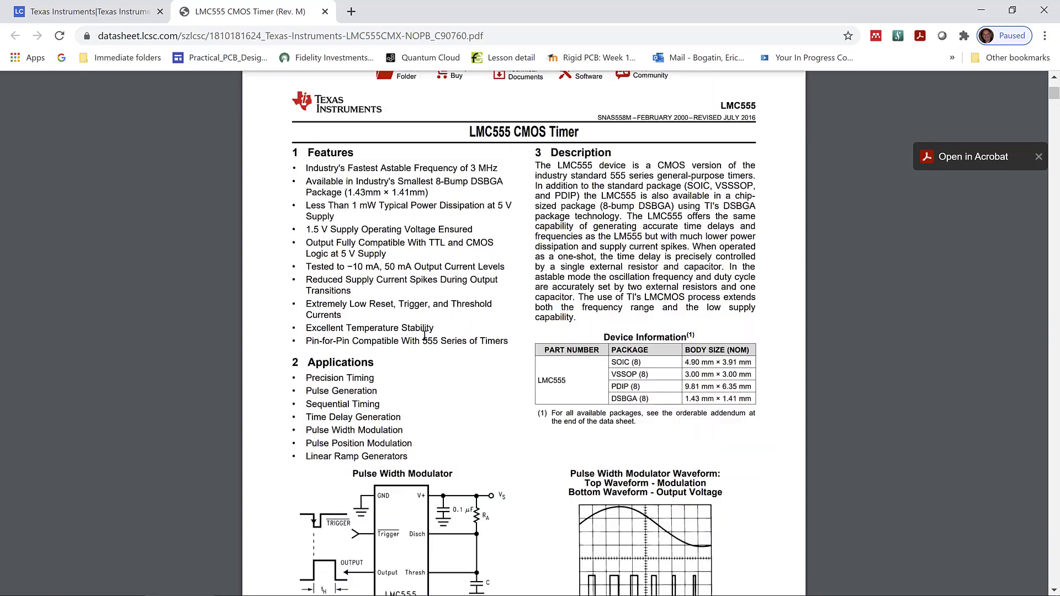
scroll(down, 3)
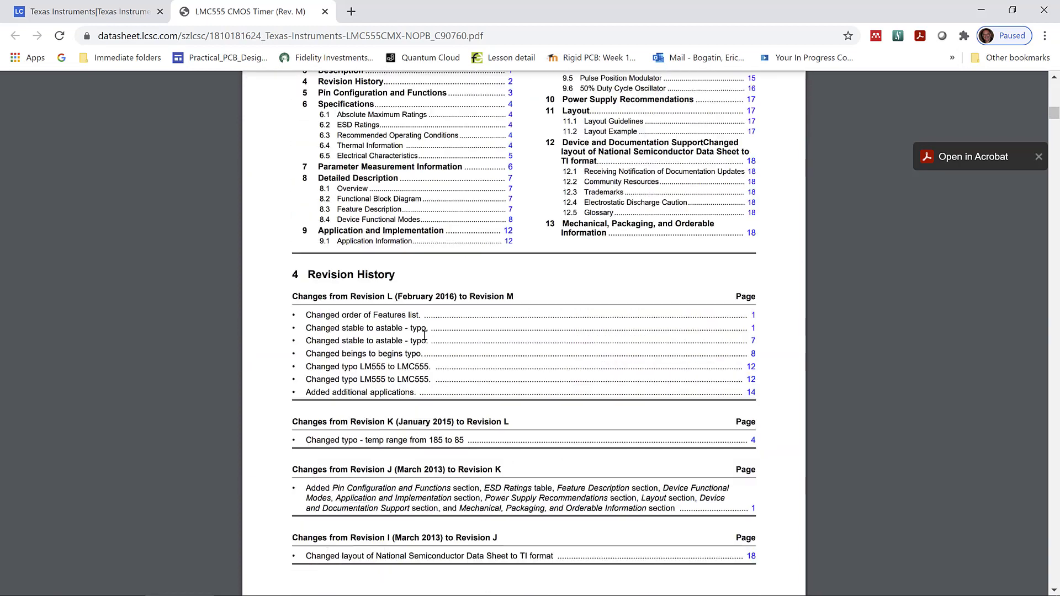
scroll(down, 3)
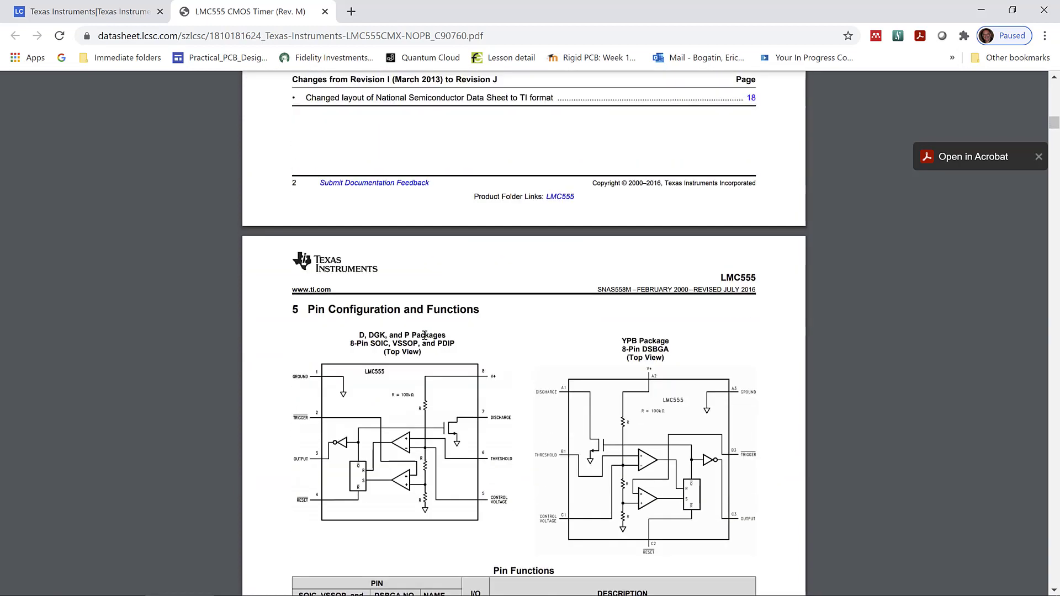
scroll(down, 3)
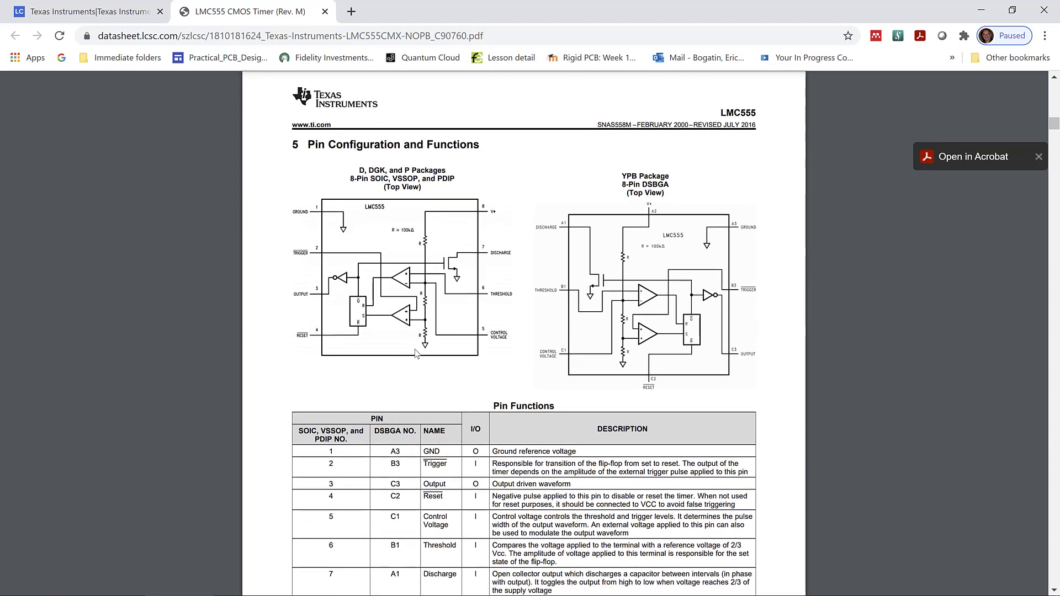
scroll(down, 3)
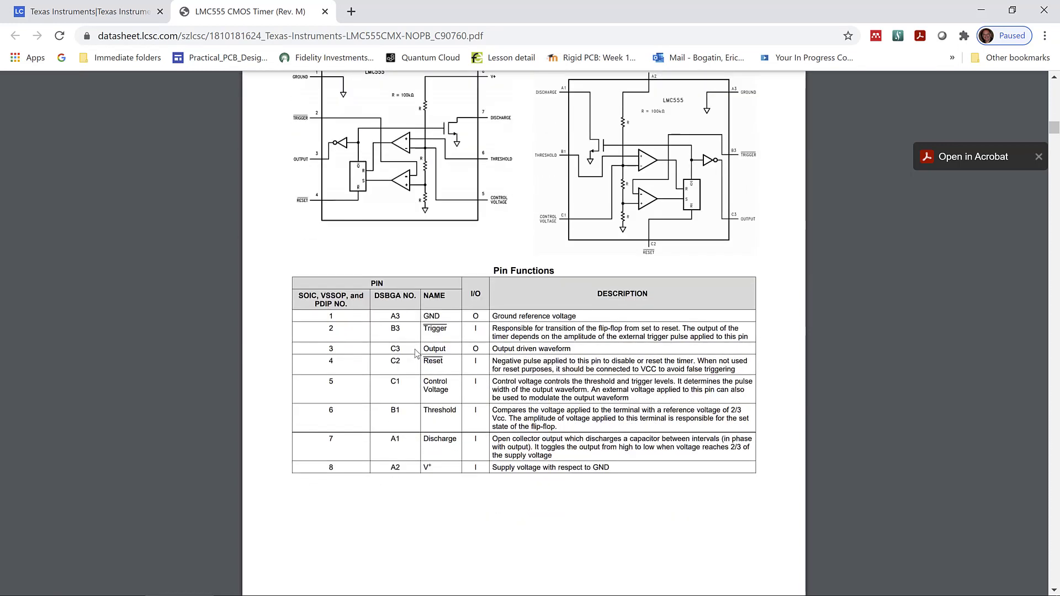
scroll(down, 3)
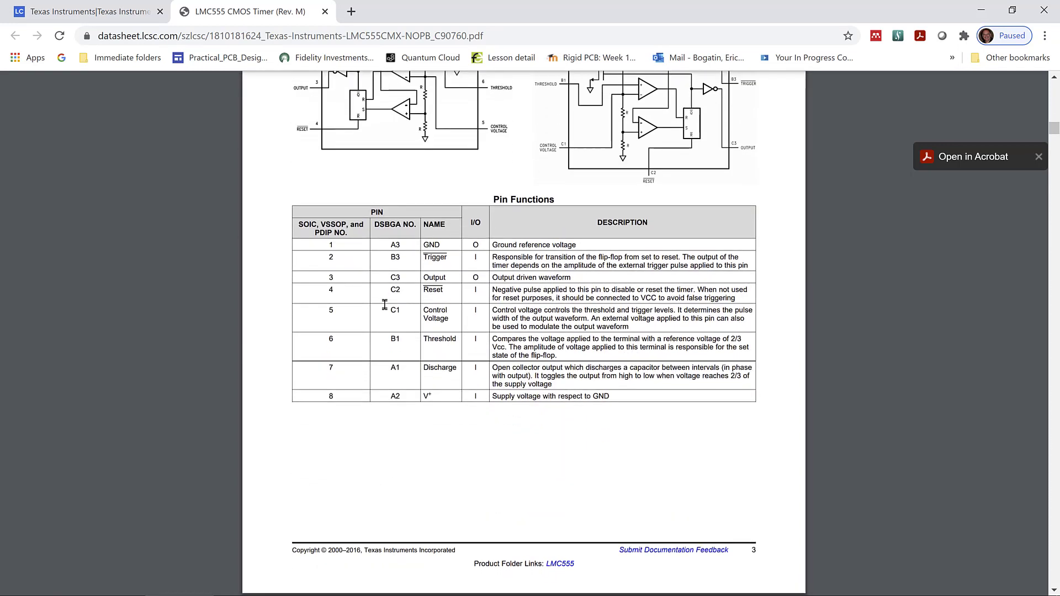
scroll(down, 3)
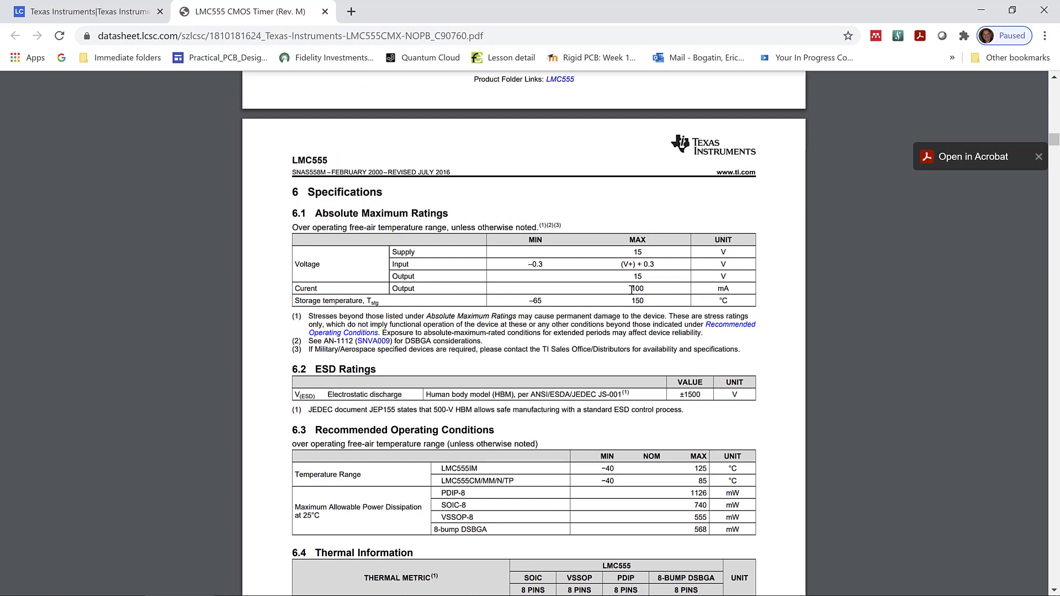
mouse_move(362, 291)
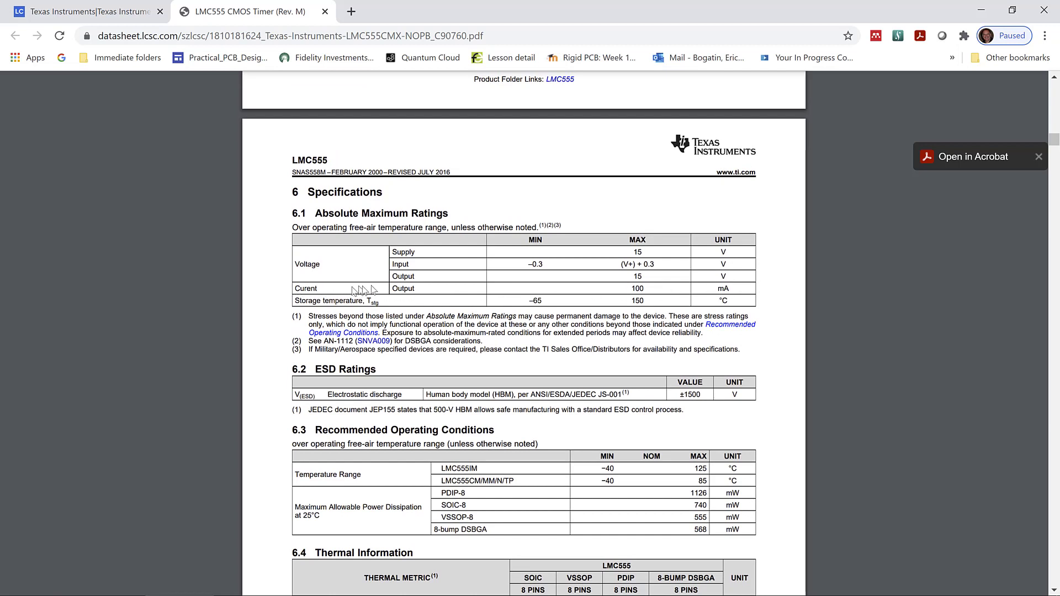
mouse_move(383, 260)
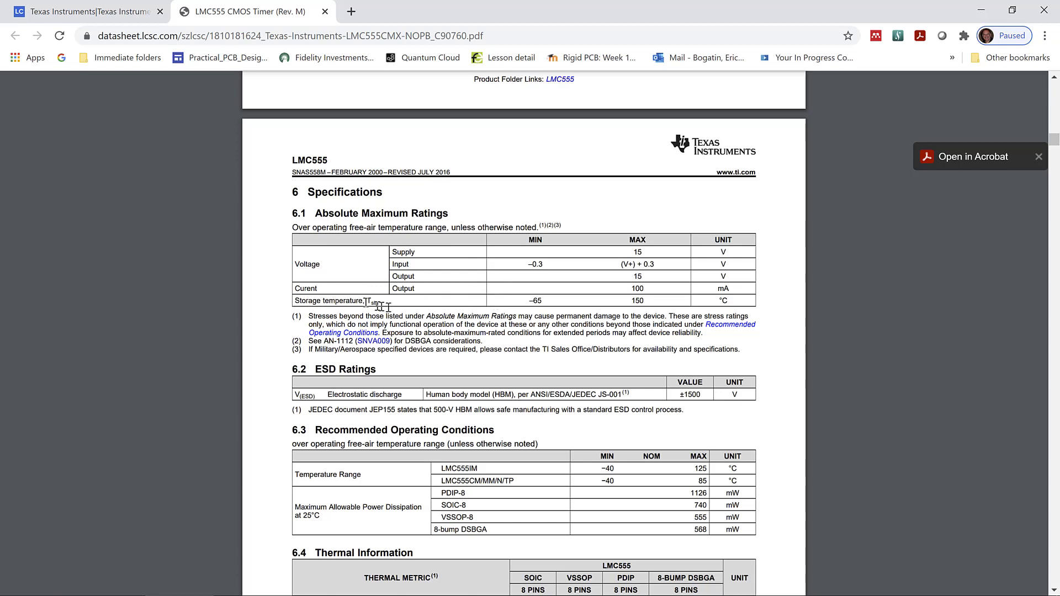
scroll(down, 3)
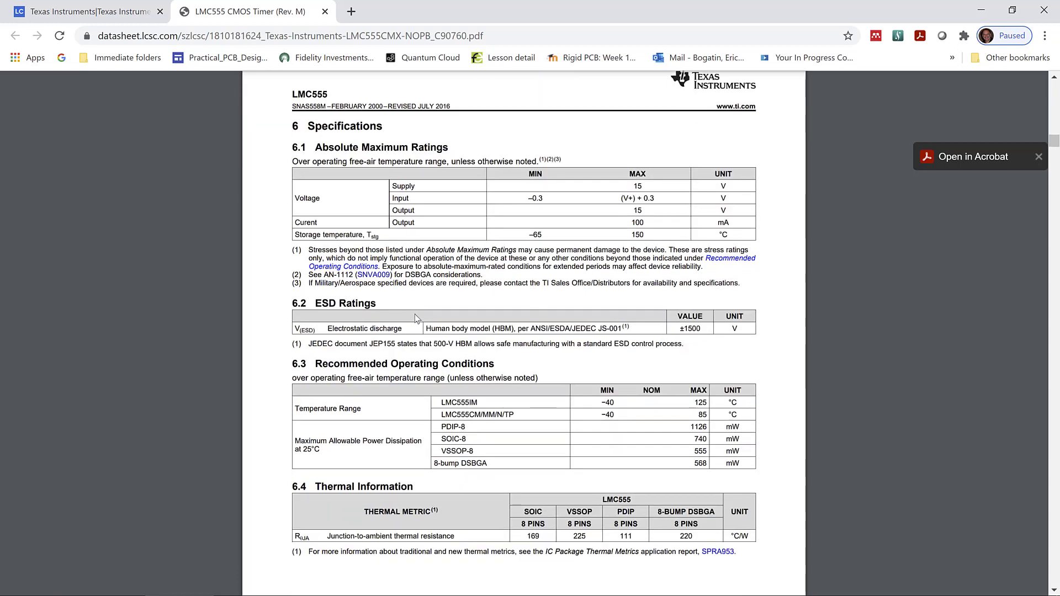
scroll(down, 3)
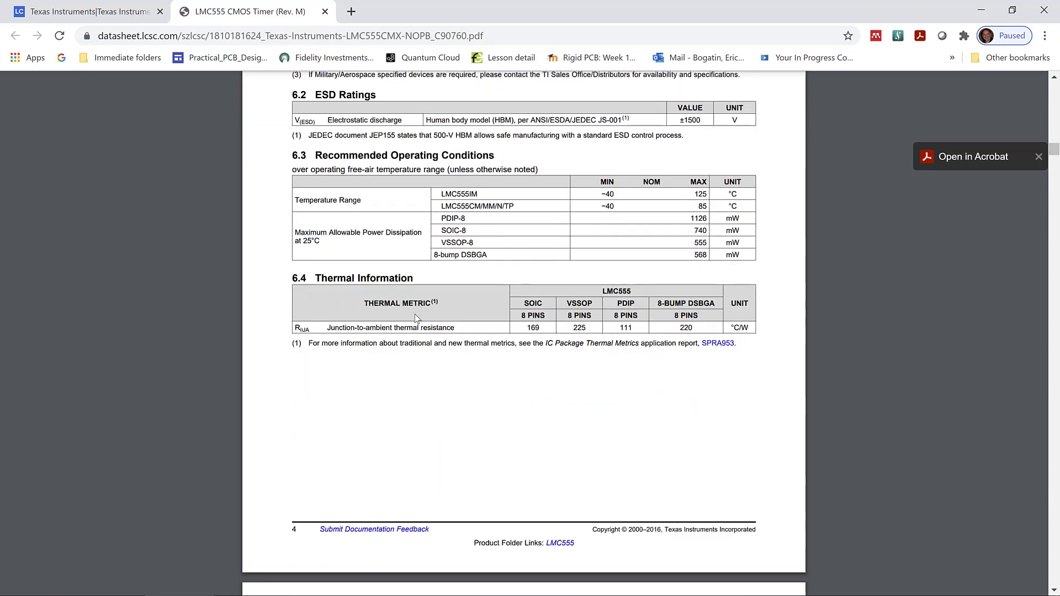
scroll(down, 3)
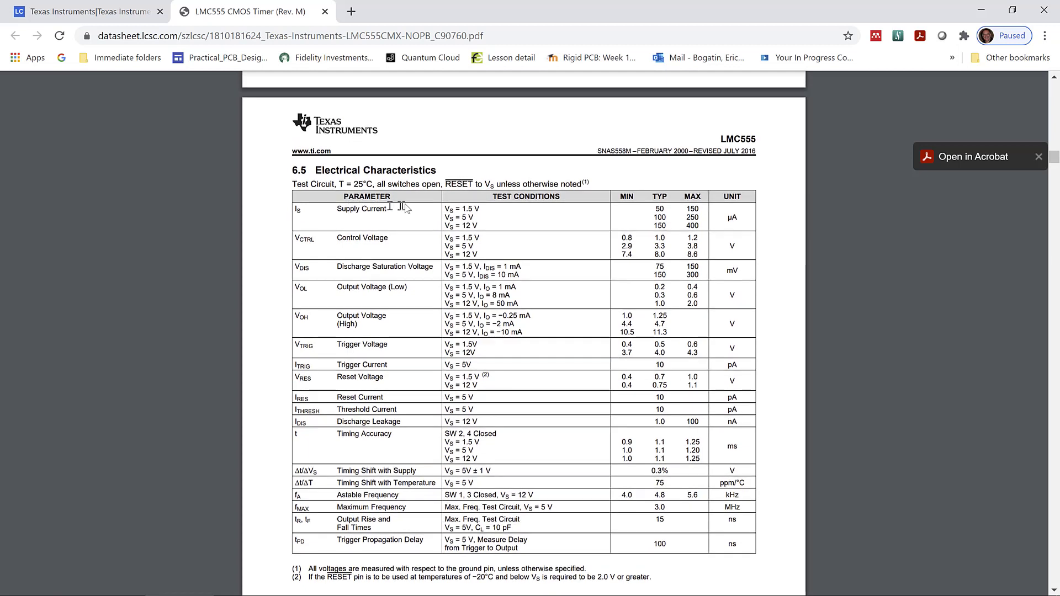
mouse_move(316, 362)
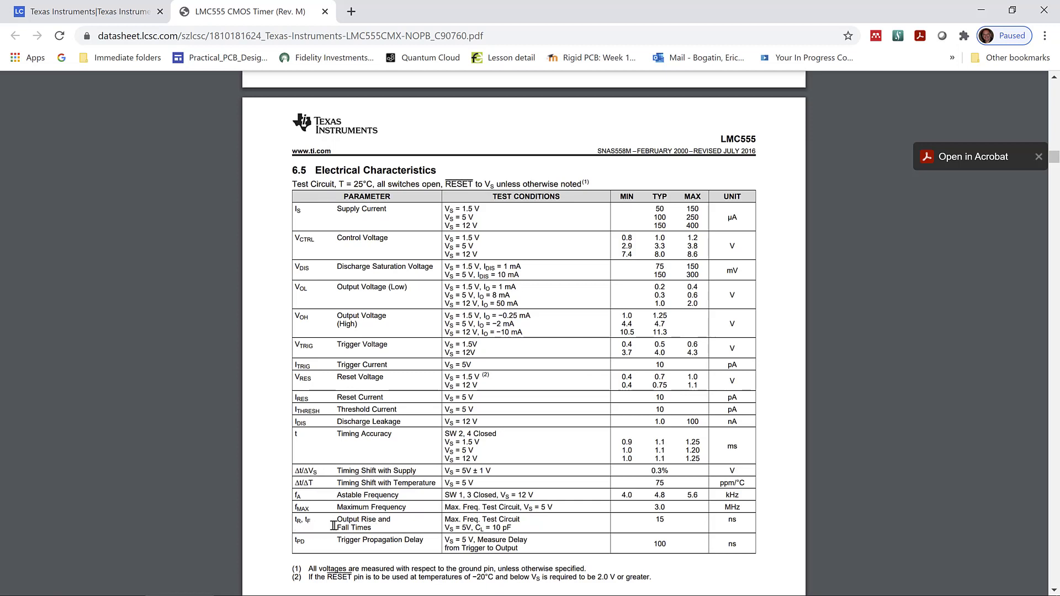
mouse_move(687, 520)
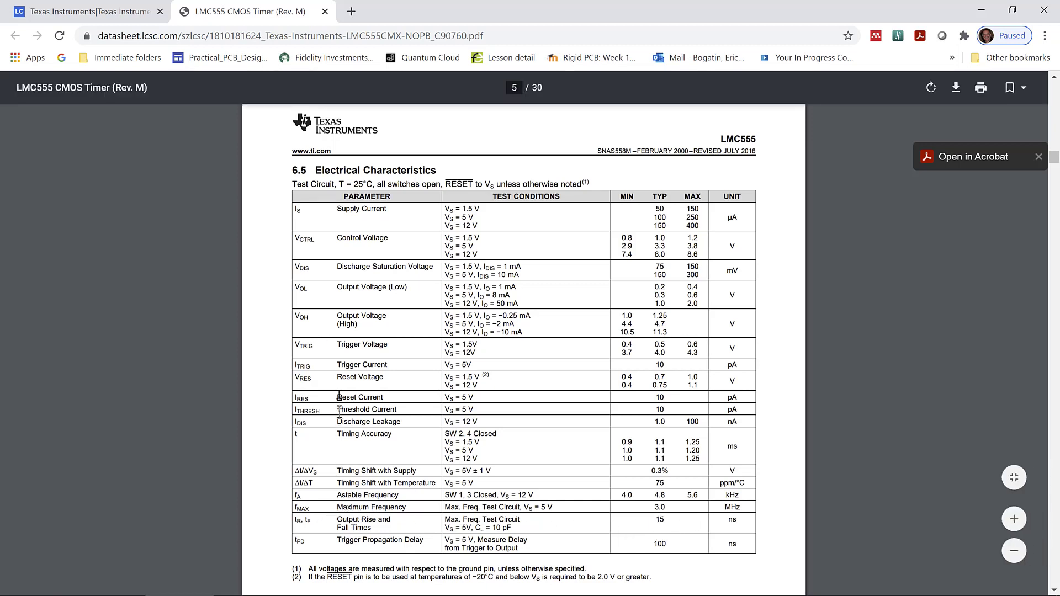
mouse_move(331, 434)
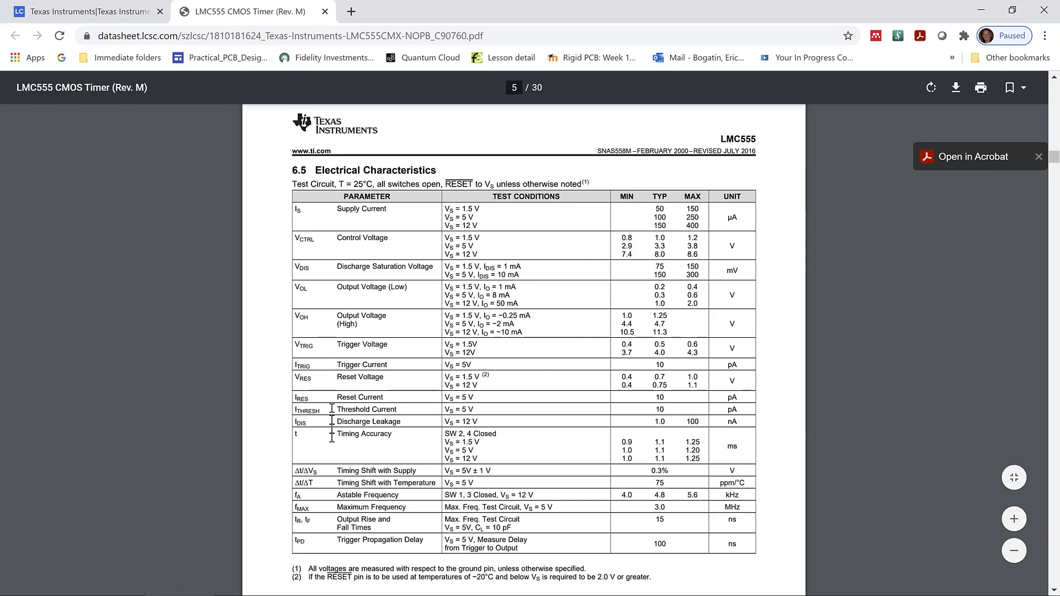
mouse_move(325, 583)
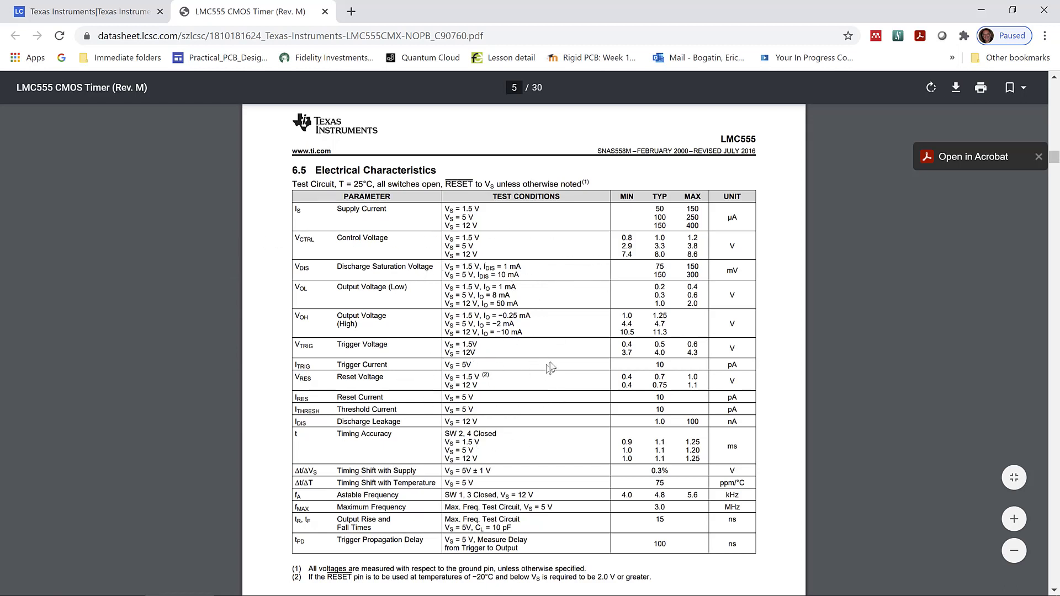
mouse_move(528, 319)
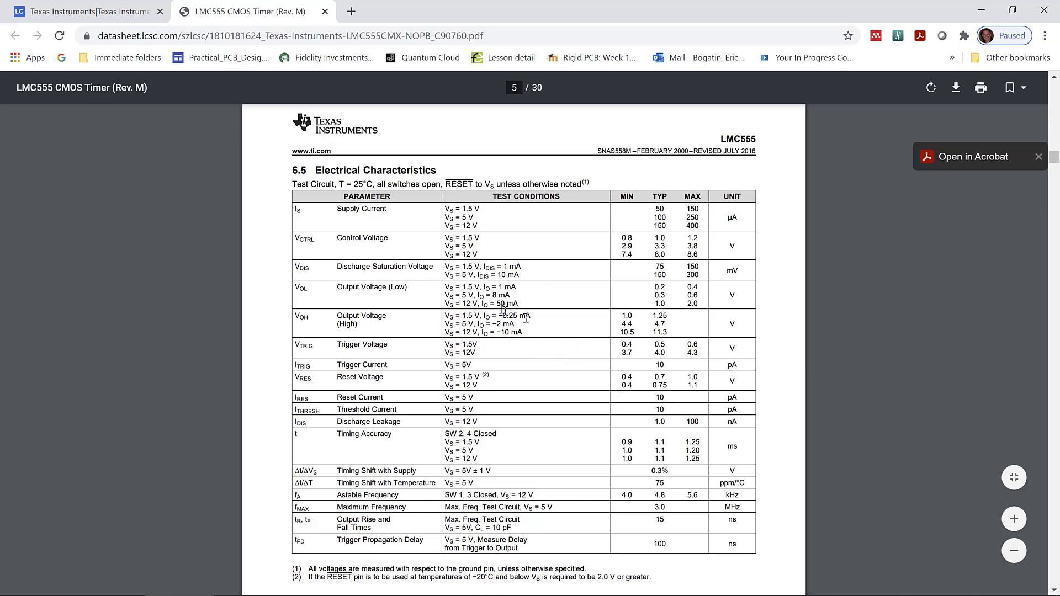
mouse_move(428, 331)
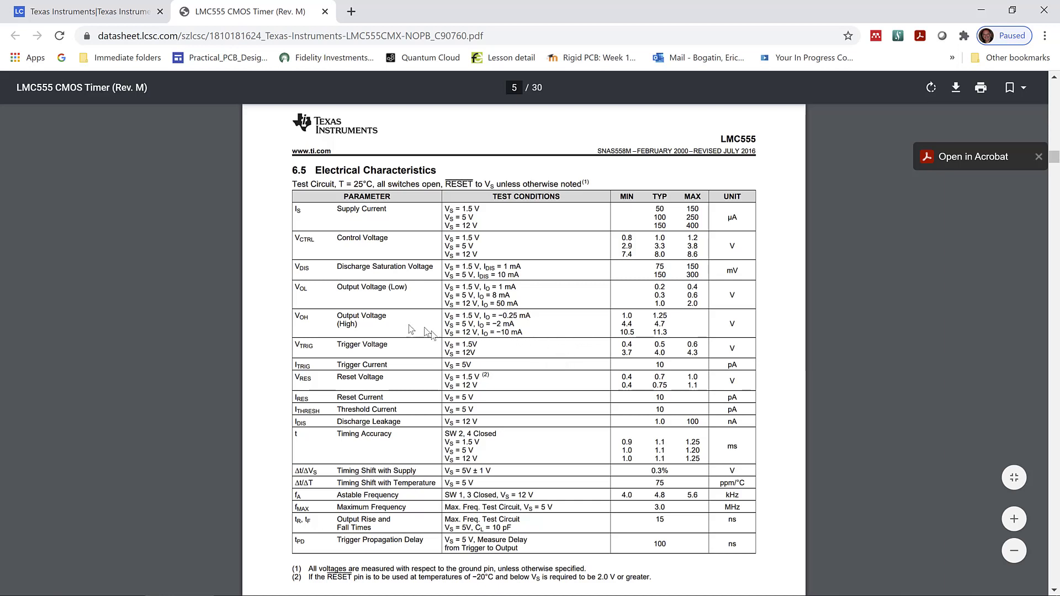
mouse_move(141, 208)
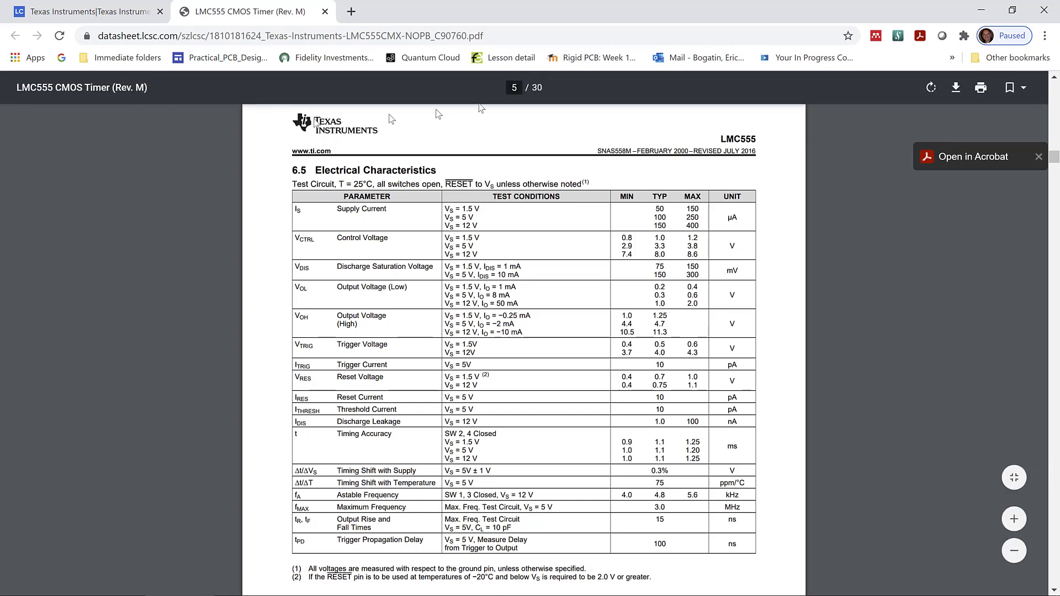
mouse_move(841, 196)
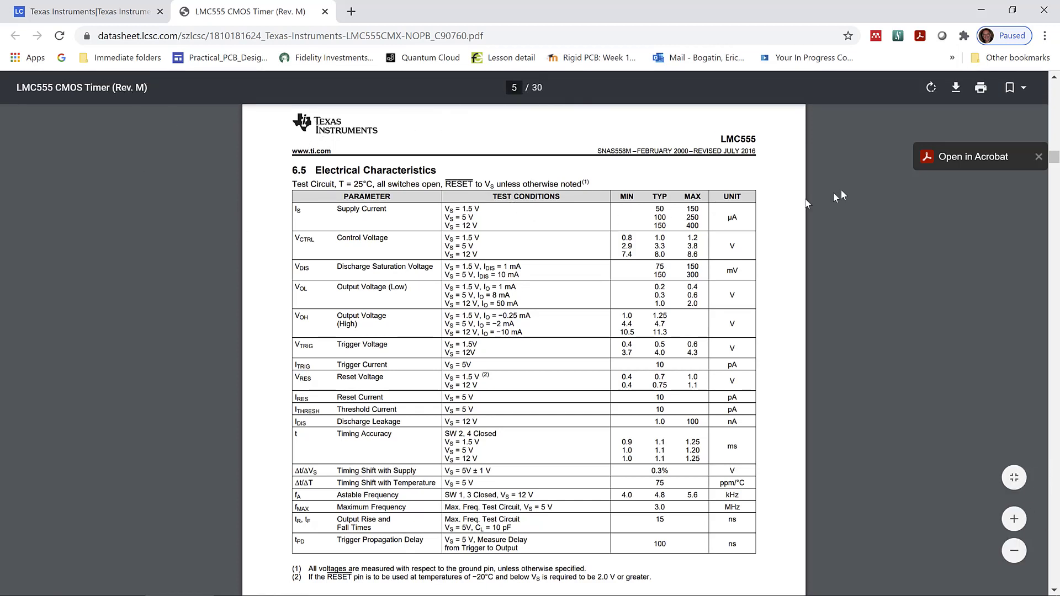
mouse_move(981, 10)
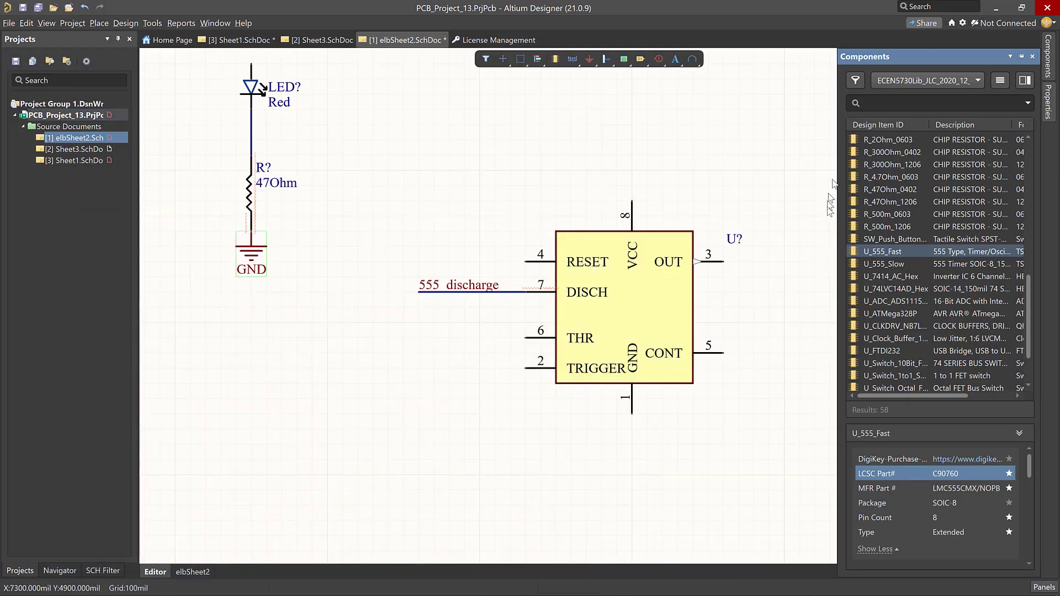
View the U_555_Slow library part, then go back to the LMC555 datasheet
click(884, 263)
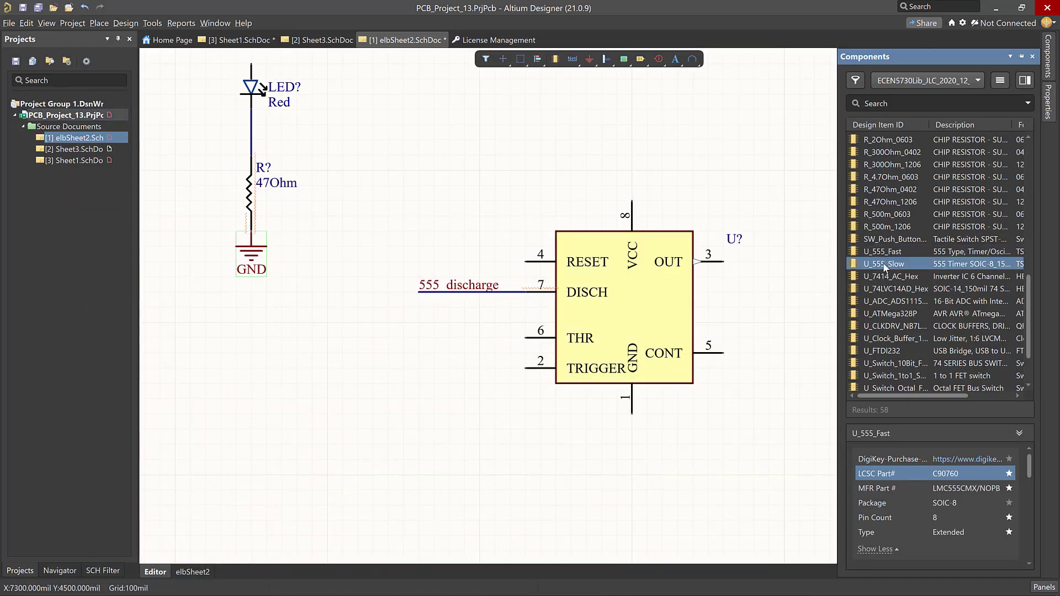
click(883, 263)
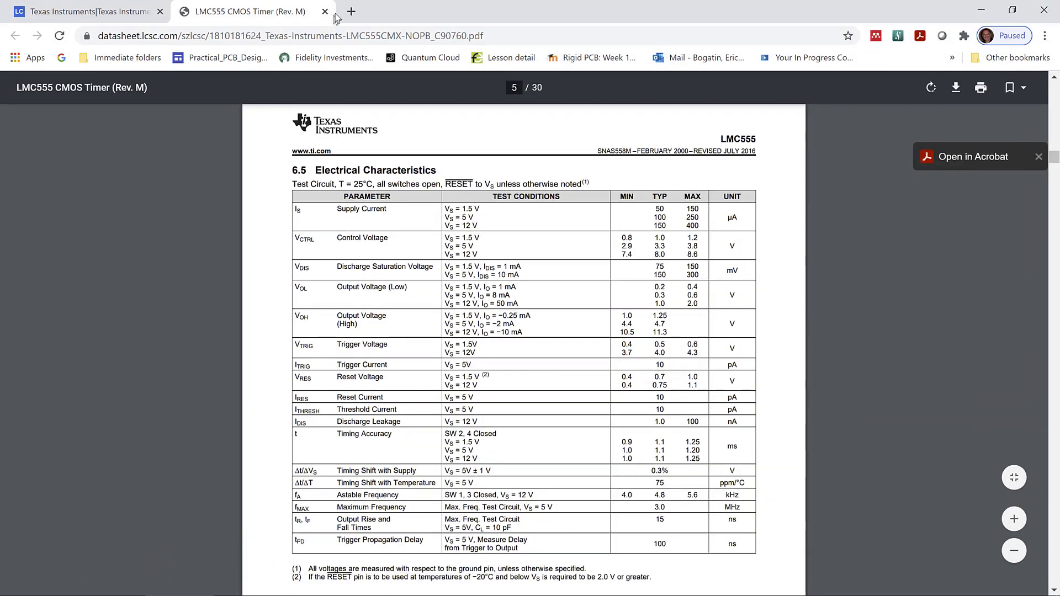
Search LCSC part C7593 in a new tab and open the Texas Instruments NE555DR datasheet
click(355, 11)
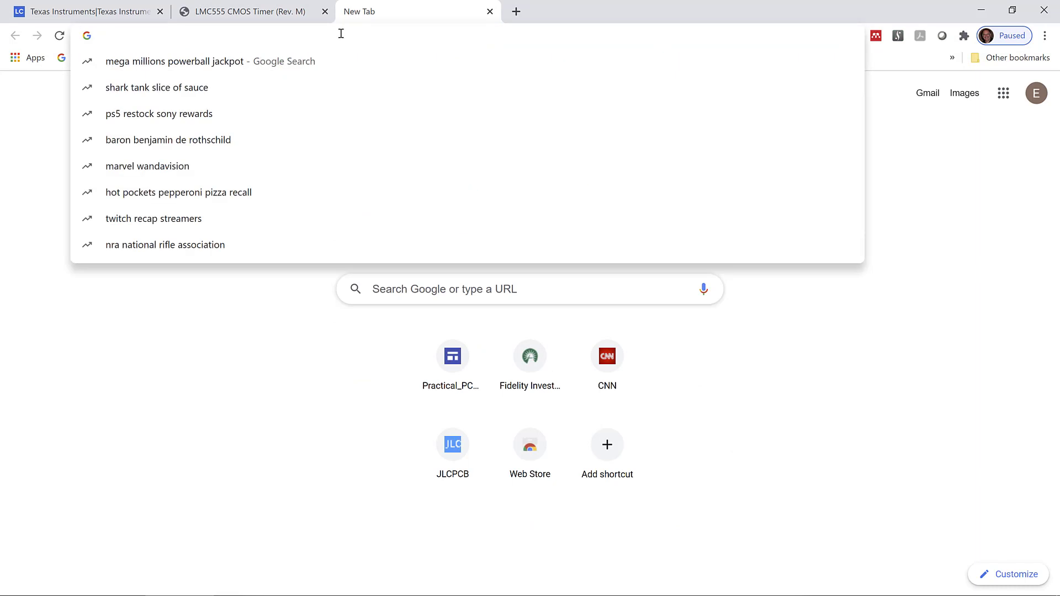
text(LCSC Part# C7593)
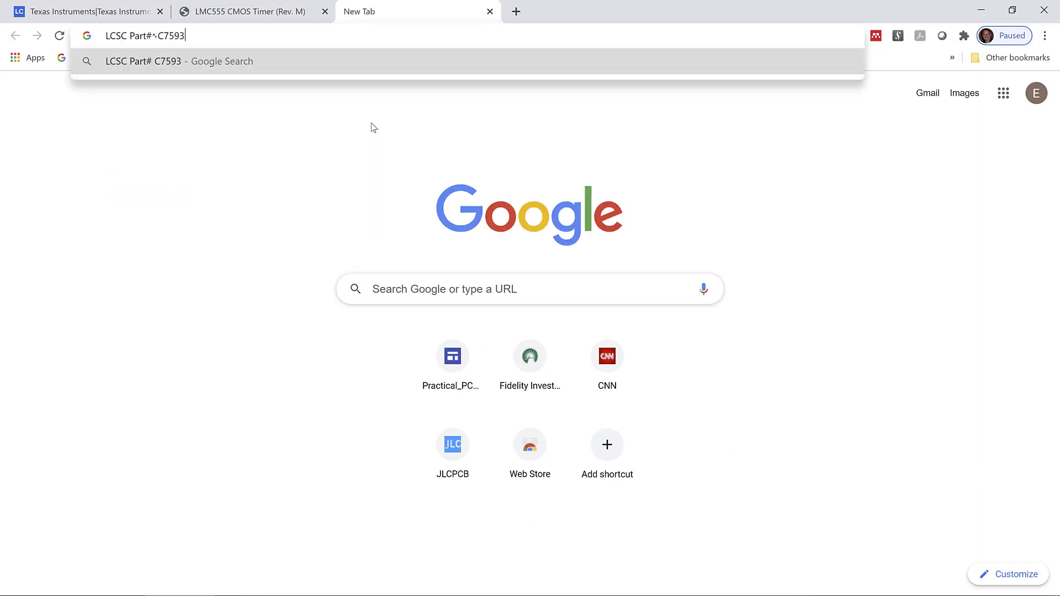
double_click(137, 36)
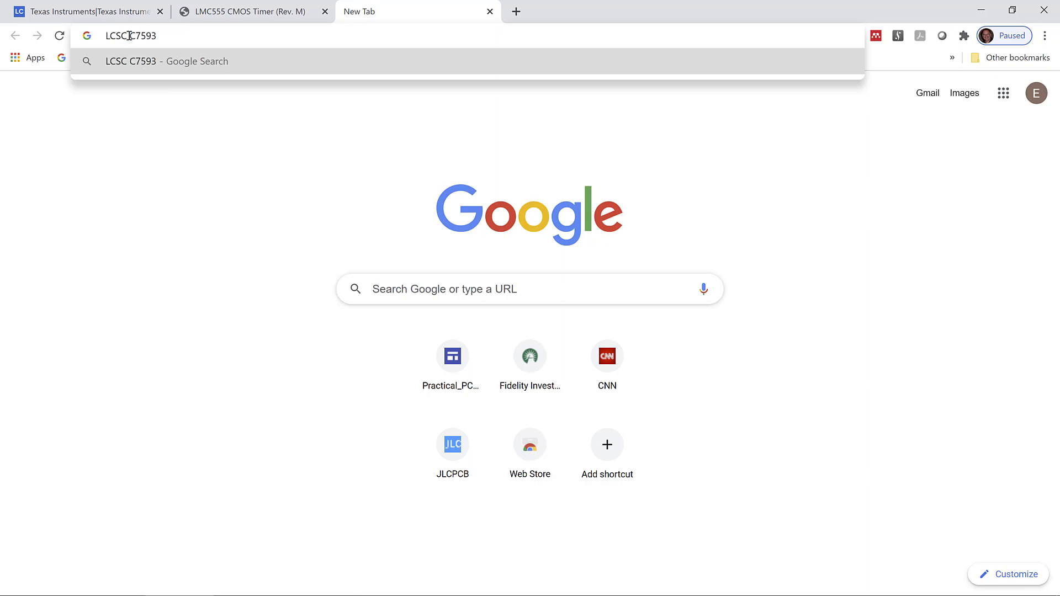
key(Enter)
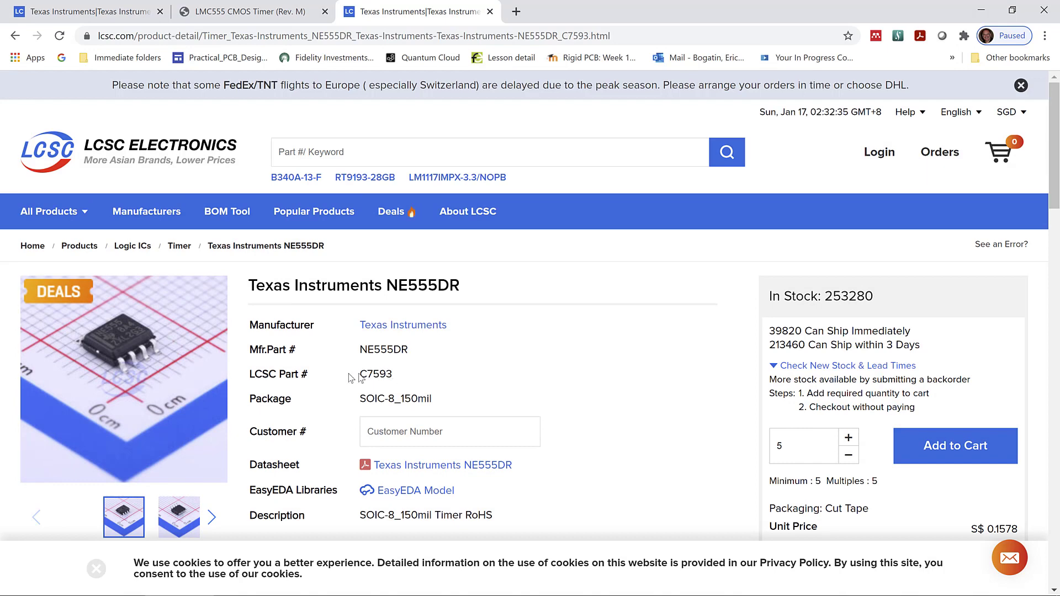
mouse_move(465, 464)
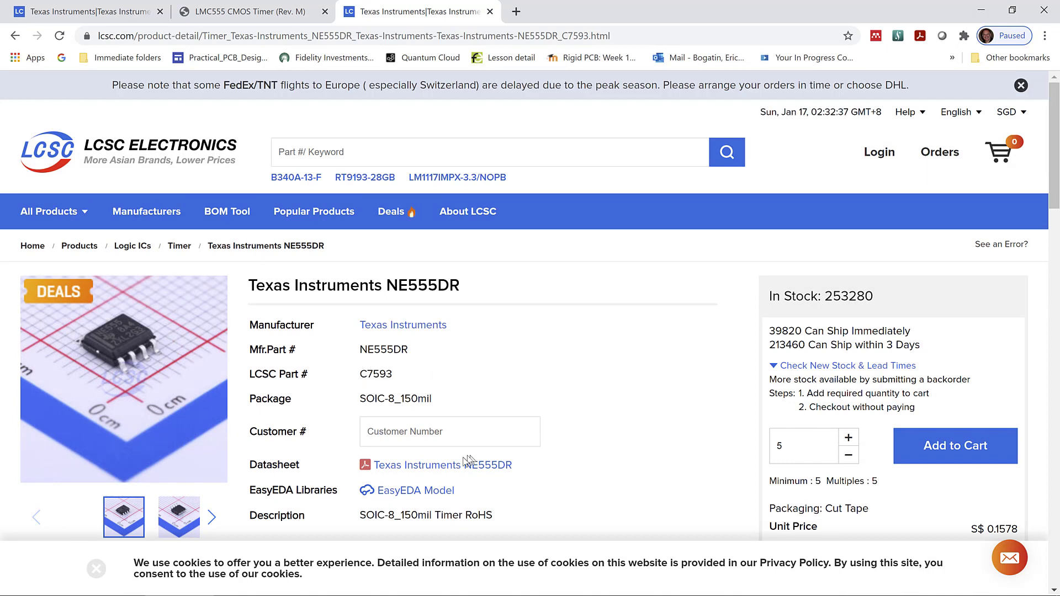
click(442, 465)
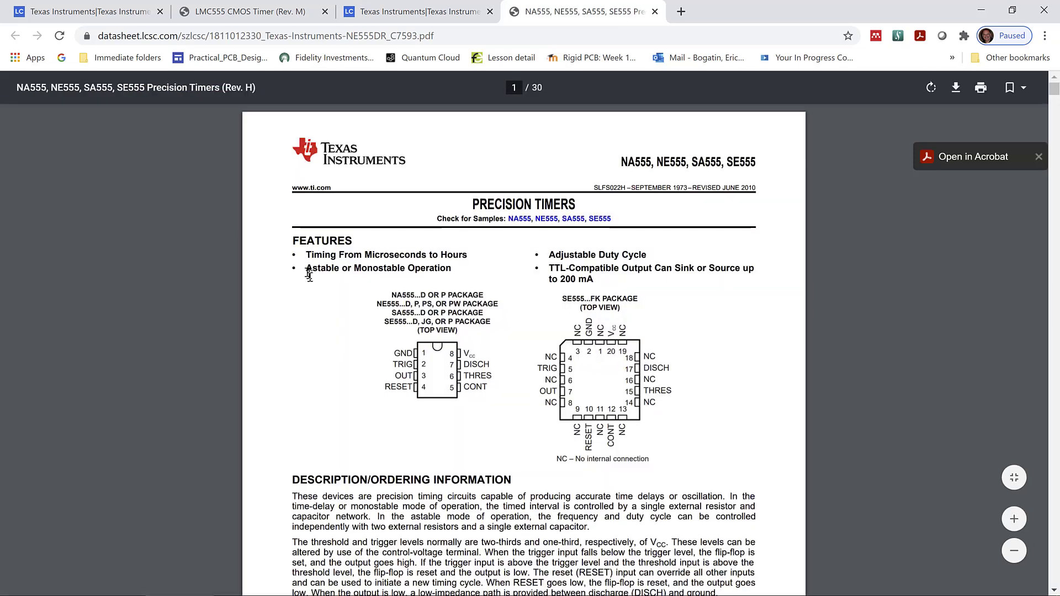
mouse_move(556, 273)
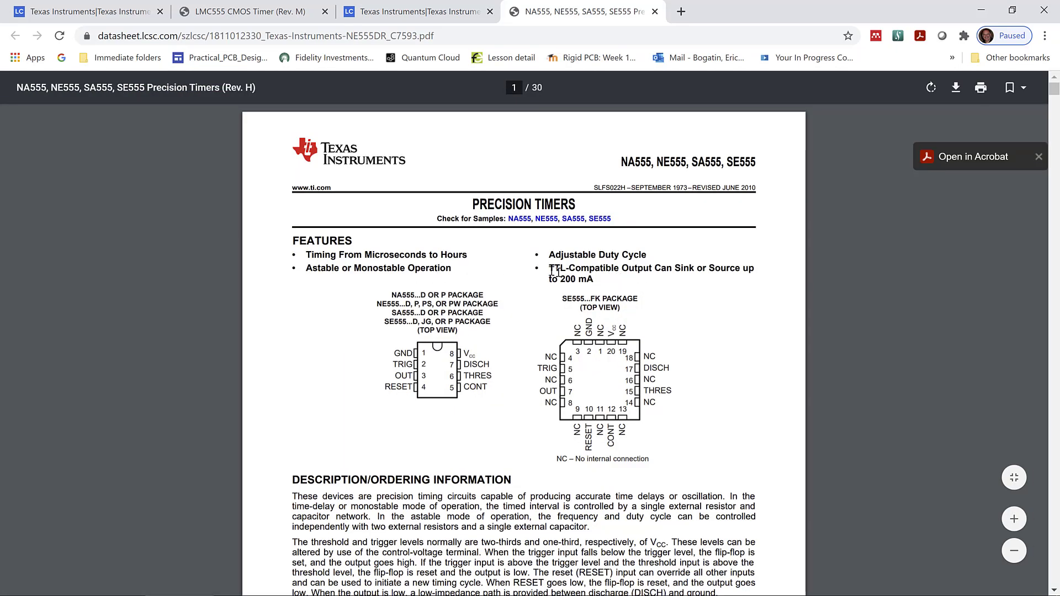
mouse_move(743, 286)
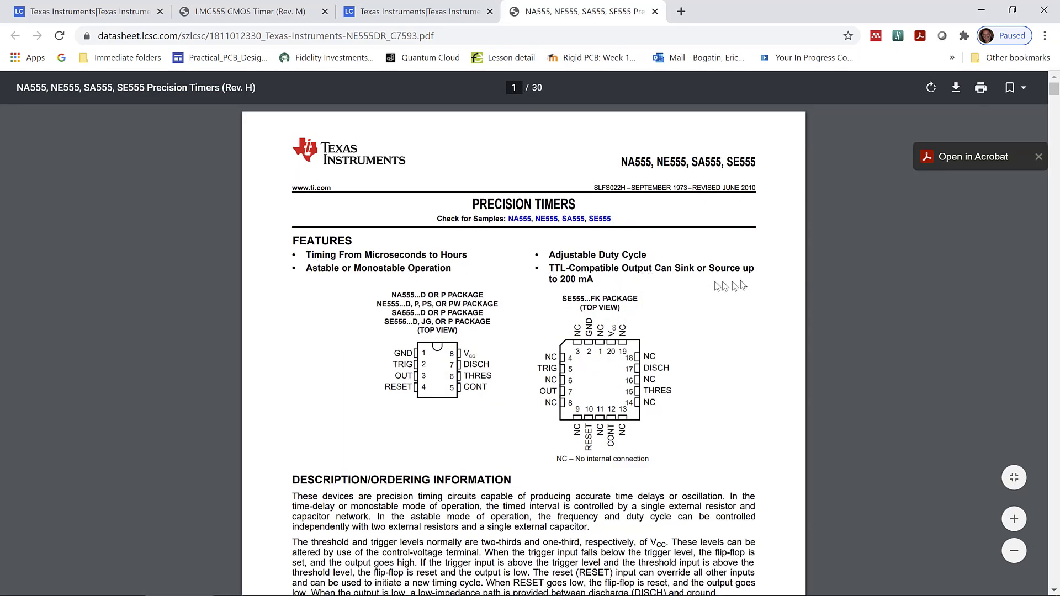
mouse_move(518, 288)
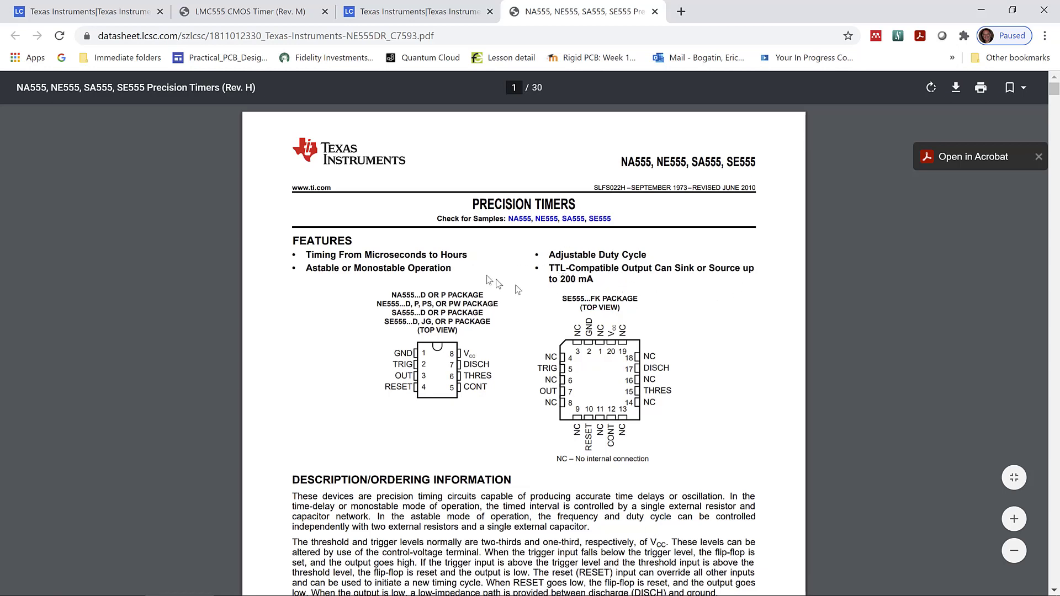
mouse_move(517, 317)
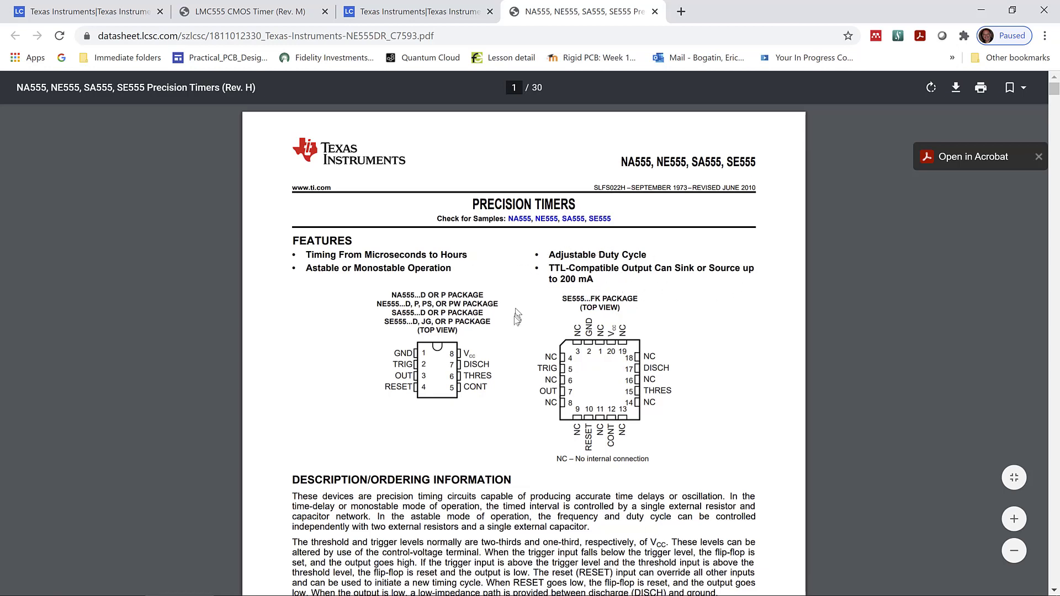
Scroll the NE555 datasheet past the block diagram and ratings to the electrical characteristics
scroll(down, 3)
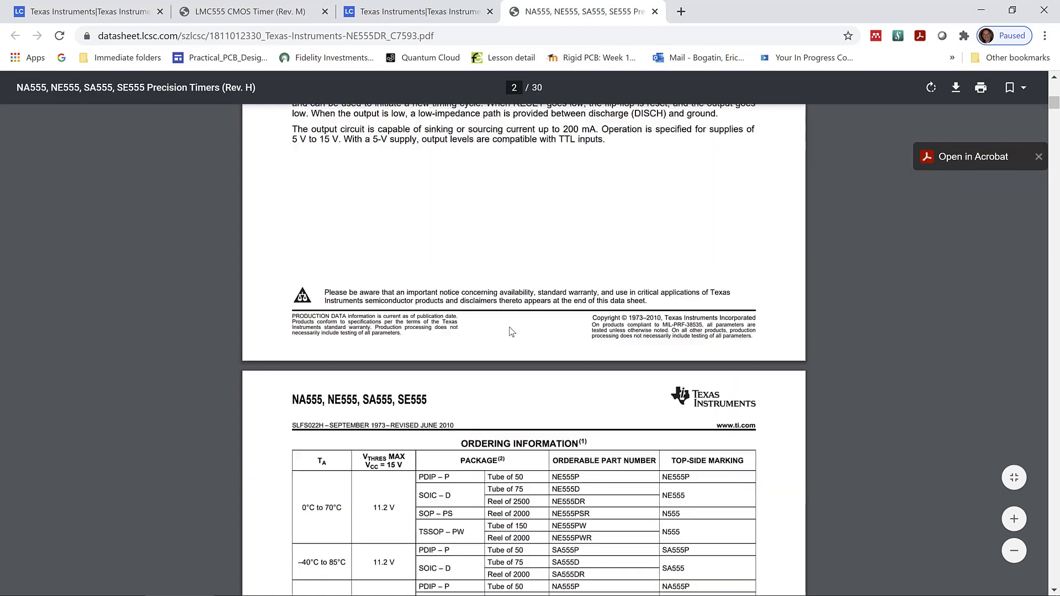
scroll(down, 3)
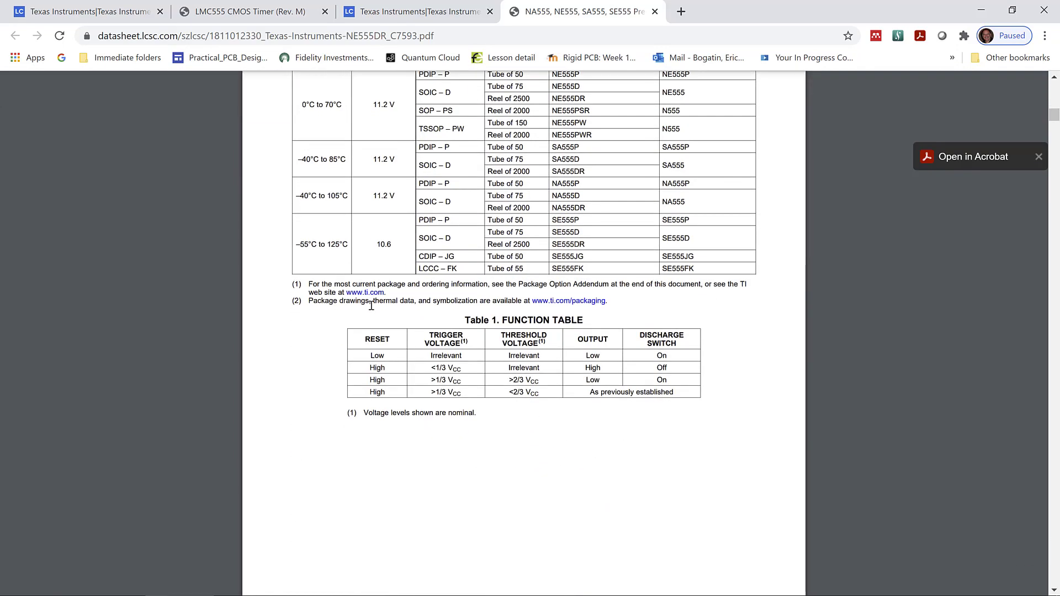
scroll(down, 3)
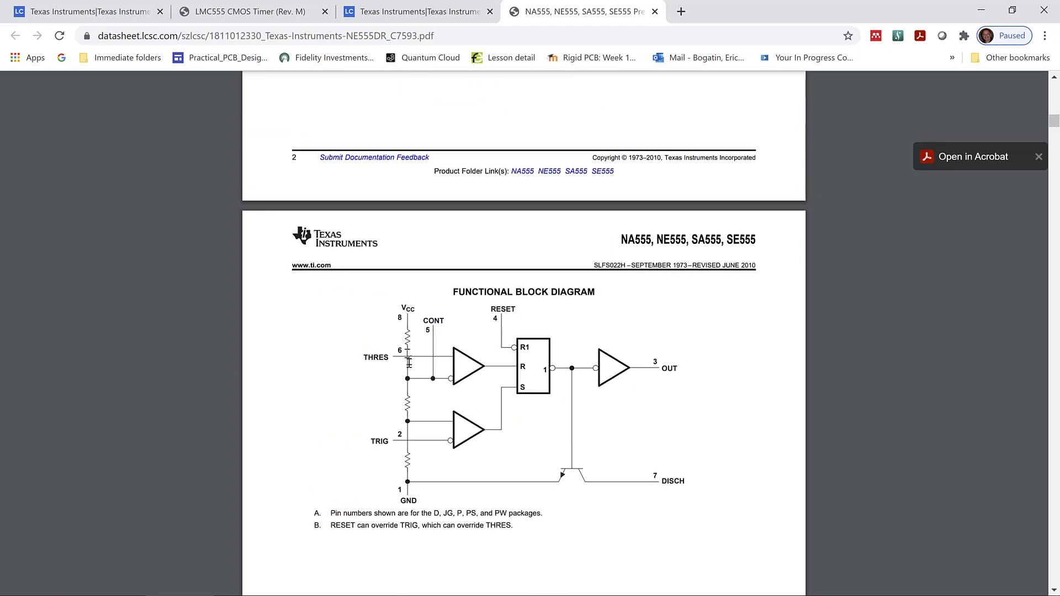
mouse_move(417, 398)
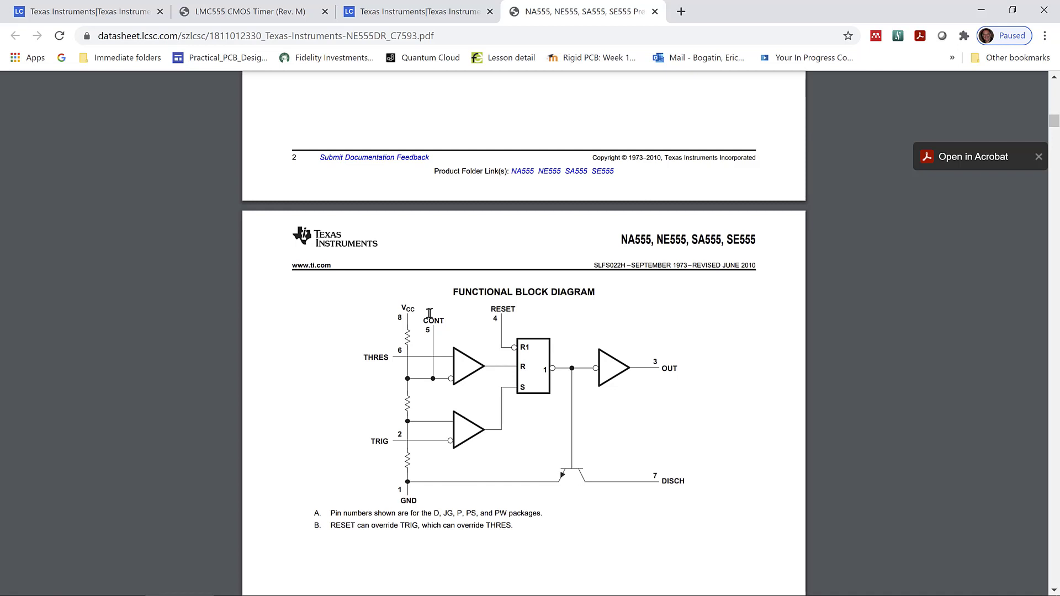
mouse_move(438, 312)
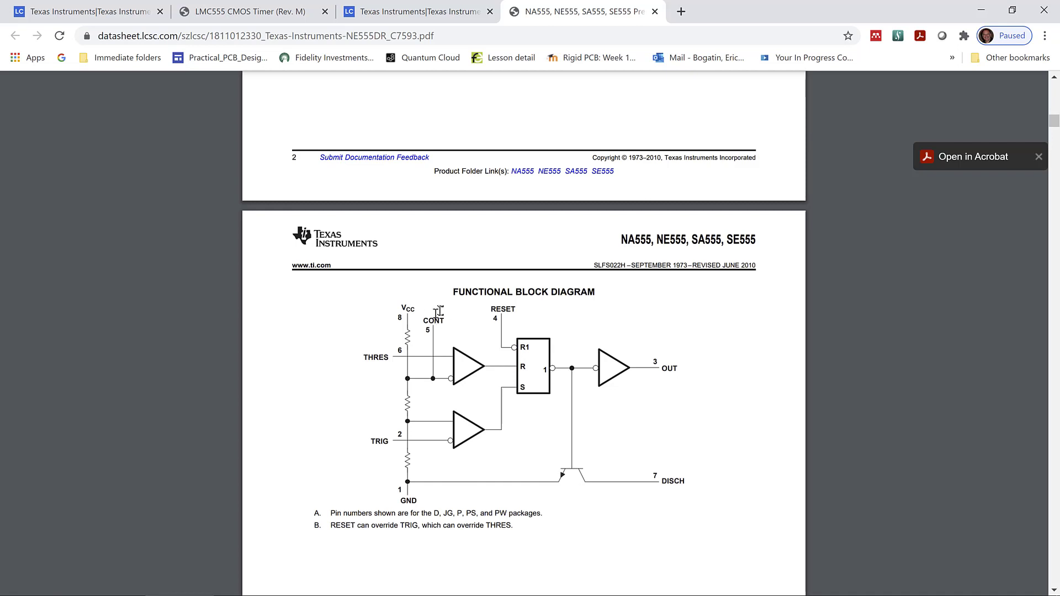
mouse_move(414, 383)
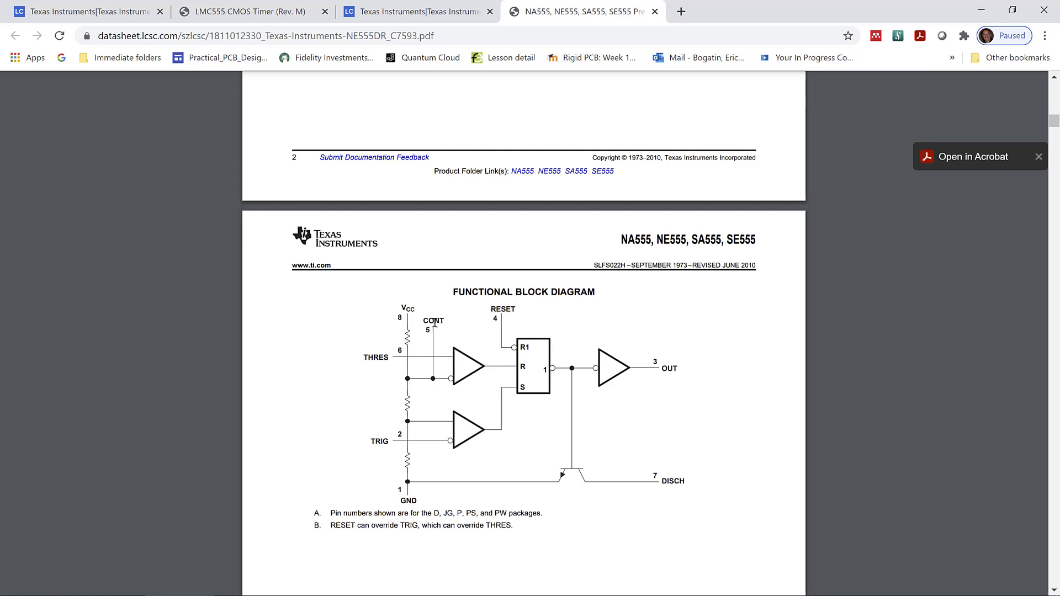
mouse_move(405, 383)
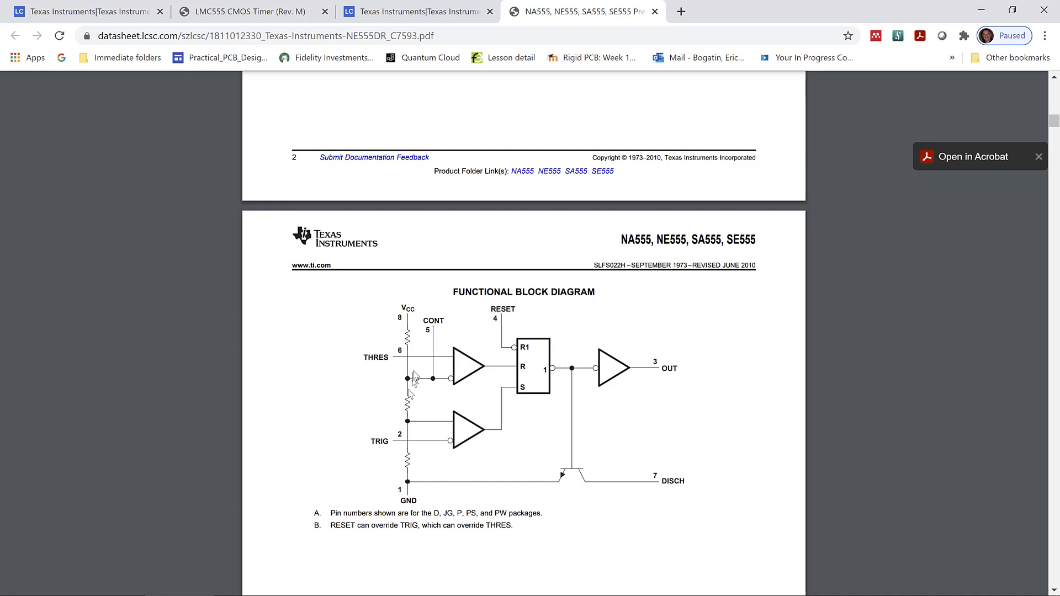
mouse_move(439, 345)
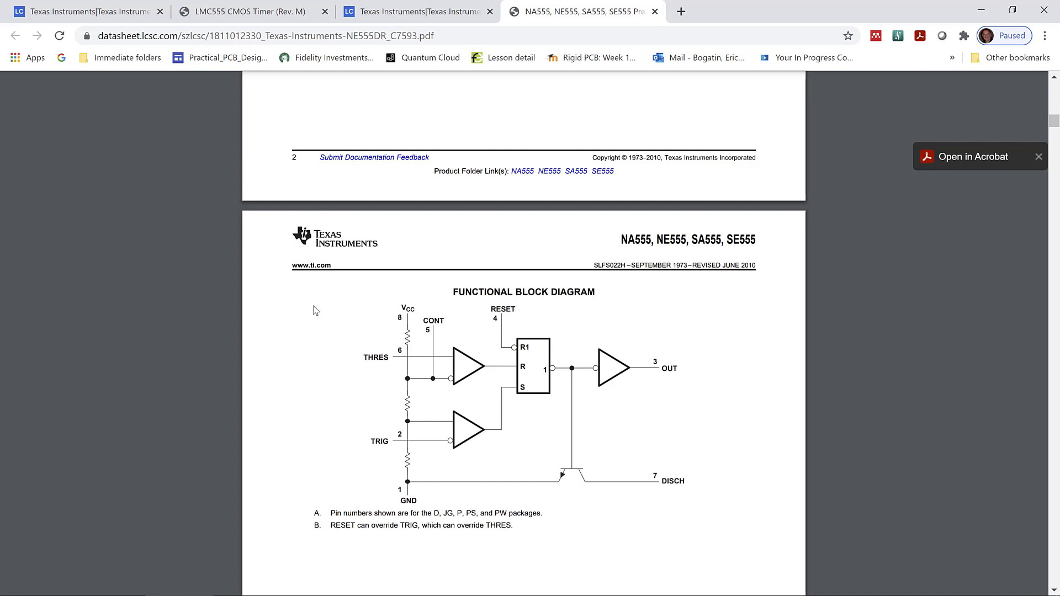
scroll(down, 3)
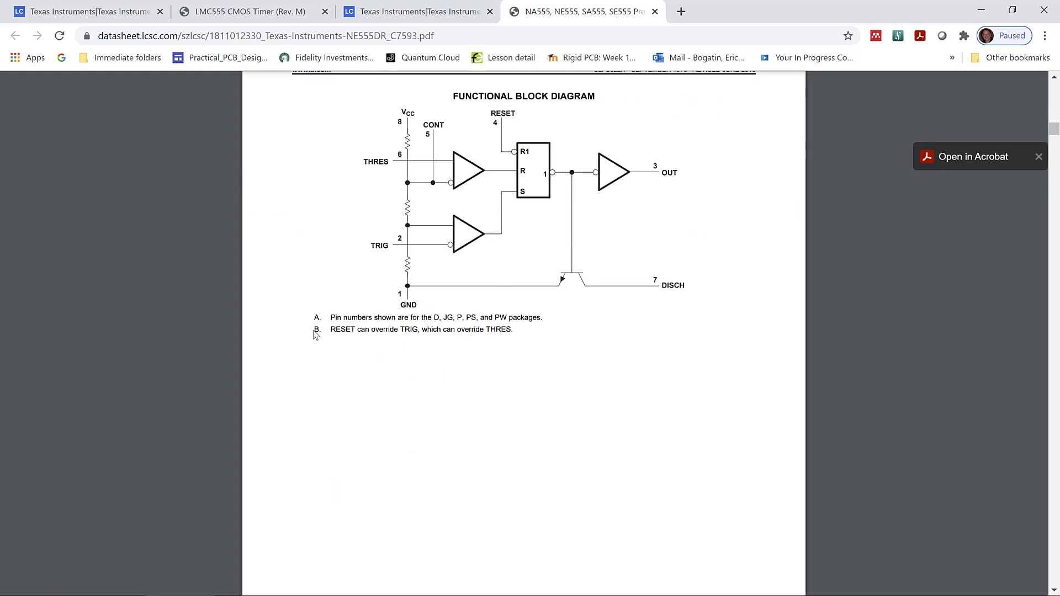
scroll(down, 3)
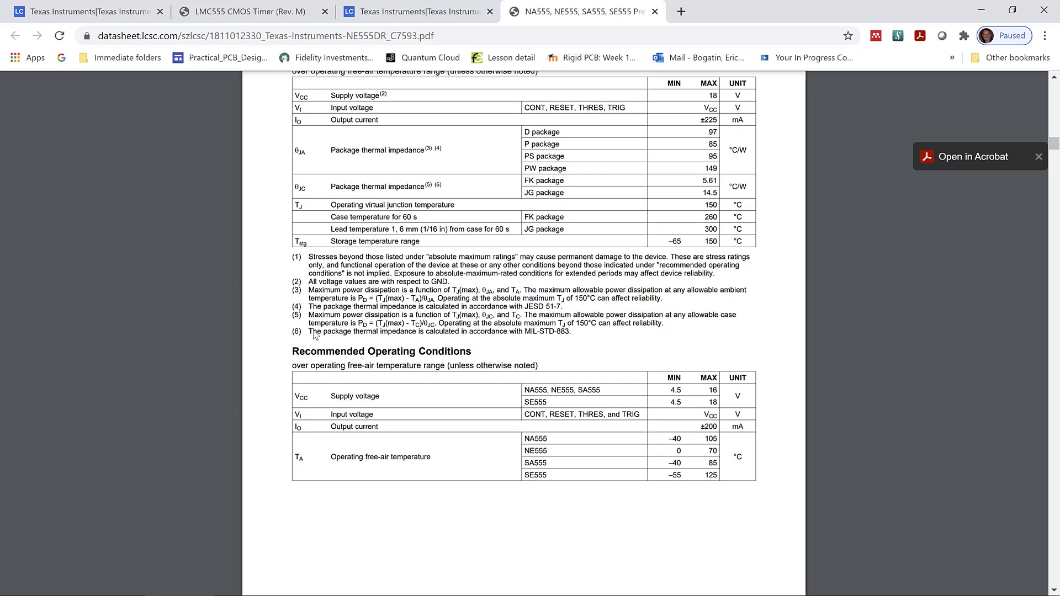
scroll(down, 3)
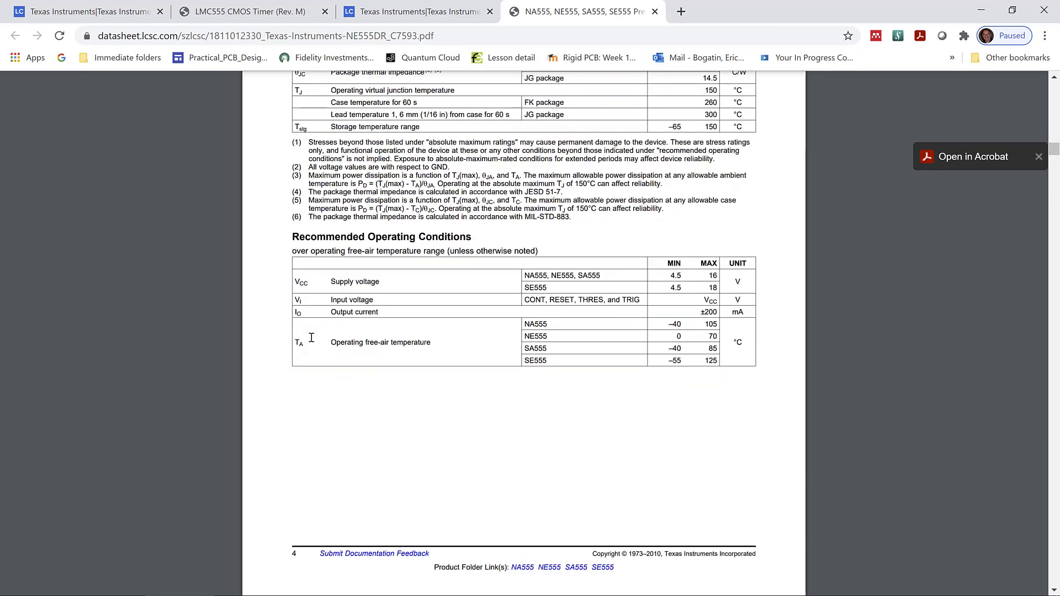
scroll(down, 3)
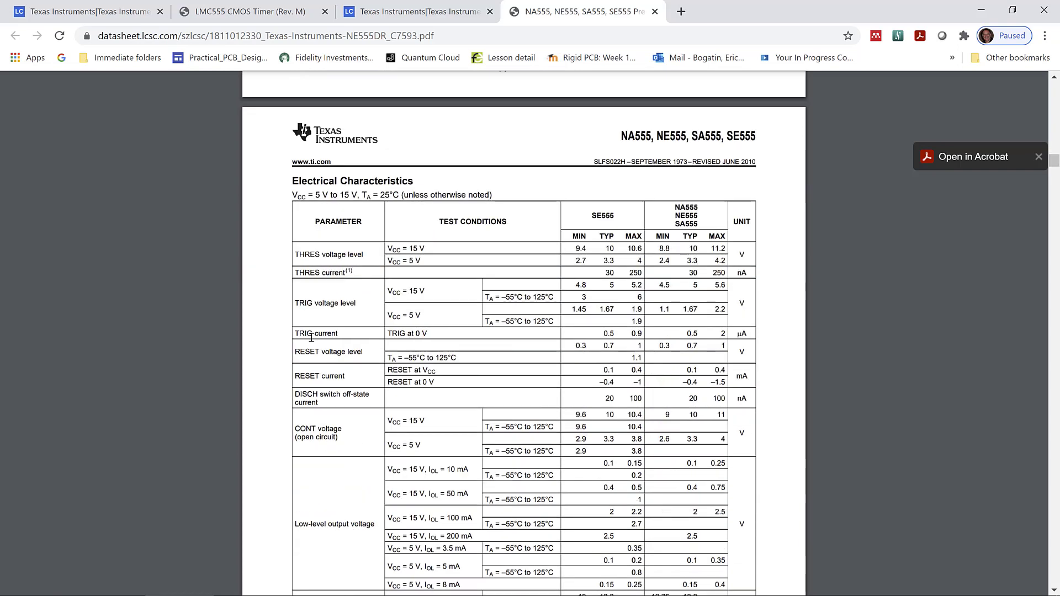
scroll(down, 3)
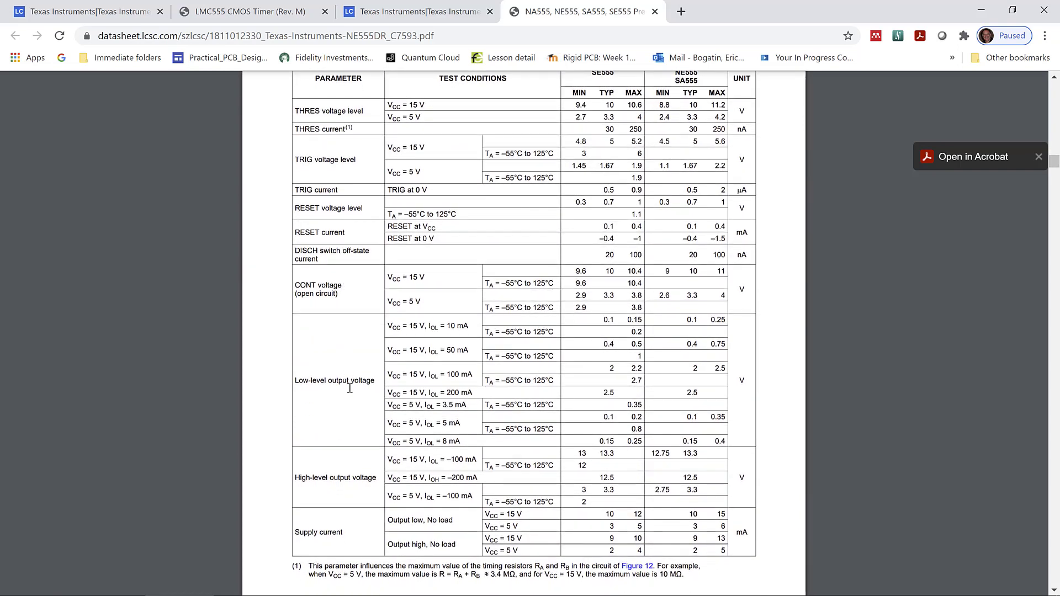
scroll(down, 3)
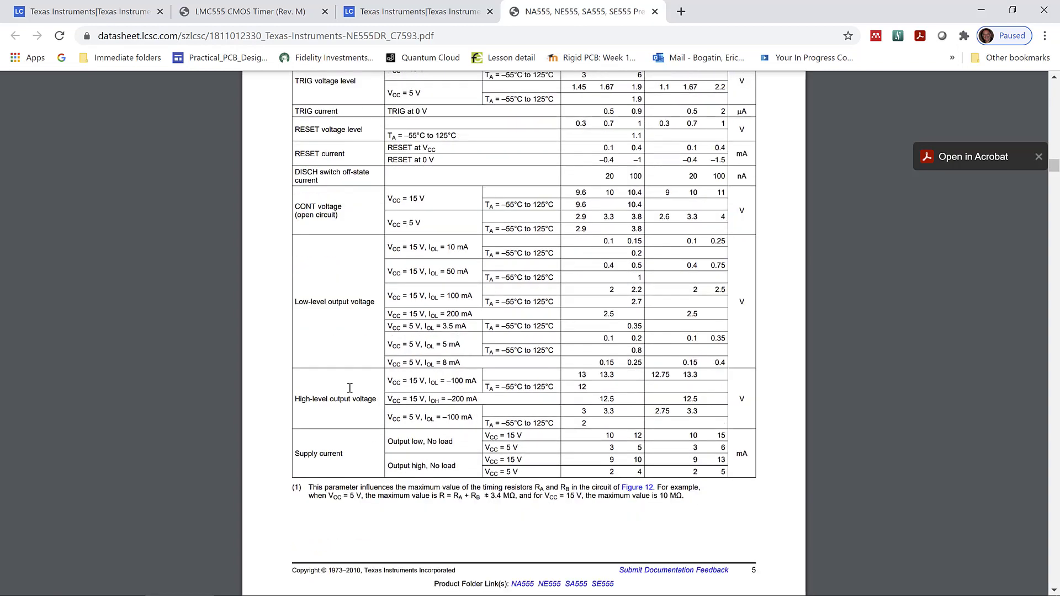
scroll(down, 3)
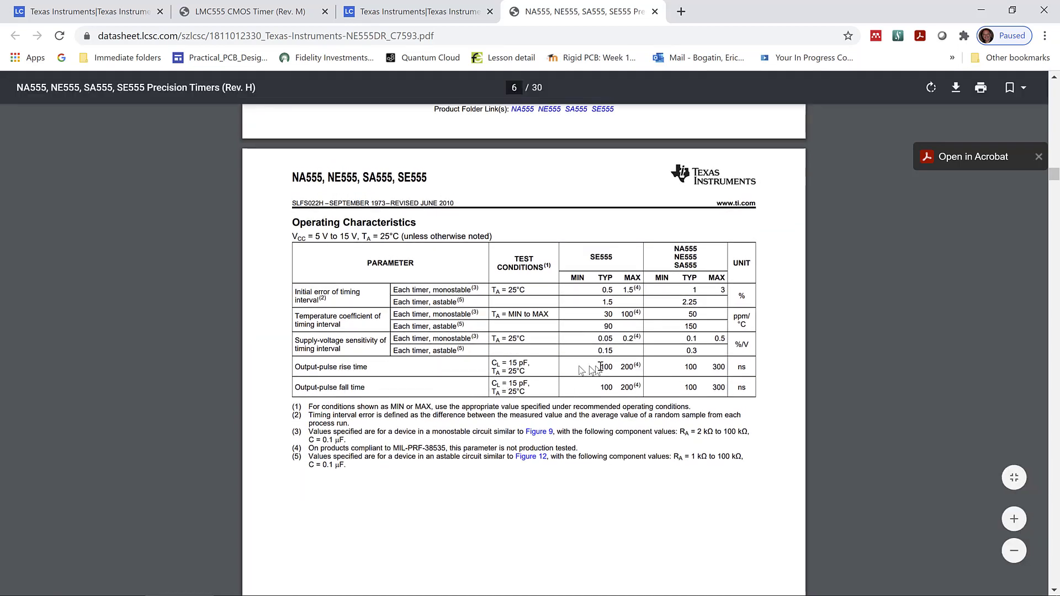
Scroll the NE555 datasheet from Operating Characteristics back to Recommended Operating Conditions
scroll(down, 3)
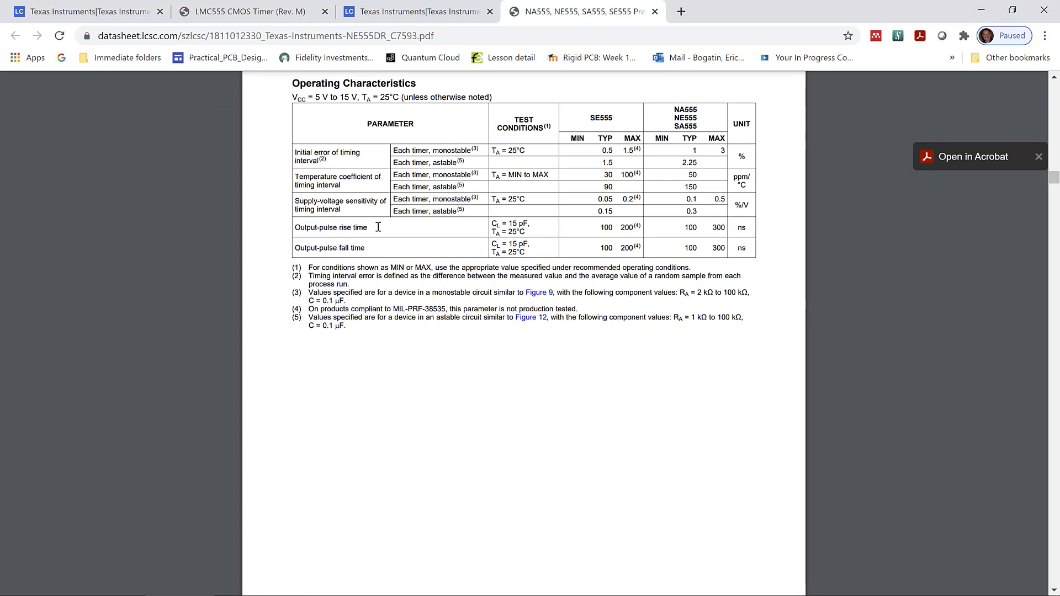
mouse_move(733, 227)
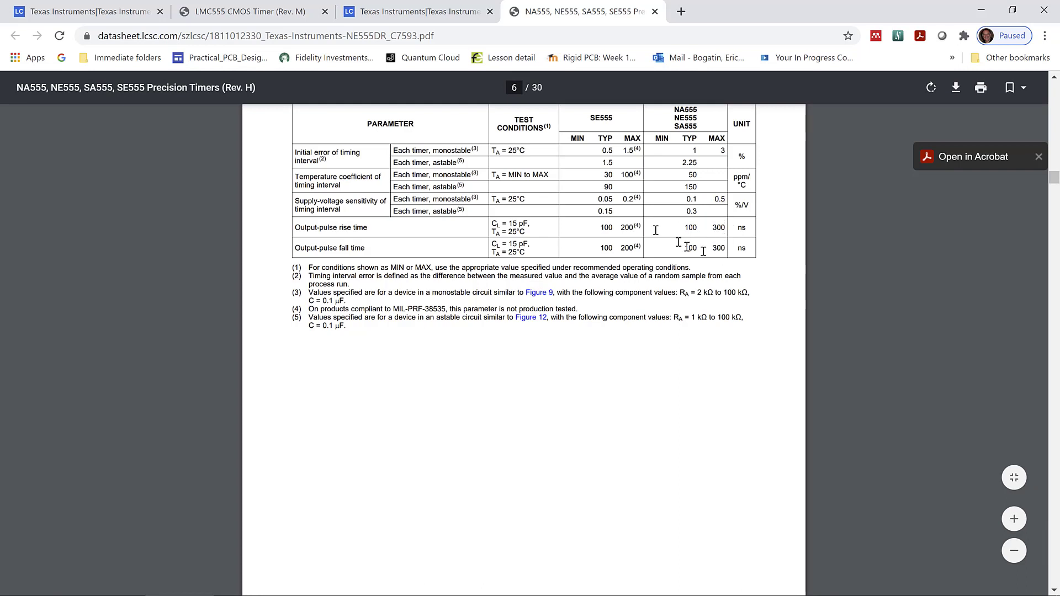
mouse_move(679, 248)
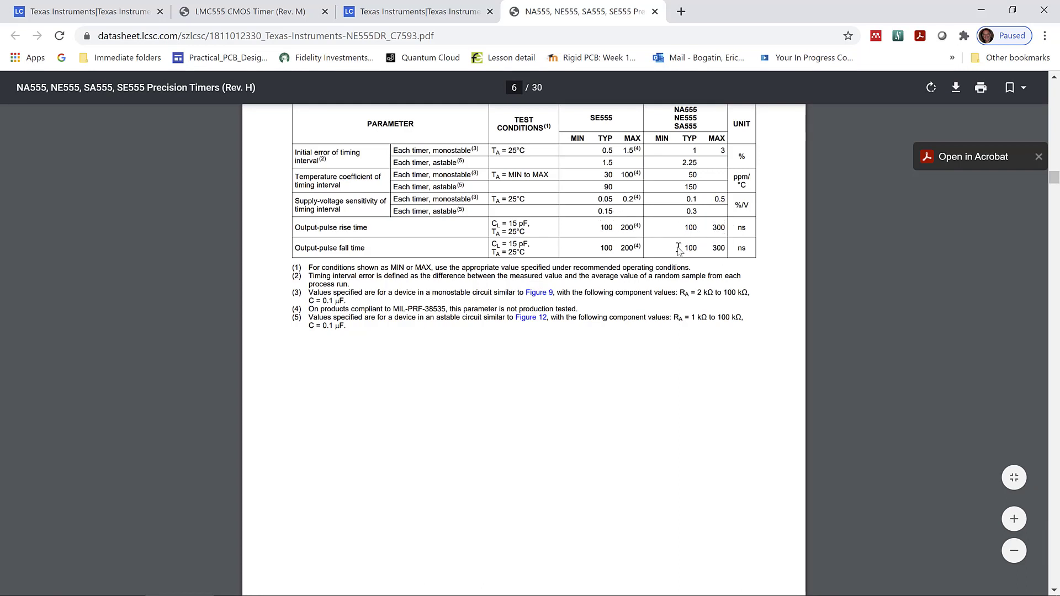
mouse_move(687, 250)
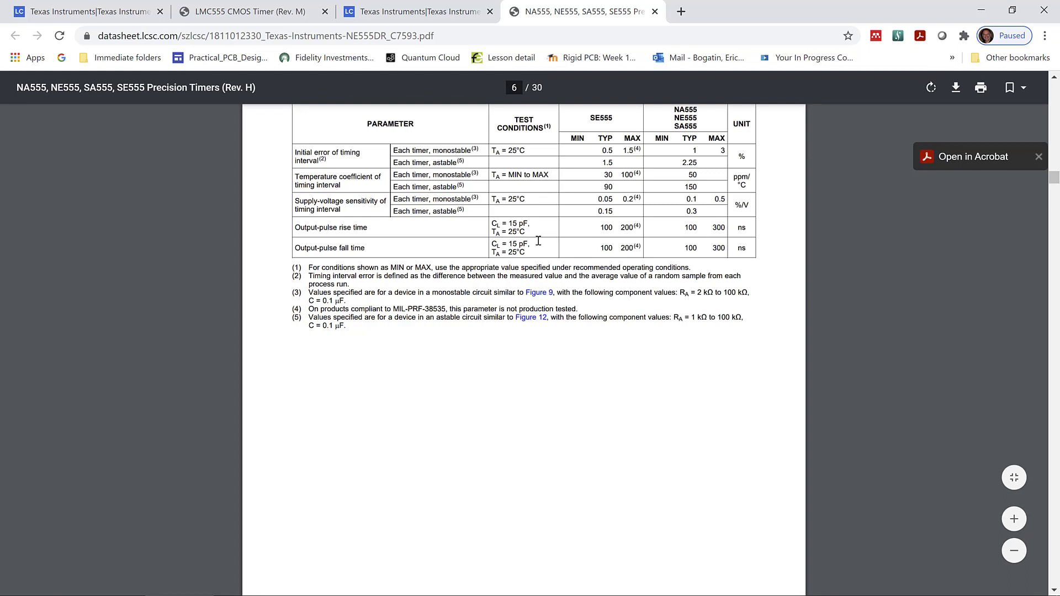
mouse_move(433, 251)
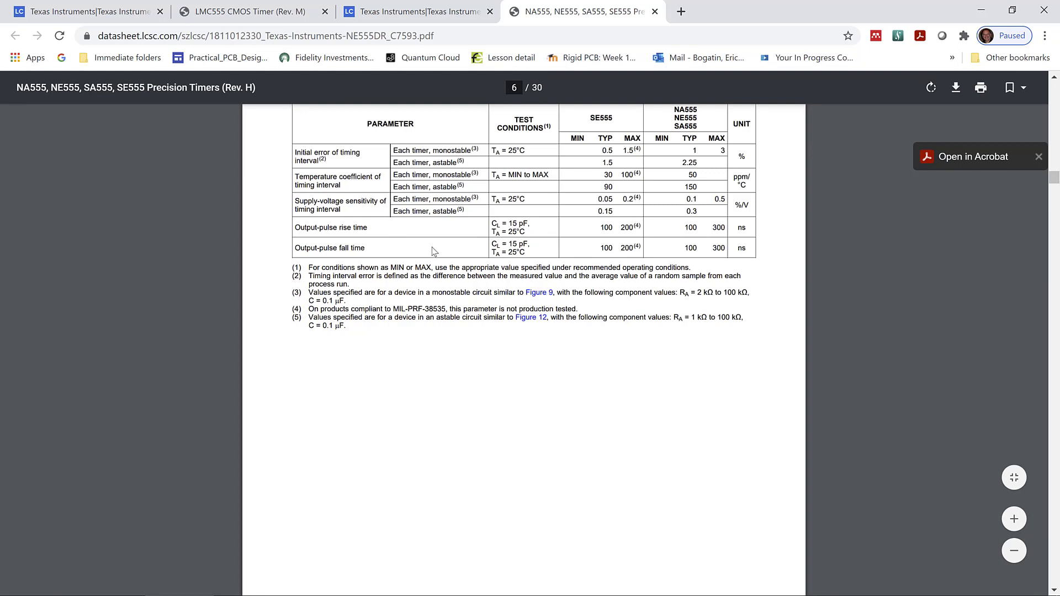
mouse_move(424, 245)
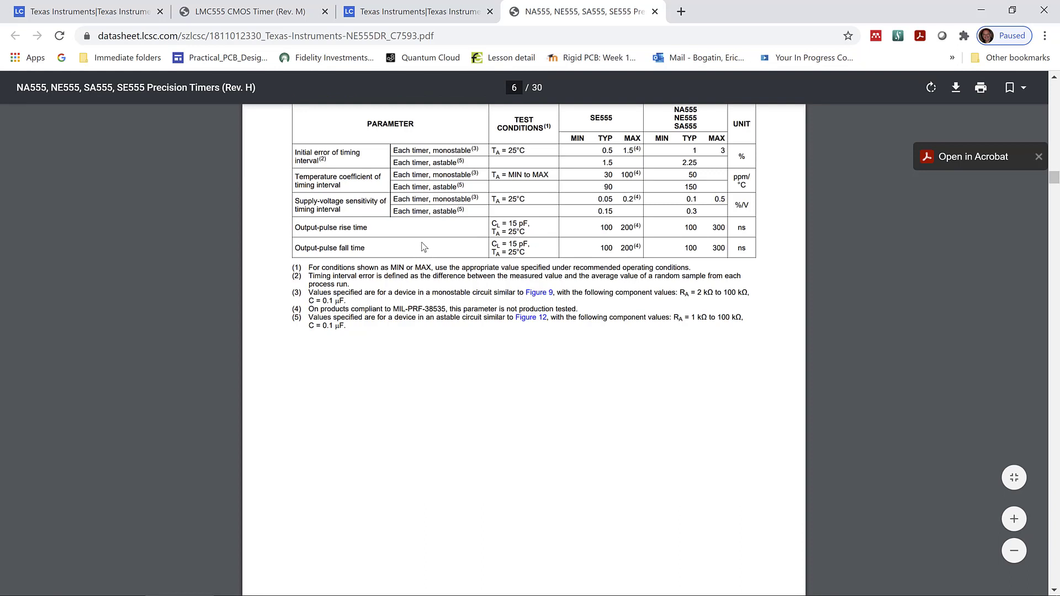
mouse_move(684, 248)
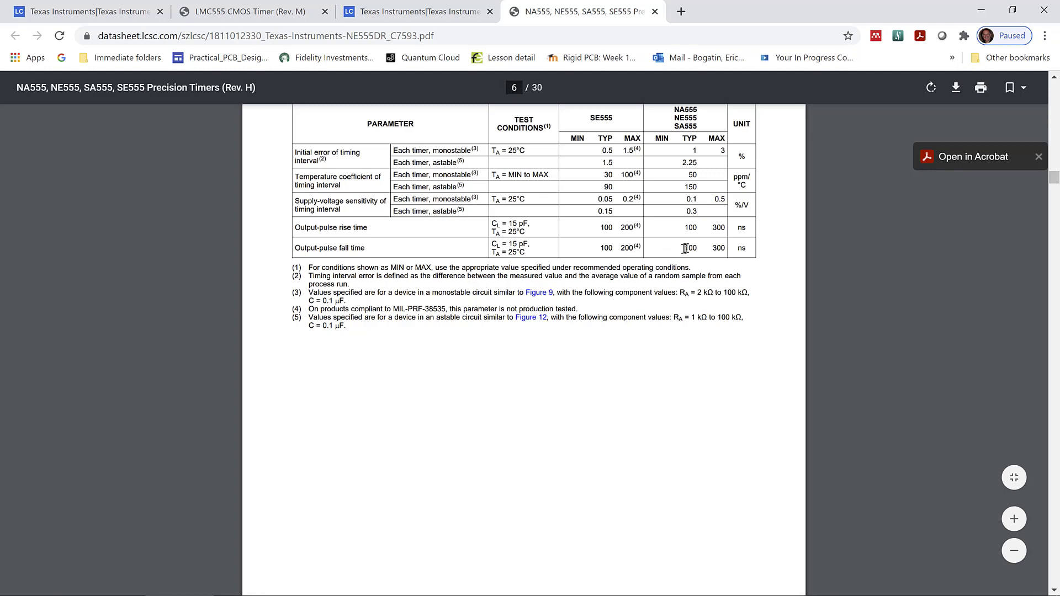
mouse_move(689, 238)
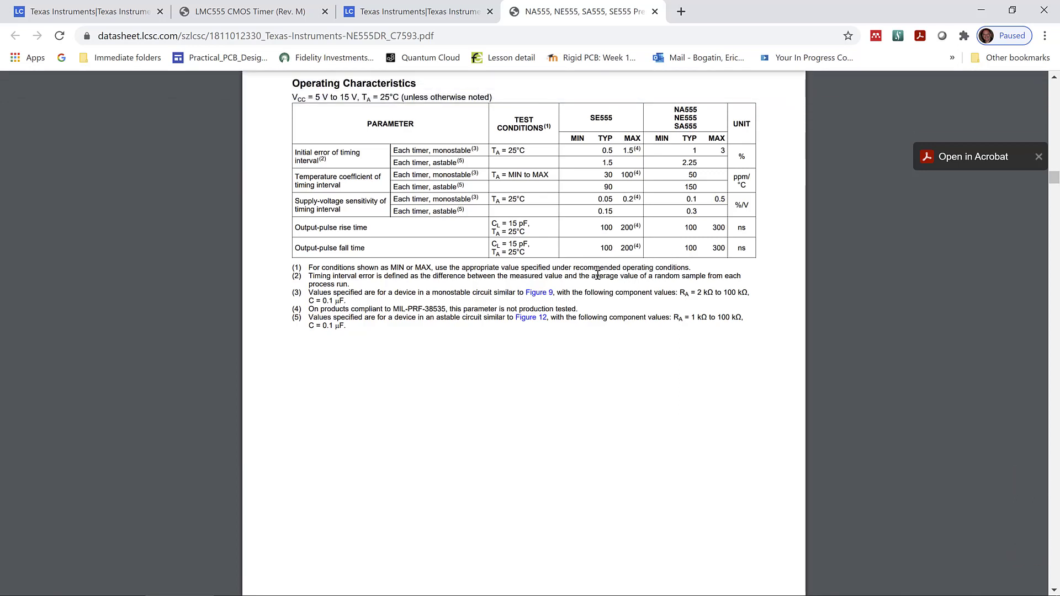
scroll(down, 3)
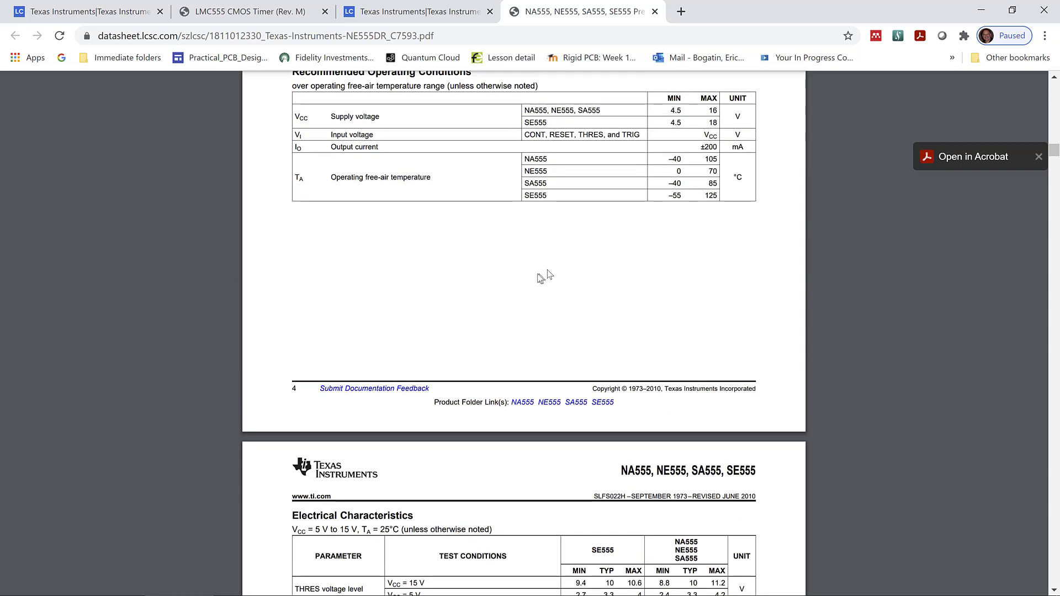
mouse_move(695, 321)
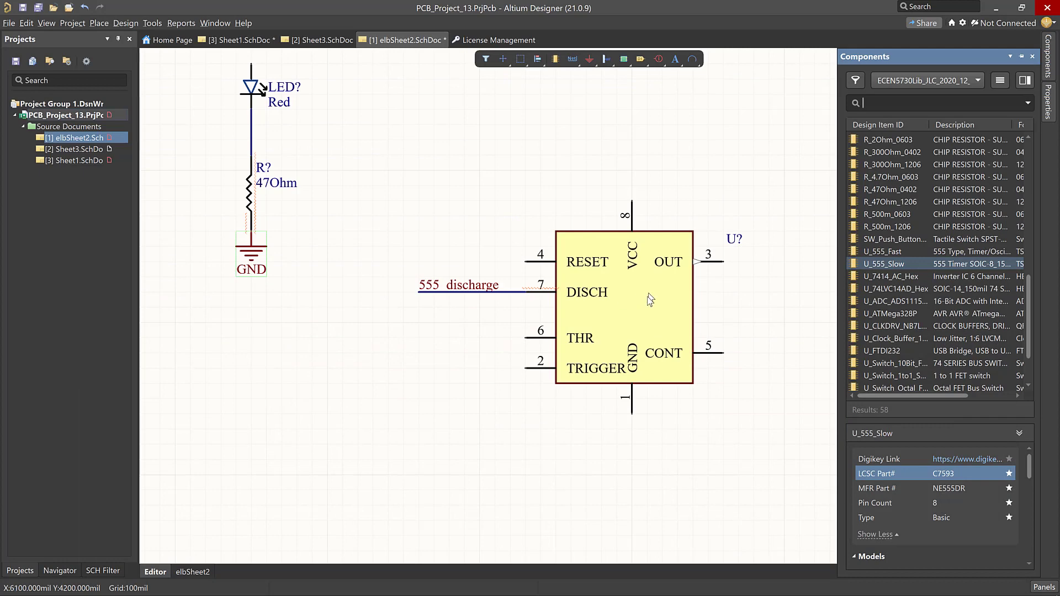
Close the Components panel and cancel placing the floating U_555_Slow timer part
click(1032, 56)
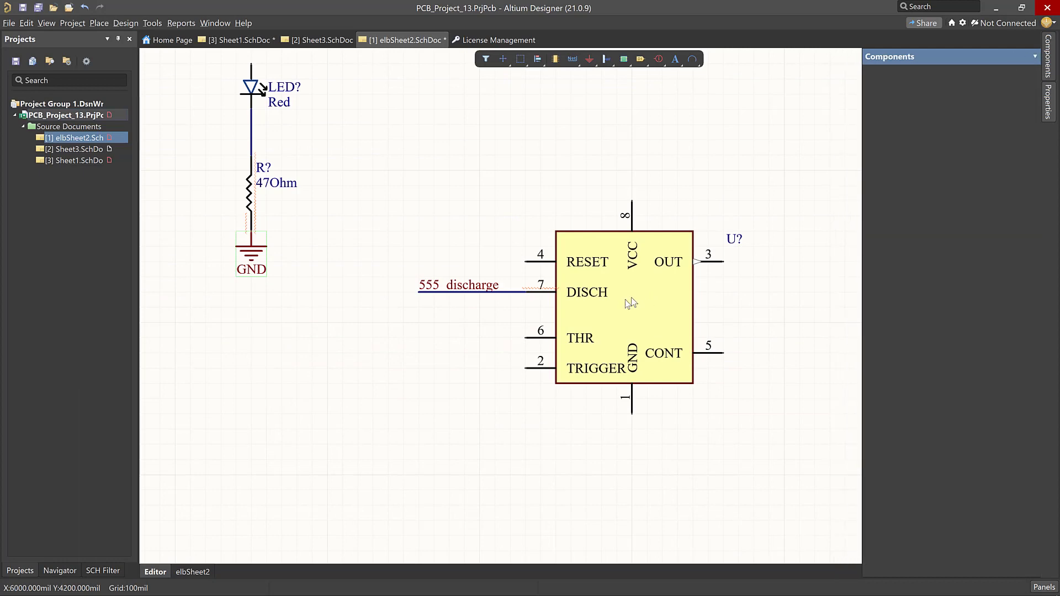
click(613, 293)
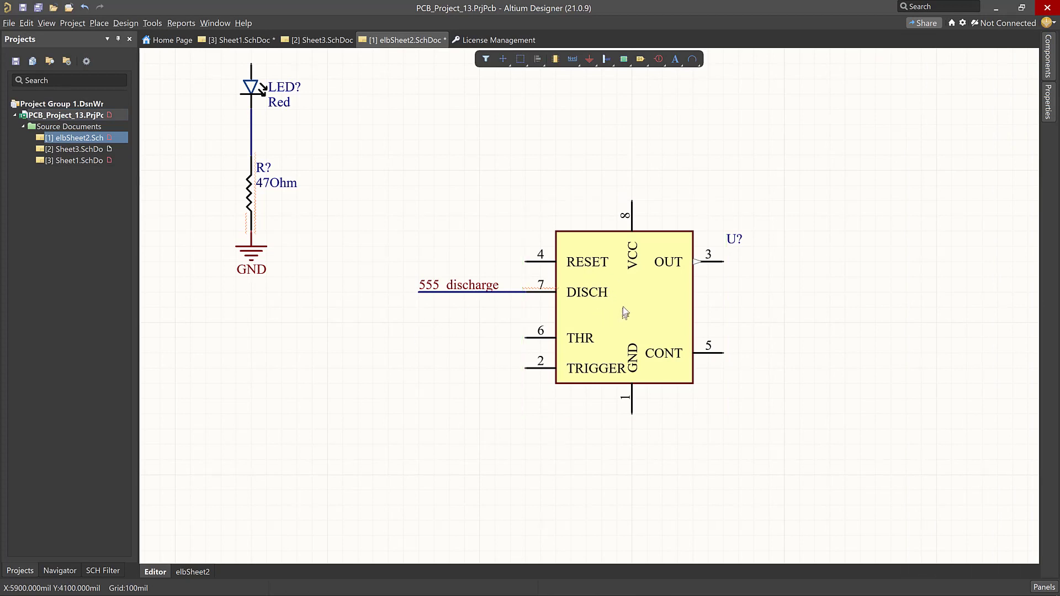
click(624, 313)
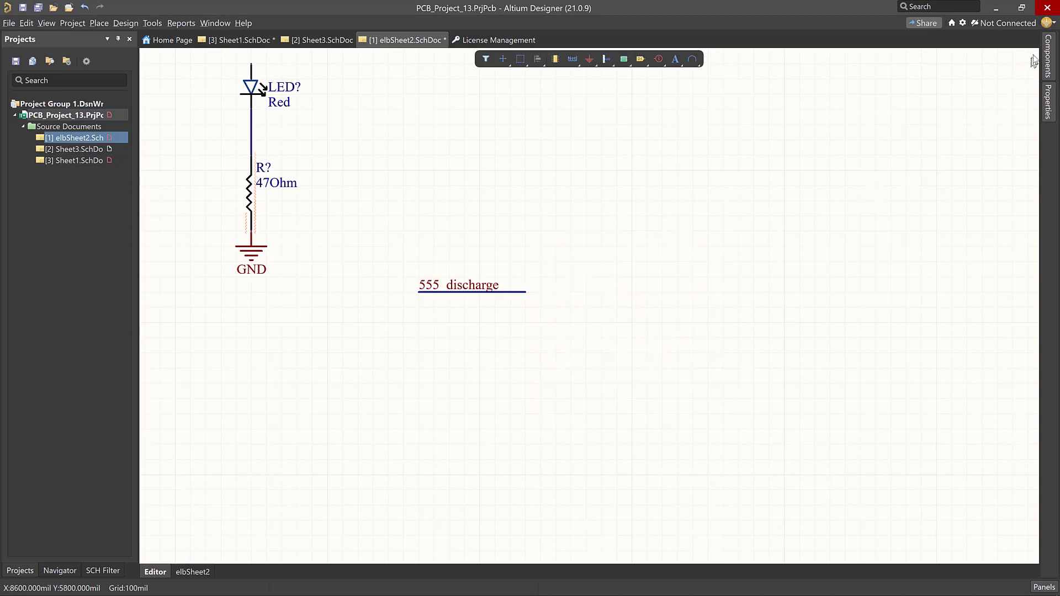
click(1051, 61)
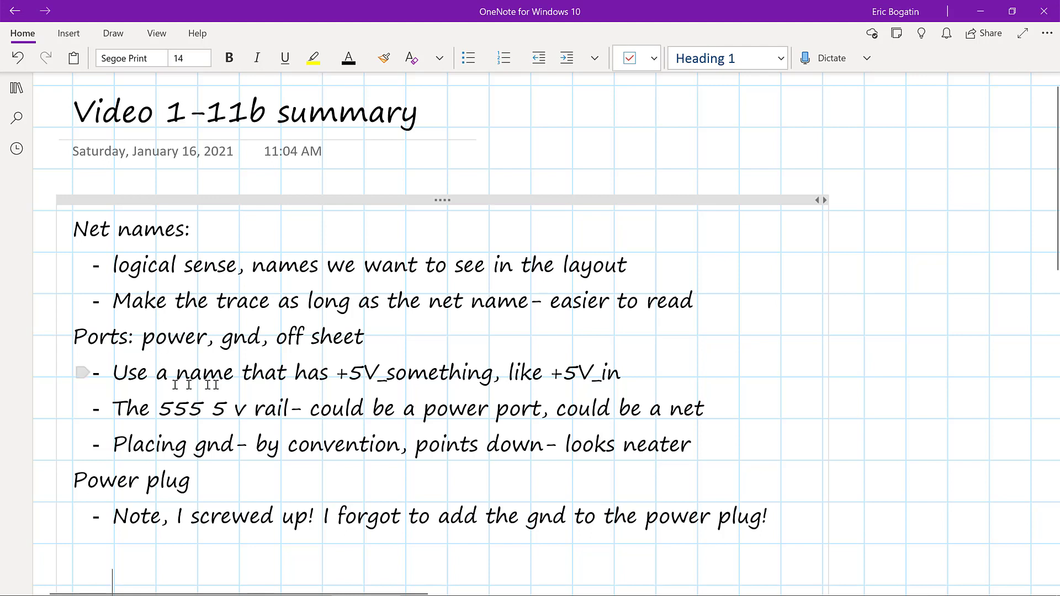
mouse_move(336, 373)
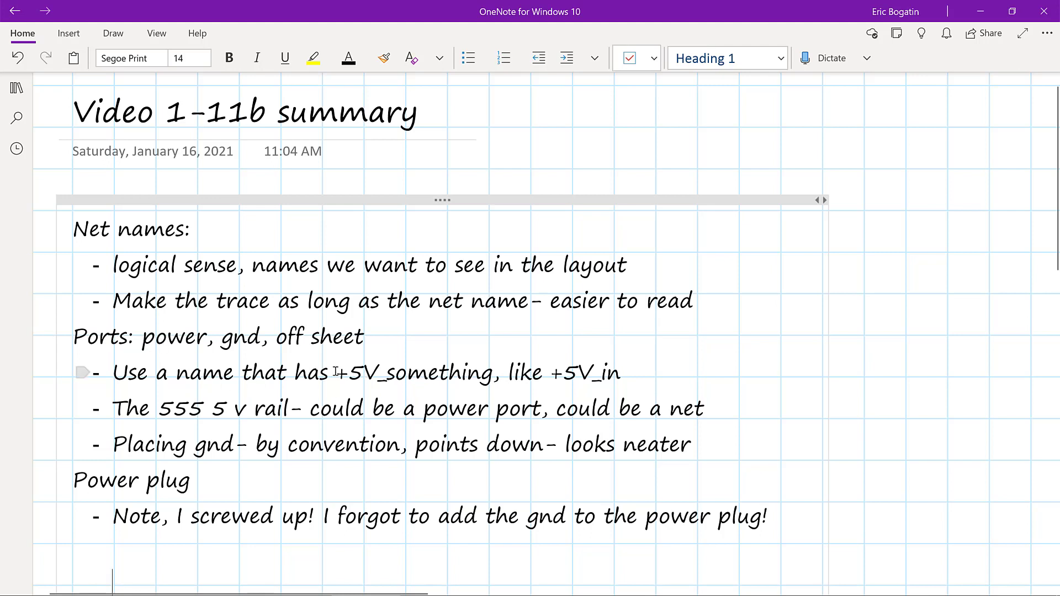
mouse_move(208, 380)
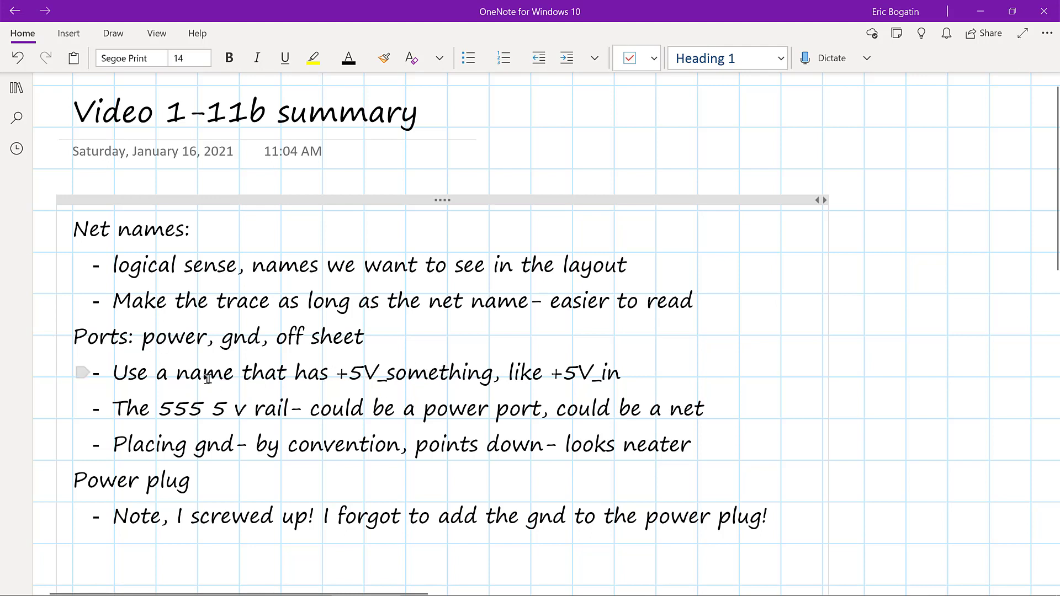
mouse_move(307, 372)
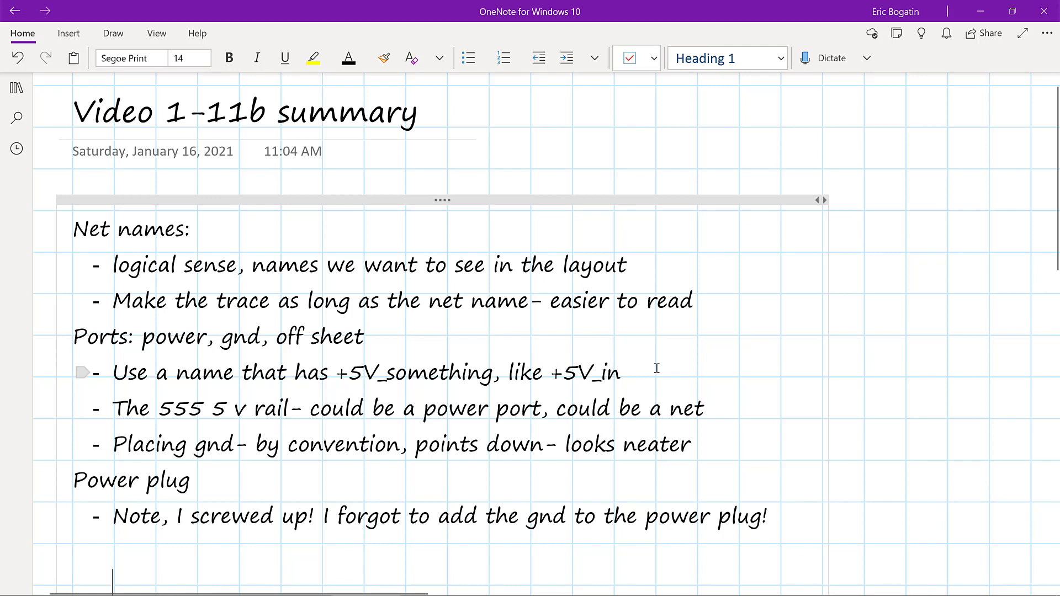
mouse_move(226, 409)
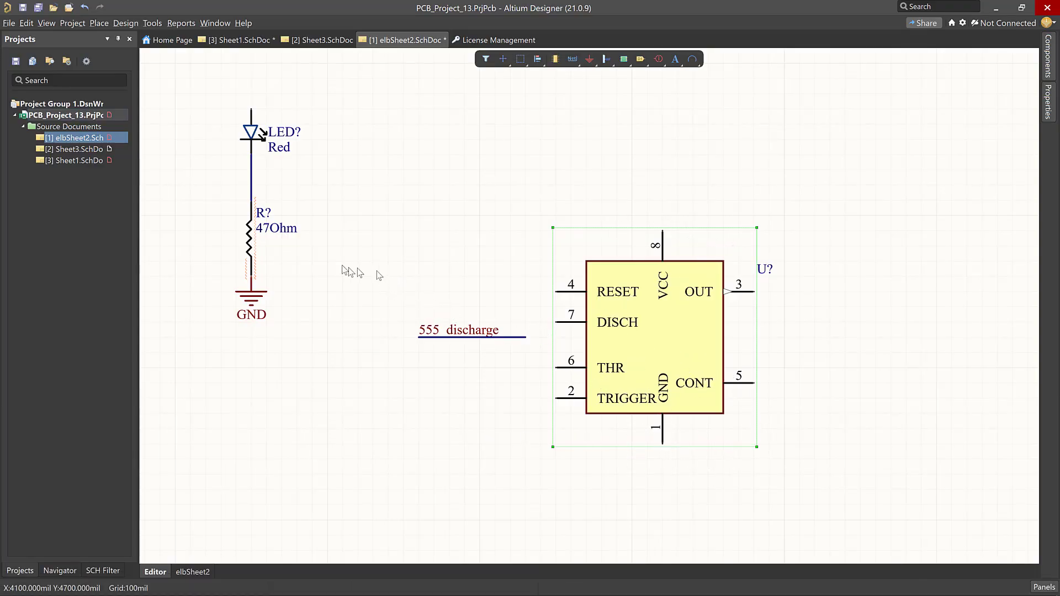
mouse_move(586, 59)
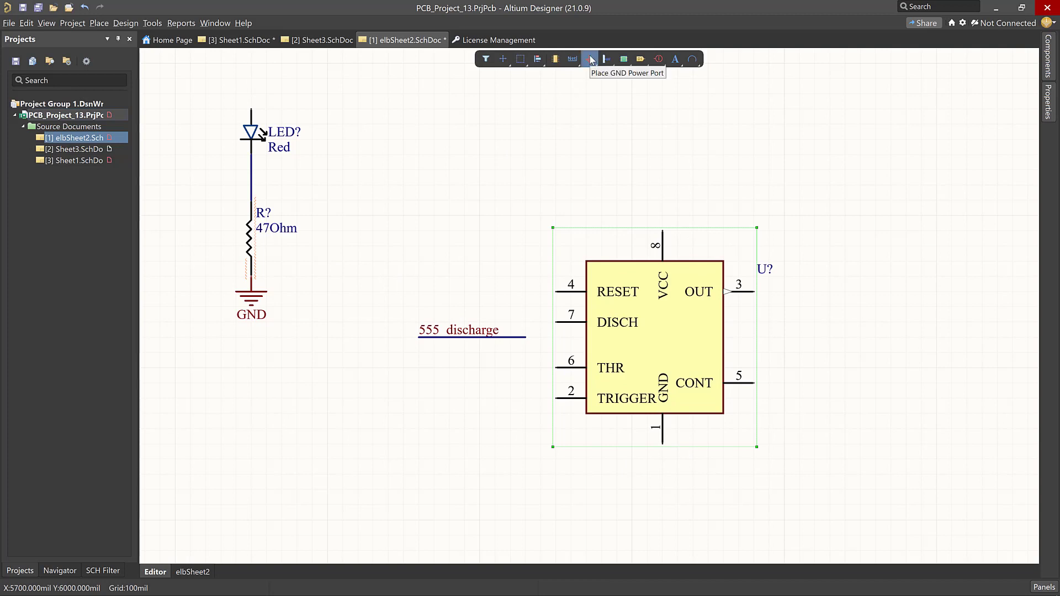
Place GND power ports on the 555's GND pin 1 and RESET pin 4
click(593, 59)
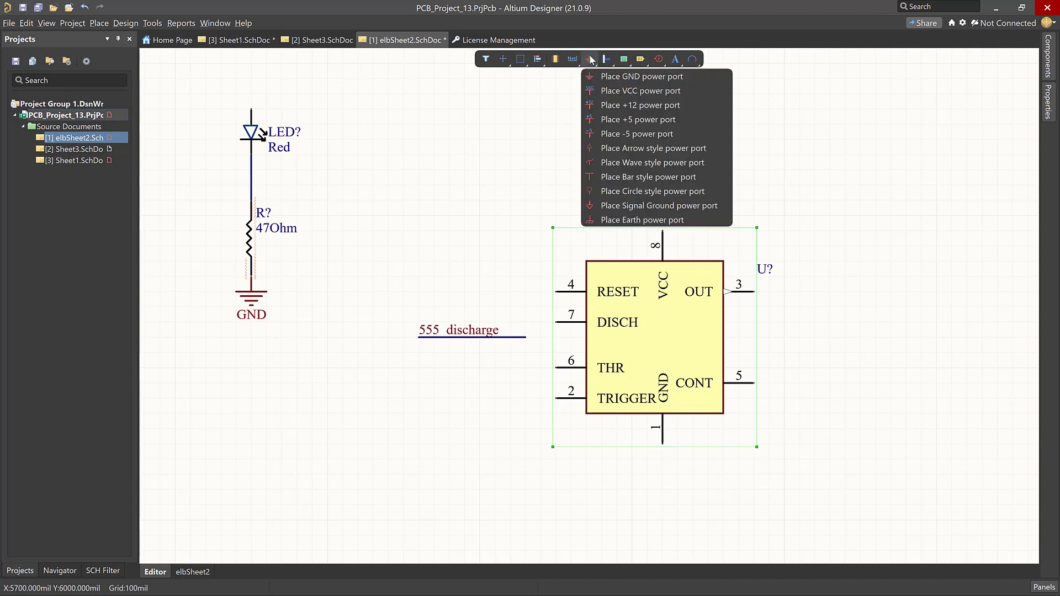
mouse_move(659, 206)
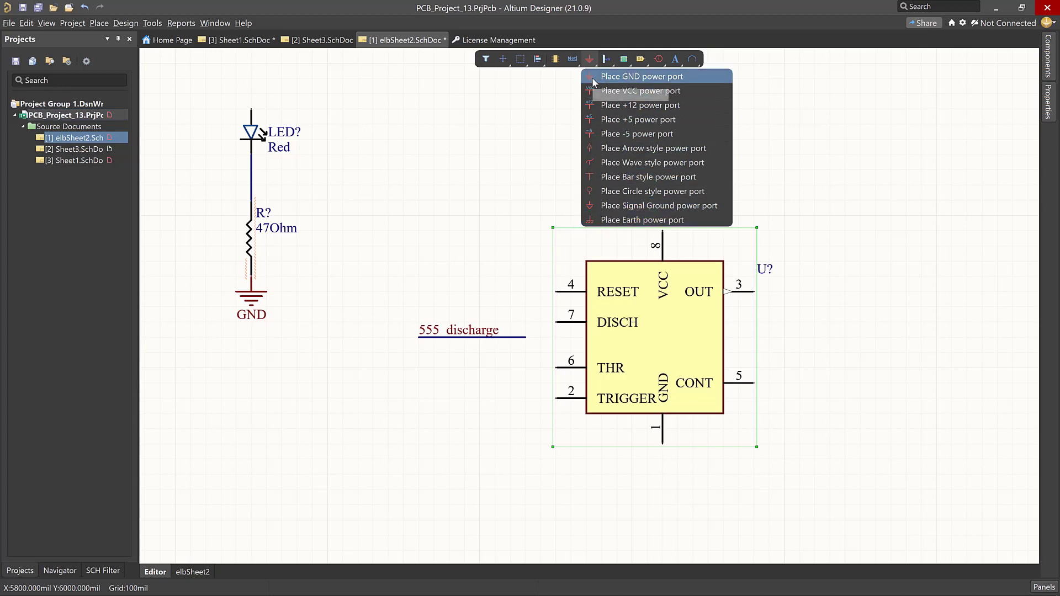
click(642, 76)
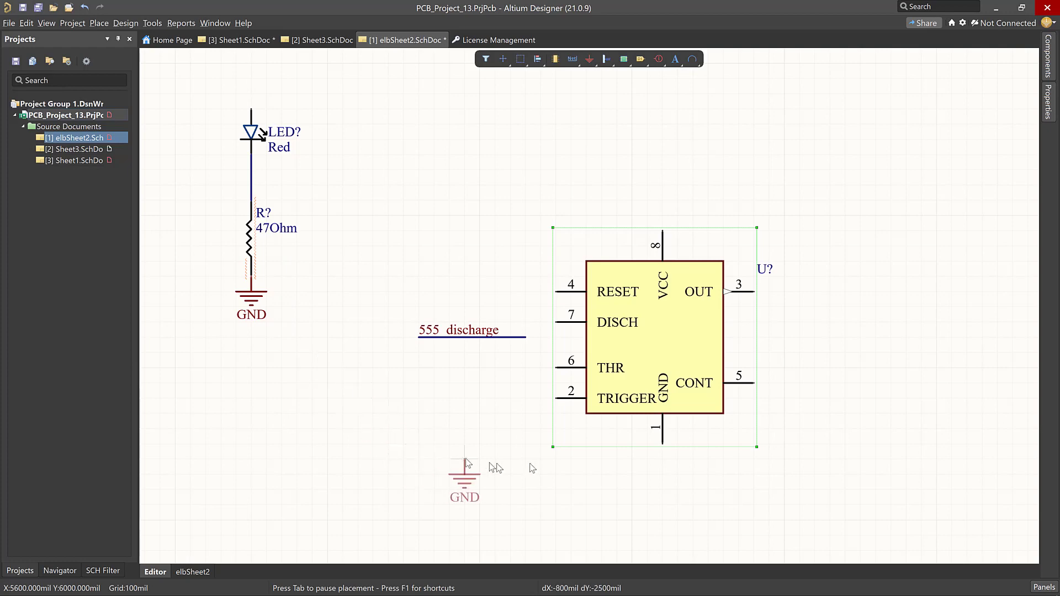
mouse_move(661, 460)
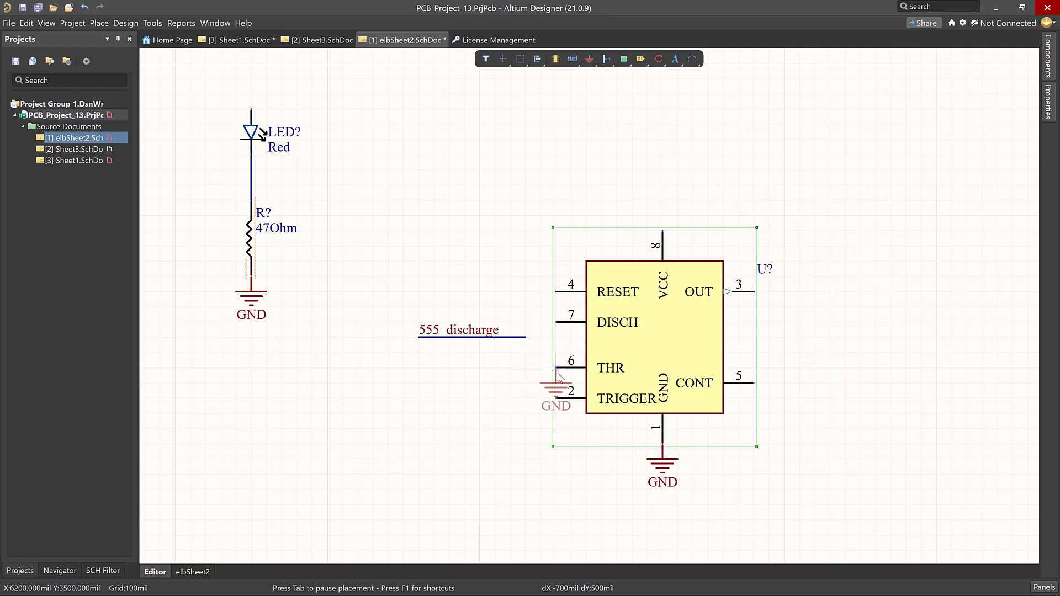
mouse_move(543, 293)
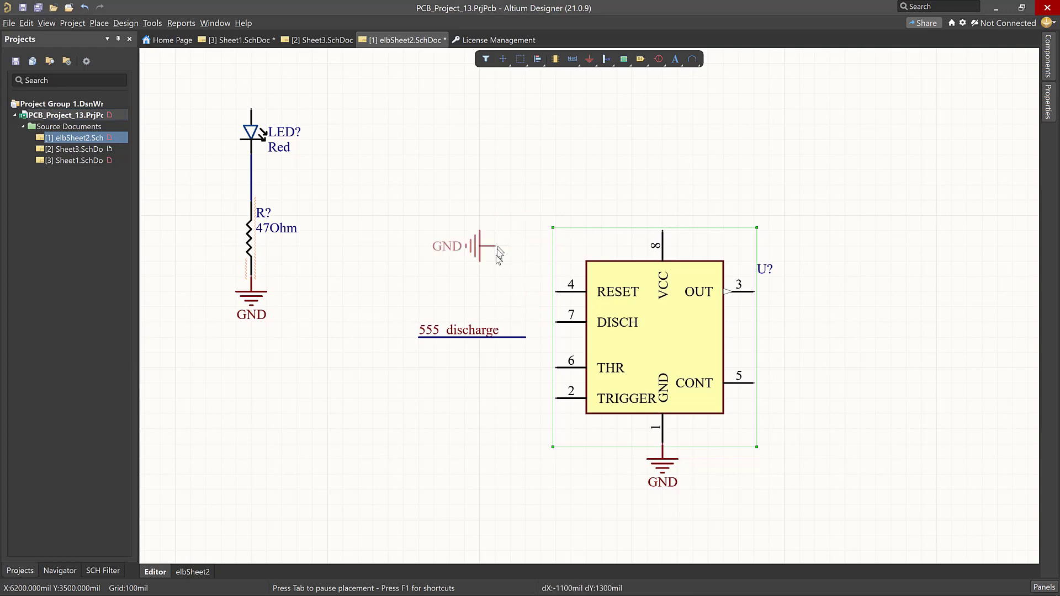
mouse_move(550, 309)
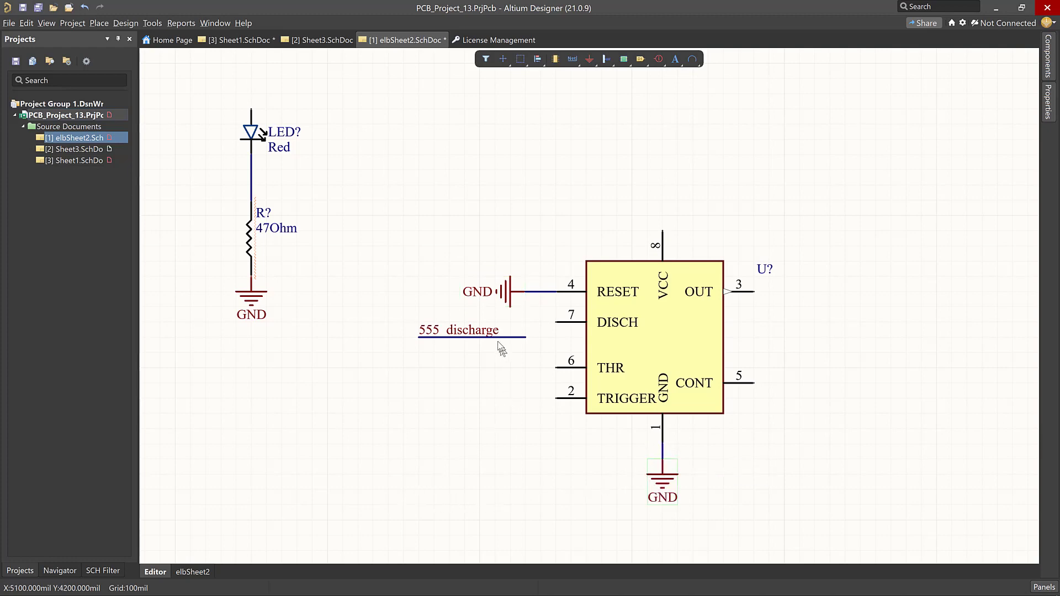
mouse_move(528, 305)
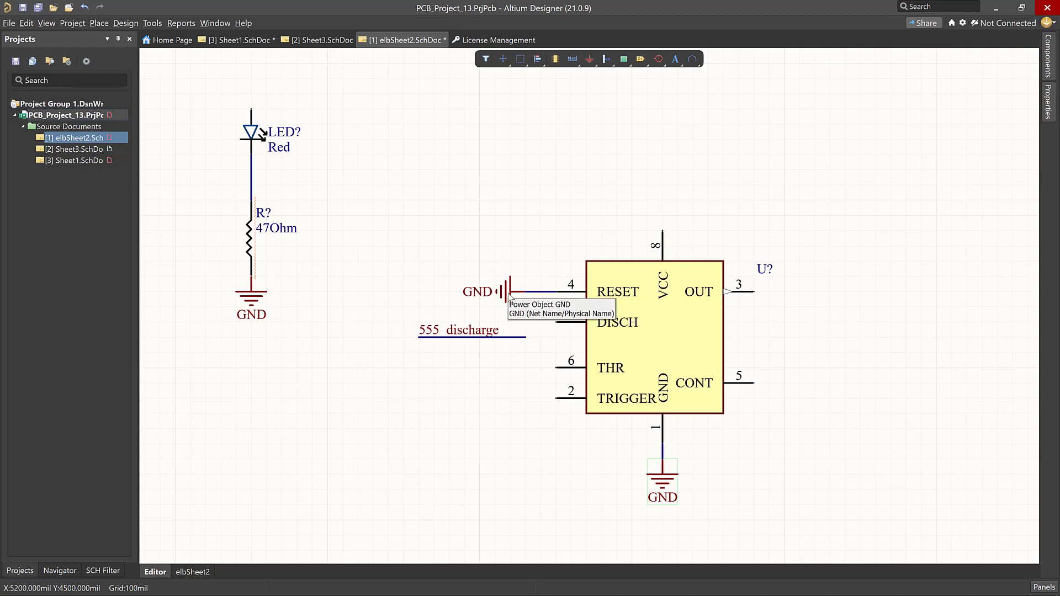
click(503, 291)
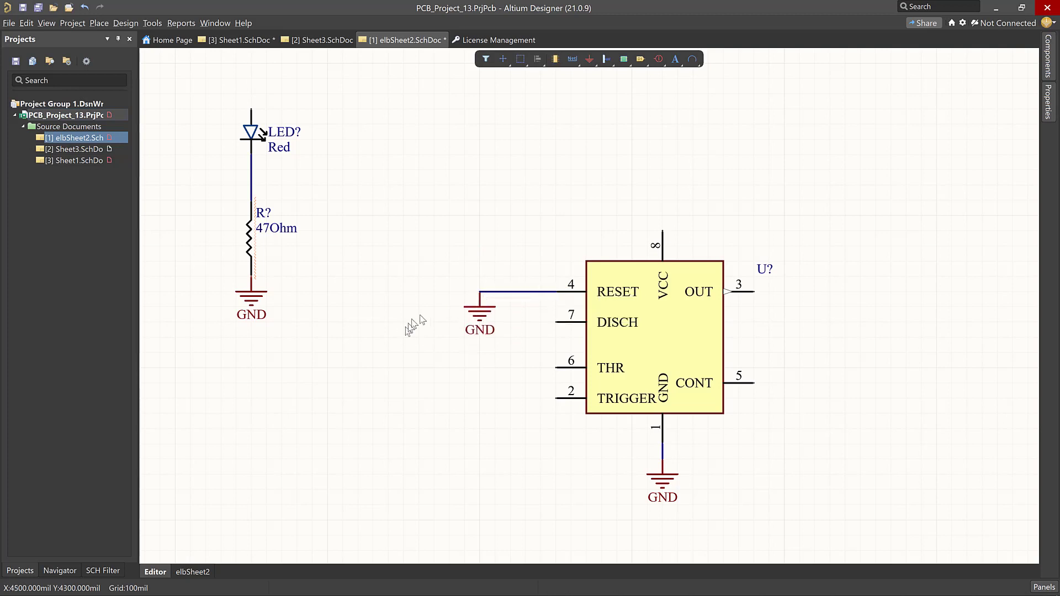
mouse_move(517, 297)
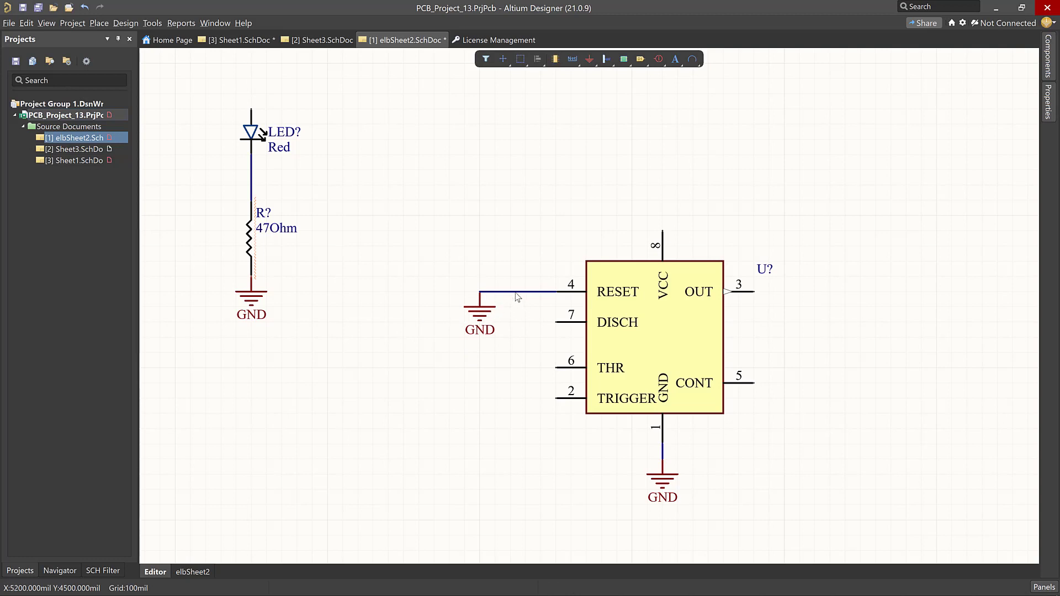
mouse_move(478, 320)
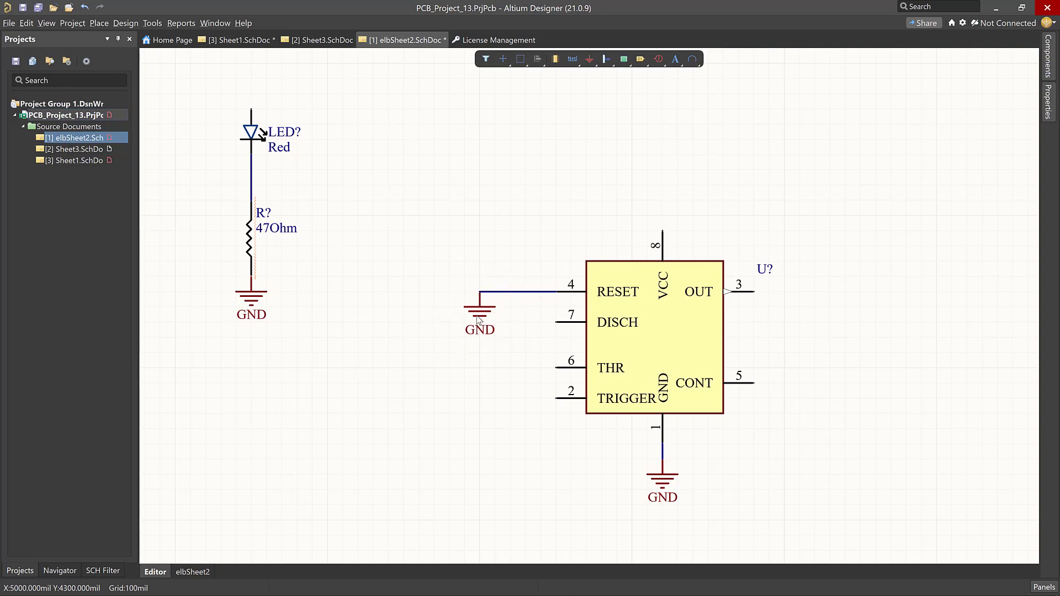
mouse_move(379, 269)
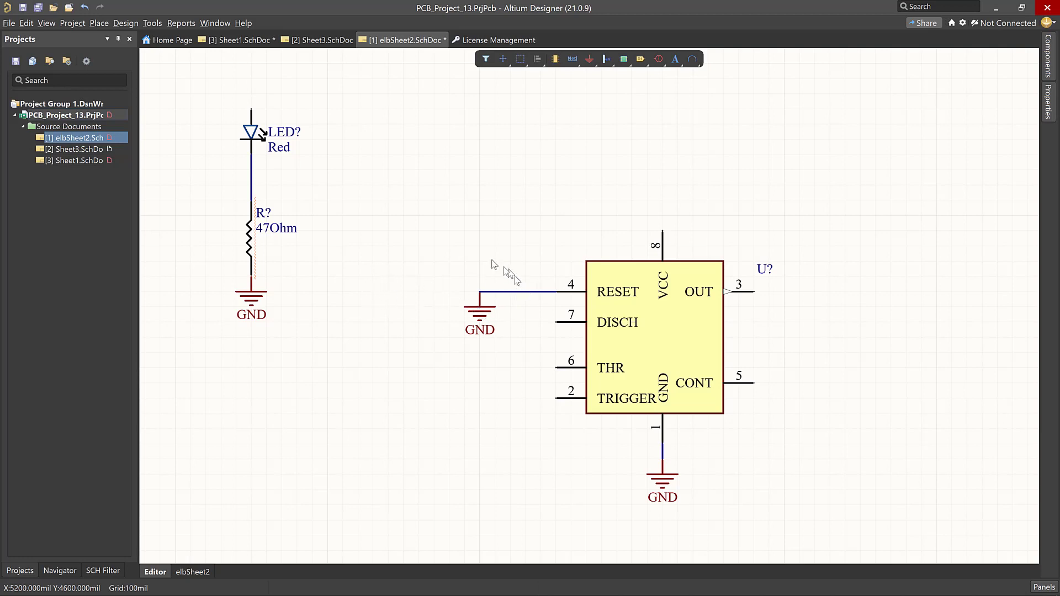
mouse_move(360, 254)
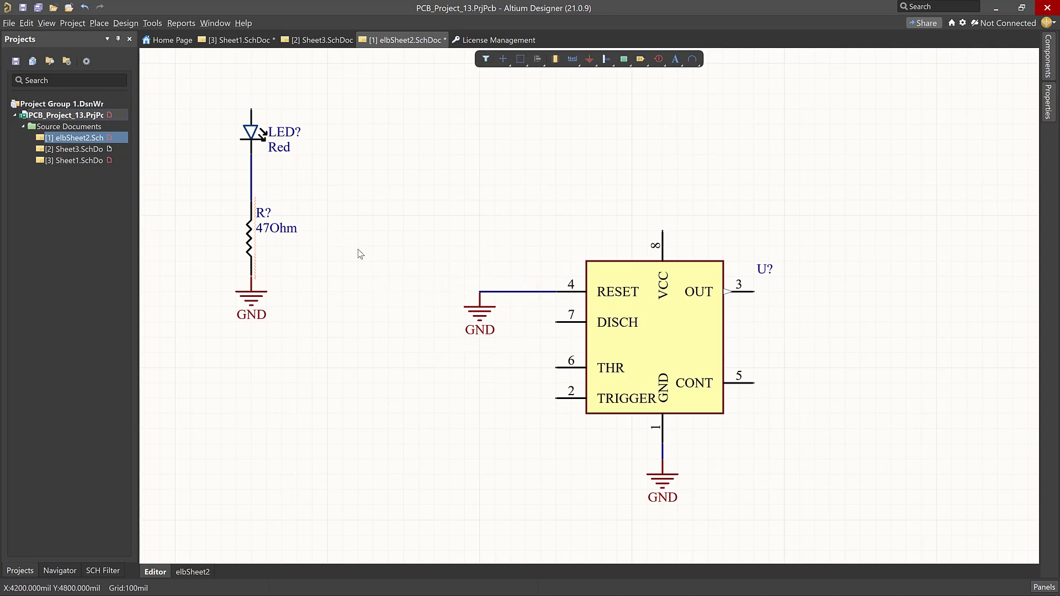
mouse_move(459, 310)
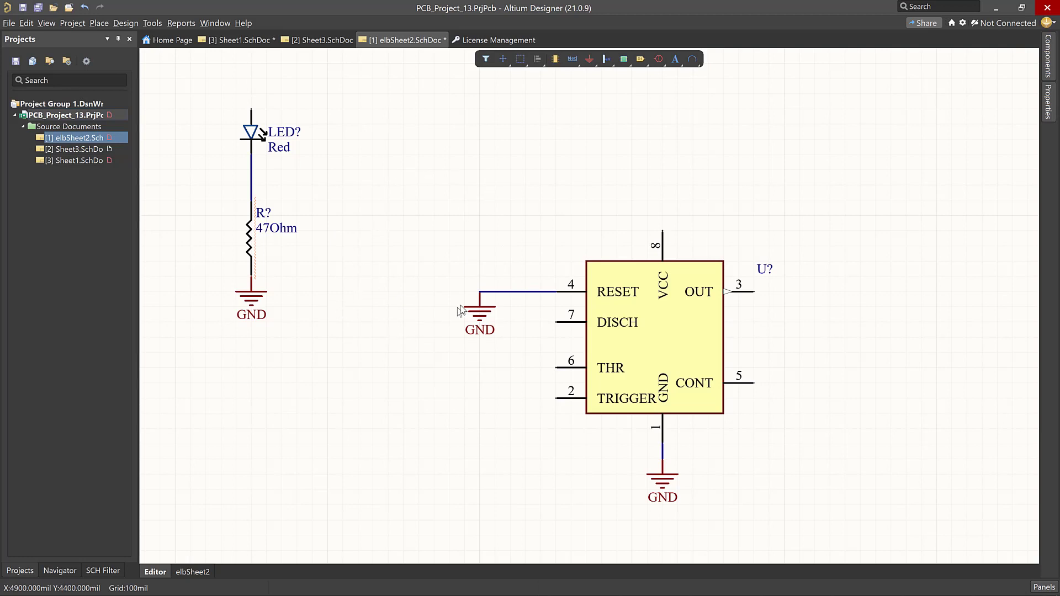
mouse_move(393, 361)
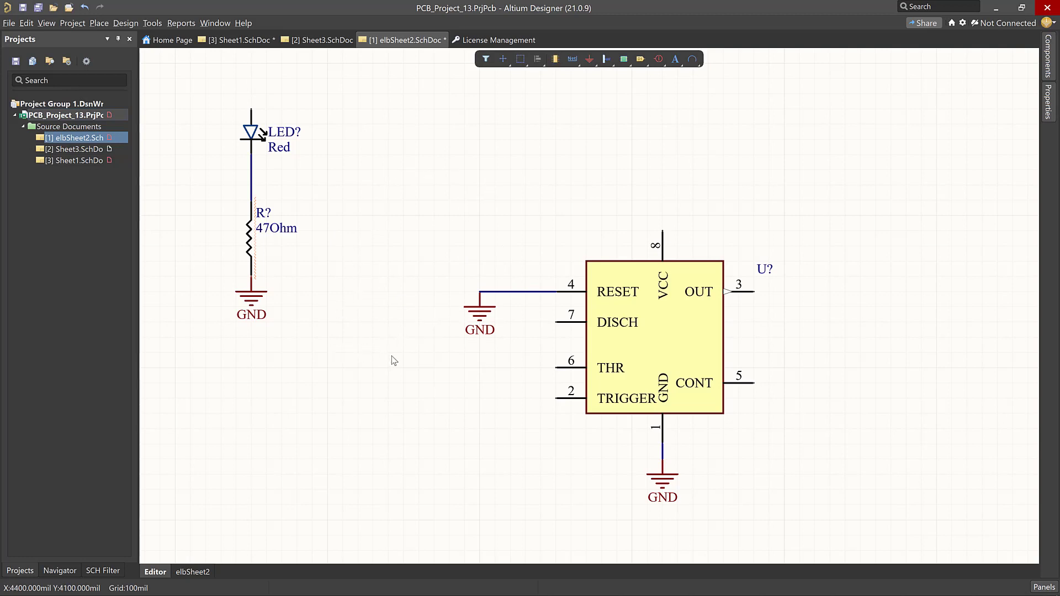
mouse_move(347, 340)
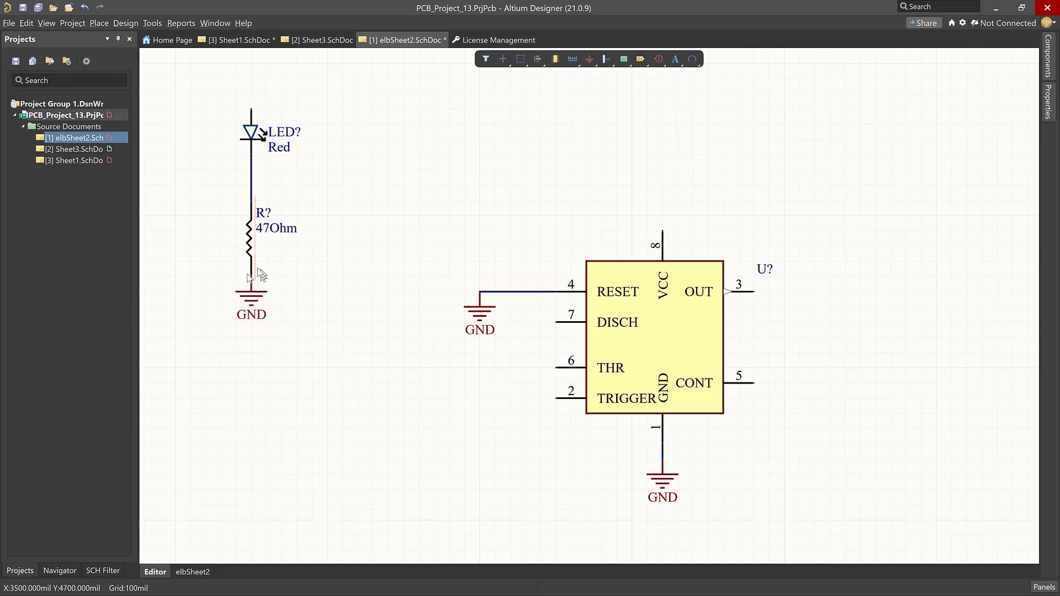
mouse_move(256, 283)
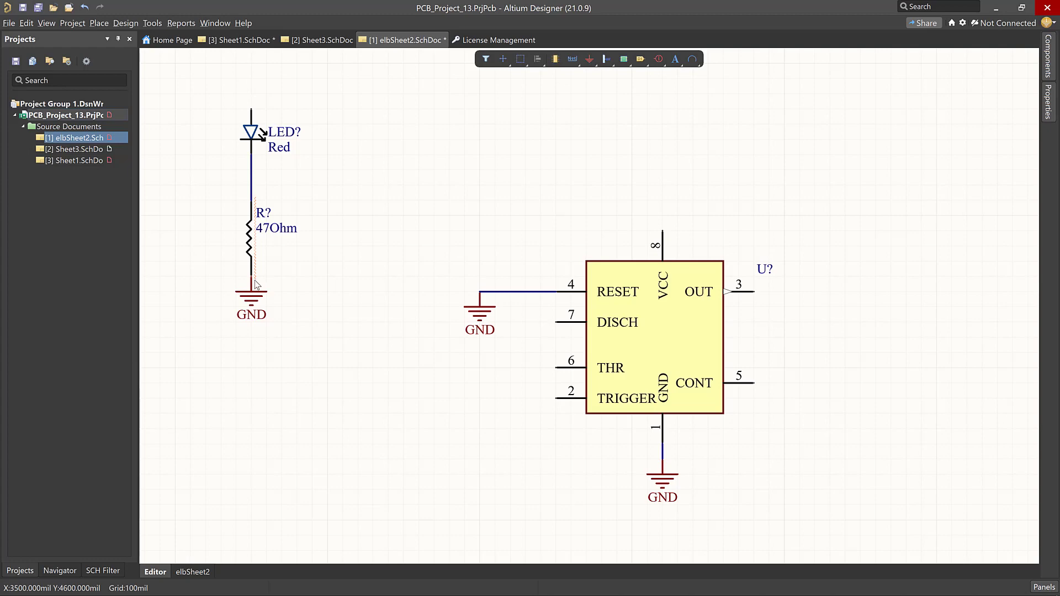
mouse_move(252, 298)
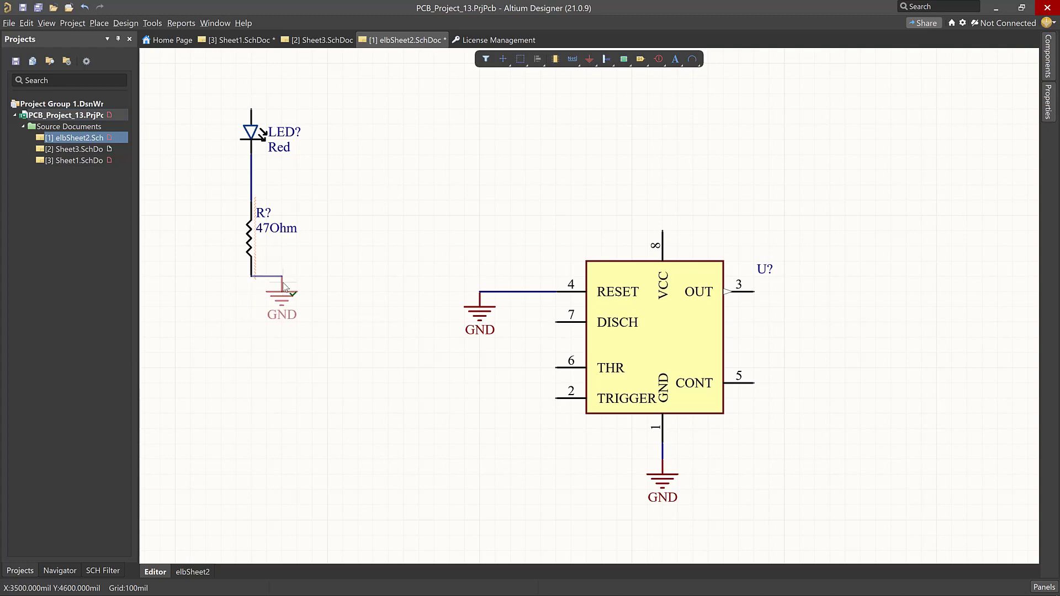
Drag the resistor's GND symbol lower on the schematic
drag(283, 287, 250, 287)
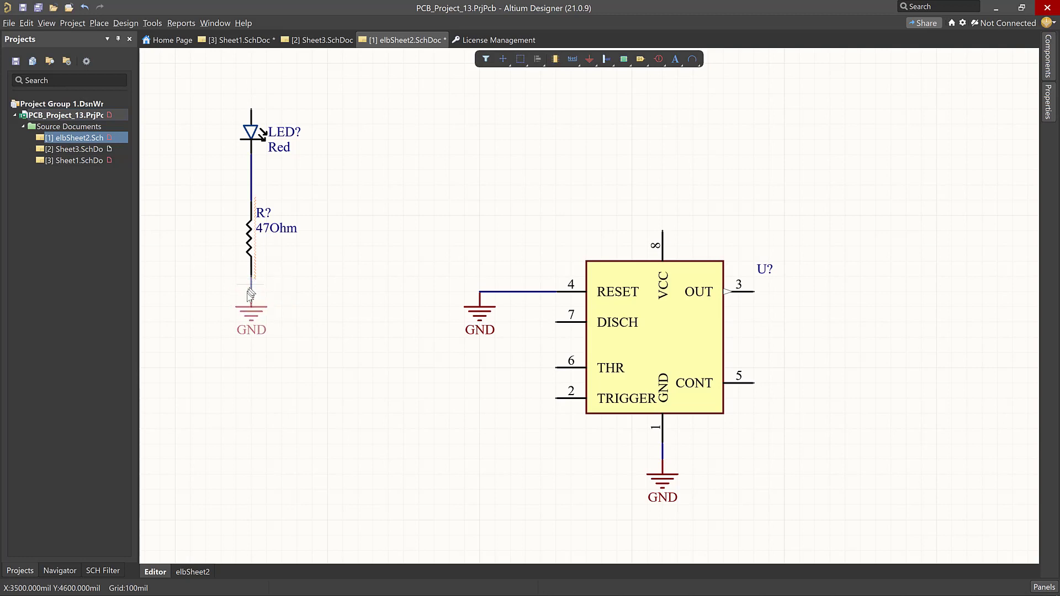
mouse_move(369, 390)
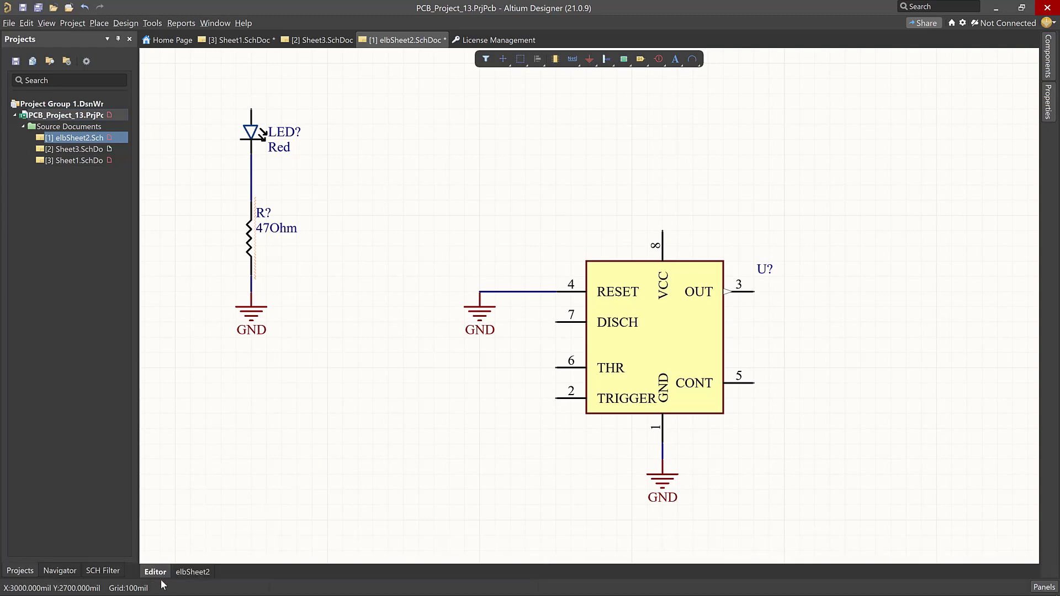
mouse_move(305, 379)
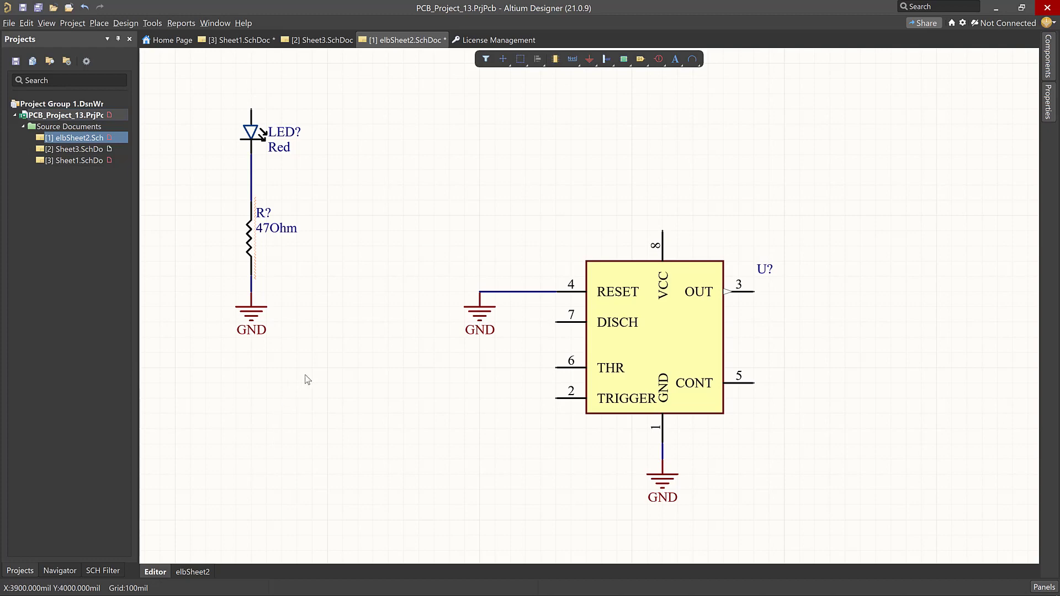
mouse_move(329, 252)
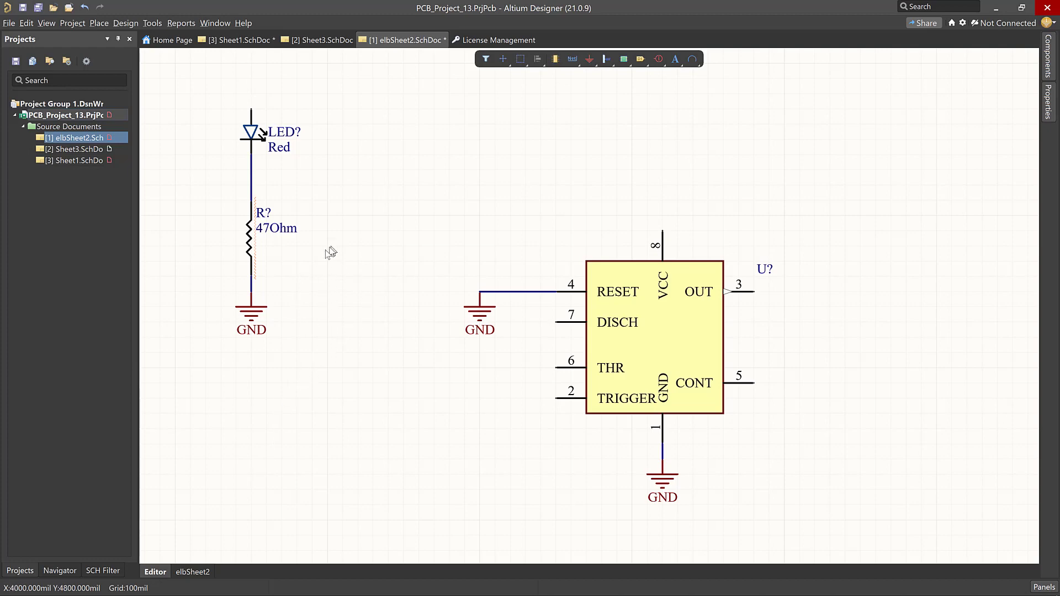
mouse_move(253, 295)
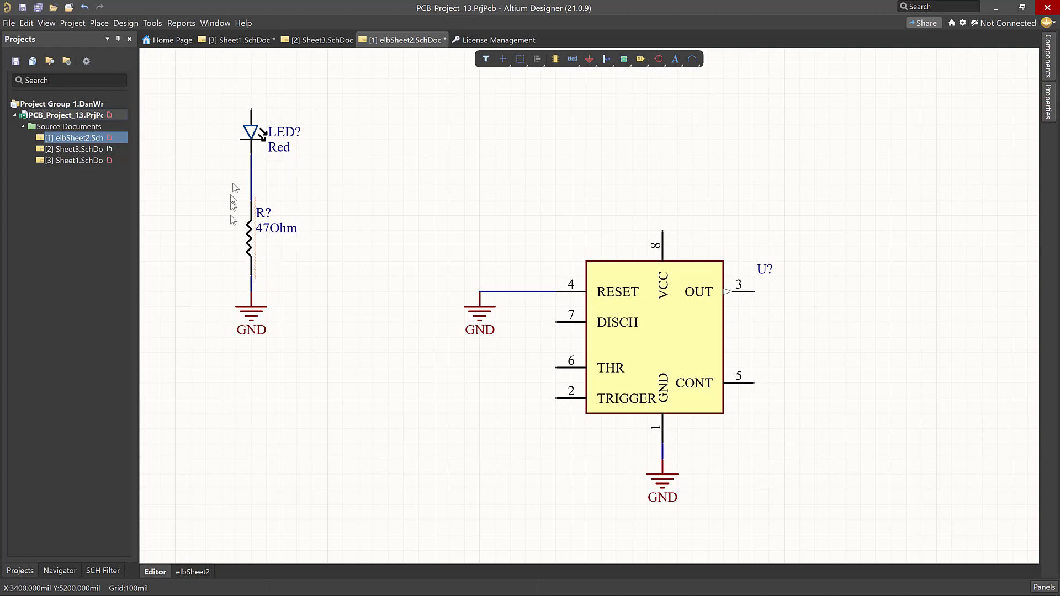
mouse_move(250, 261)
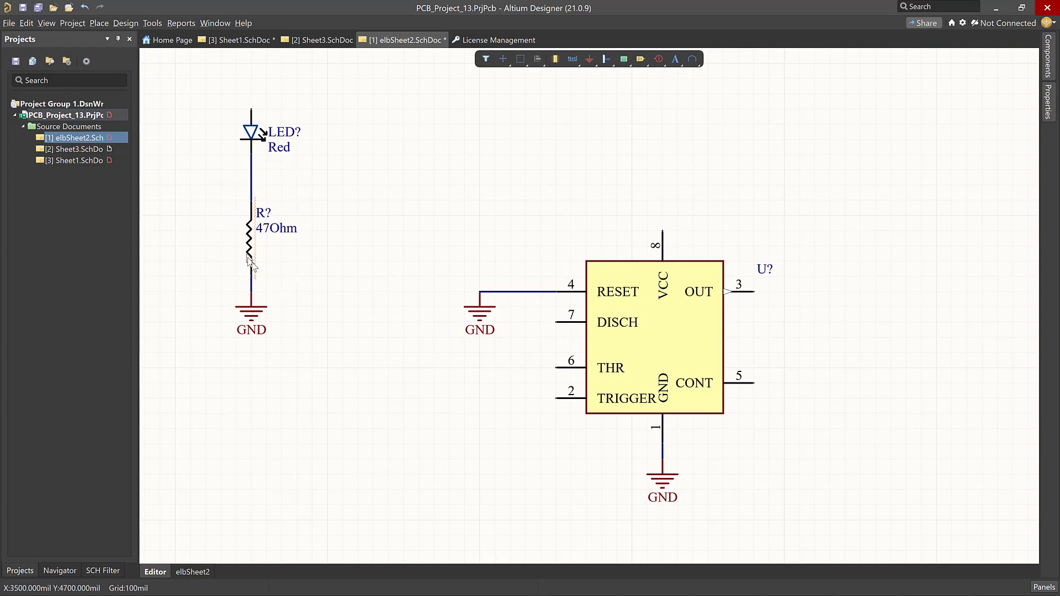
mouse_move(266, 290)
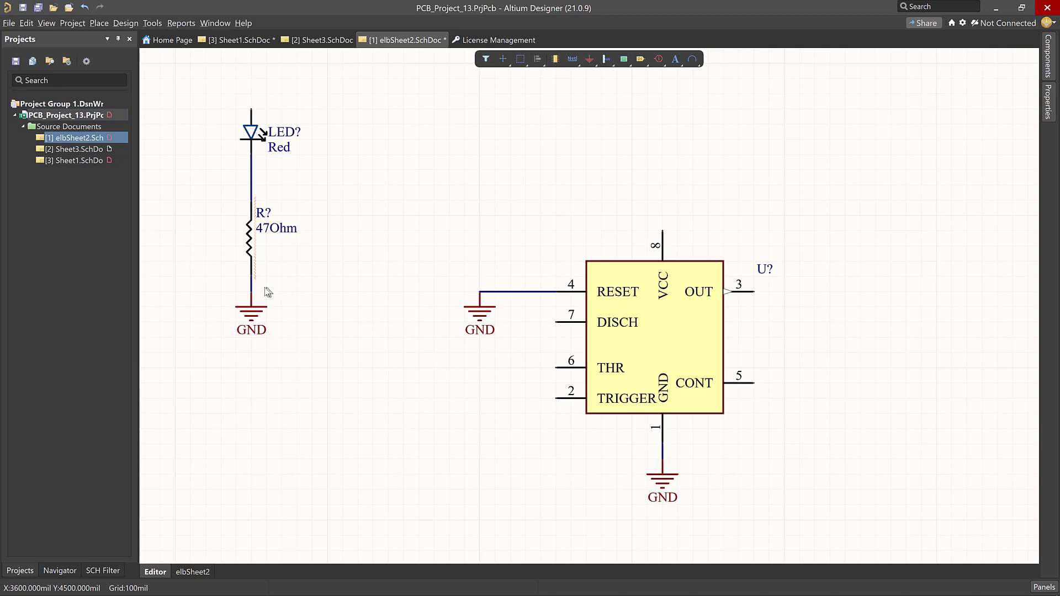
mouse_move(244, 285)
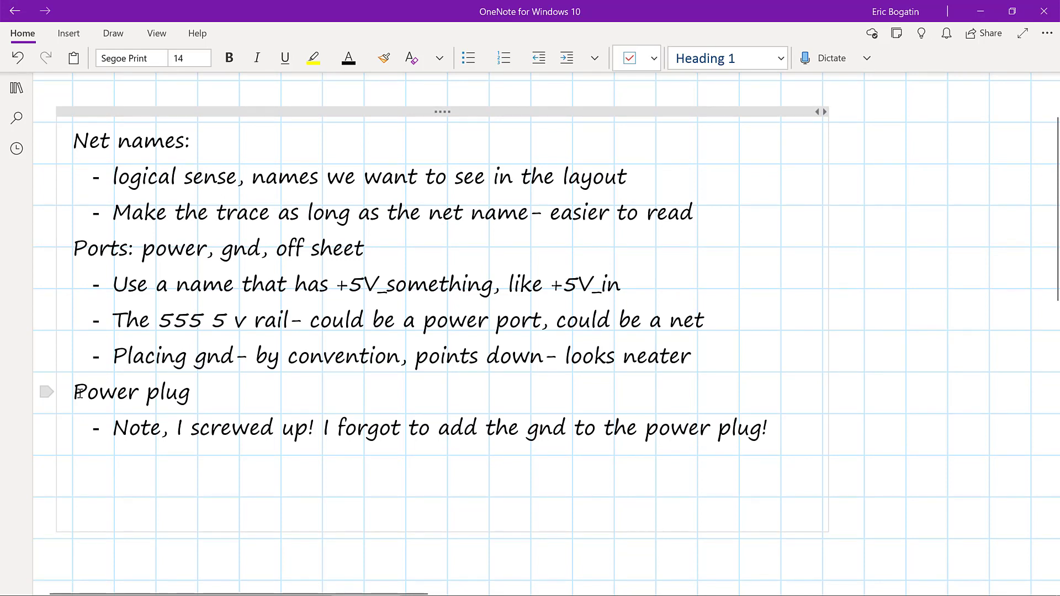
Start a new line in OneNote below the power plug note
click(198, 393)
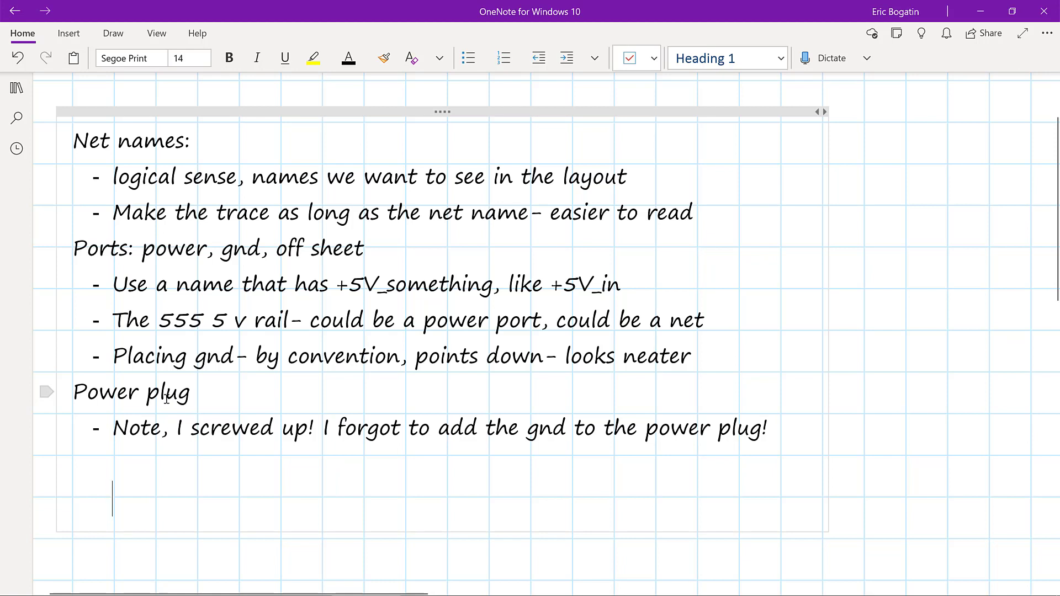
mouse_move(113, 392)
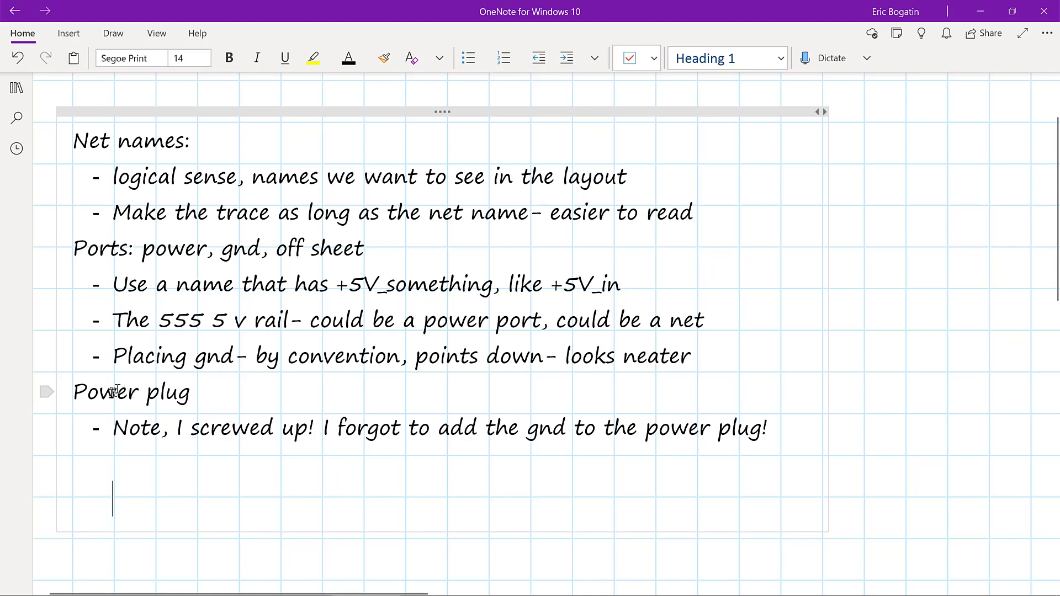
mouse_move(102, 416)
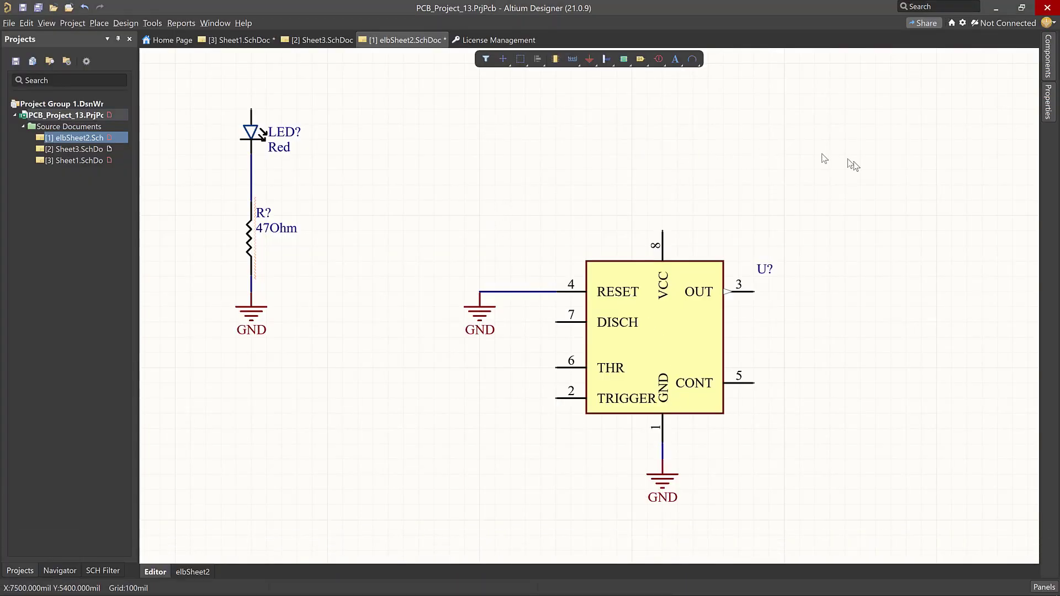
Place P_Power Jack from the ECEN5730Lib_Manual_2020_12_AR library above the LED
click(1047, 50)
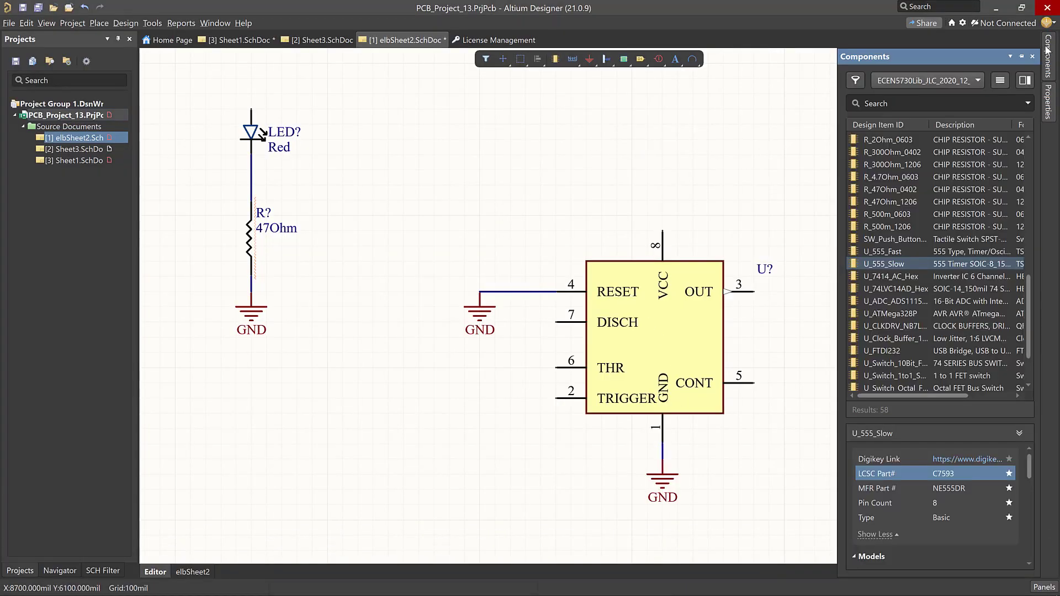
mouse_move(944, 88)
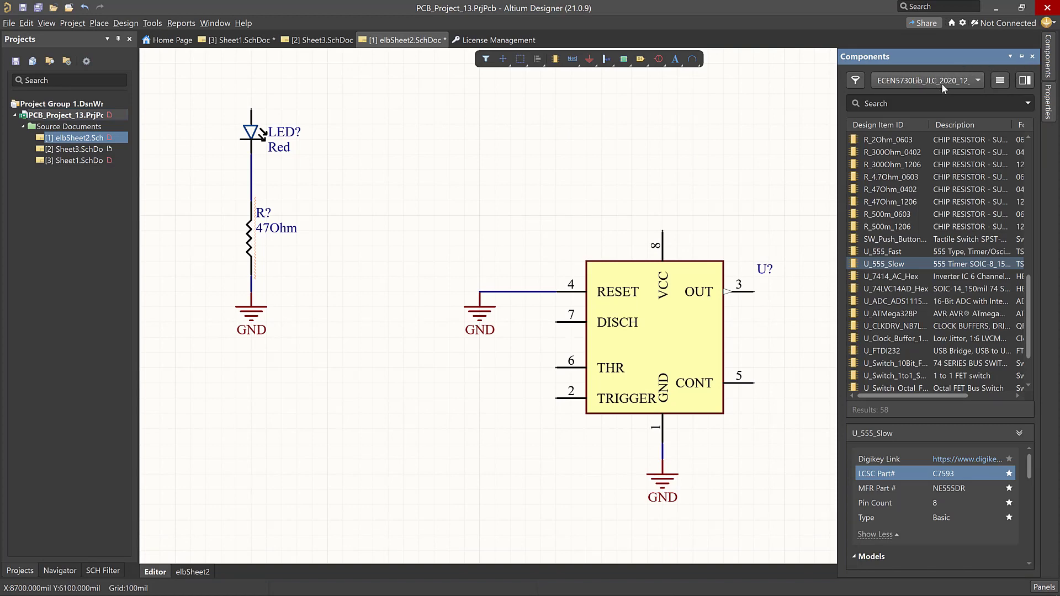
mouse_move(930, 87)
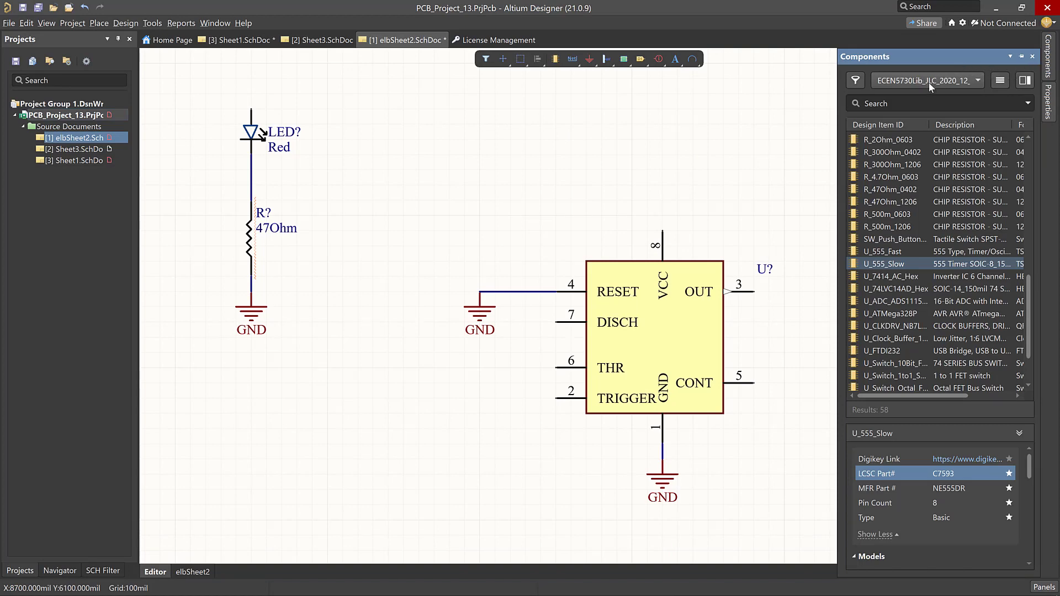
click(978, 80)
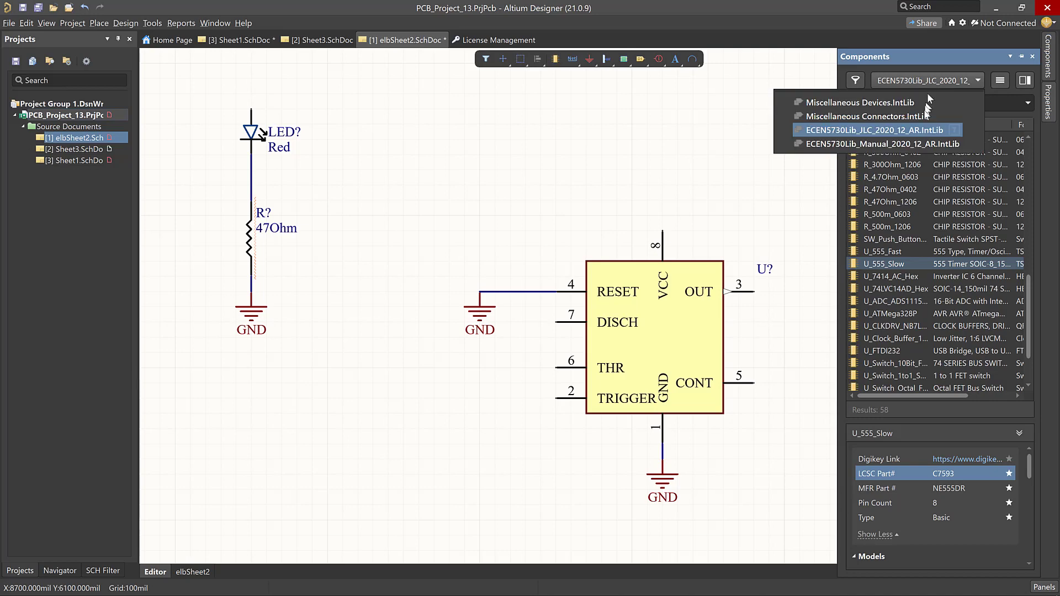
click(880, 143)
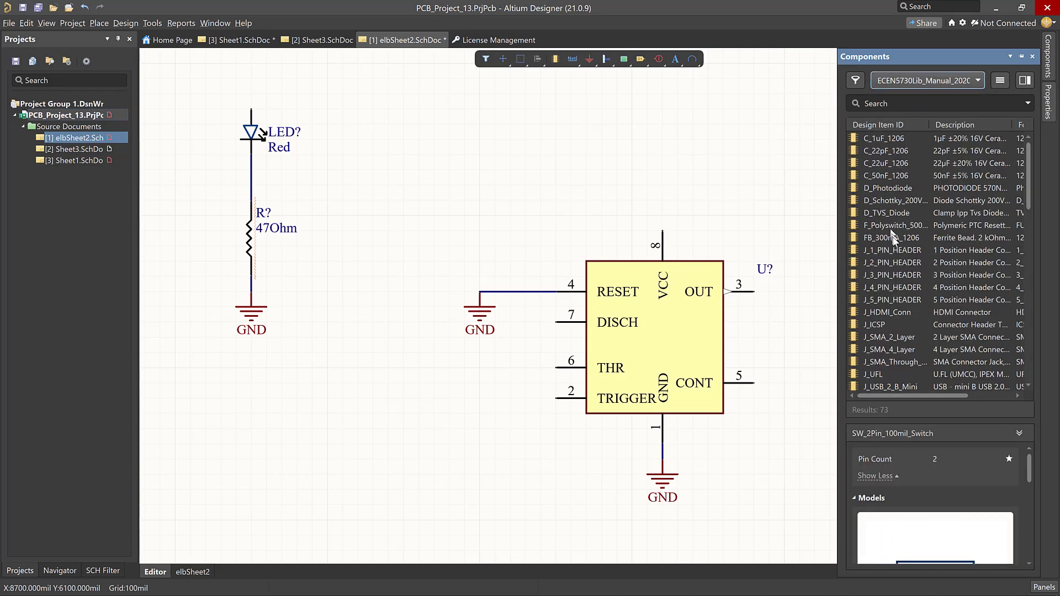
scroll(down, 3)
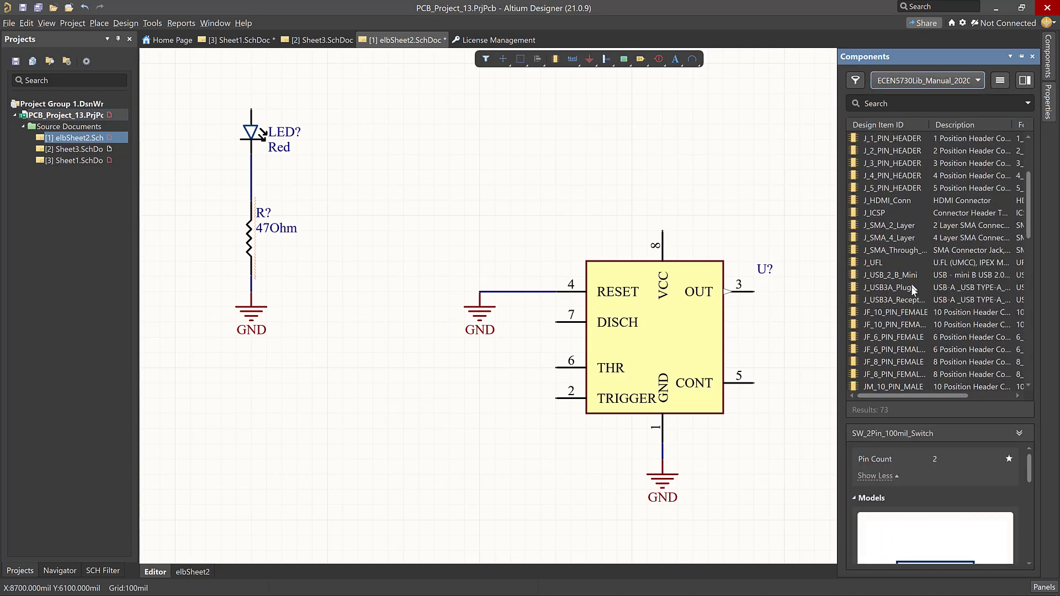
scroll(down, 3)
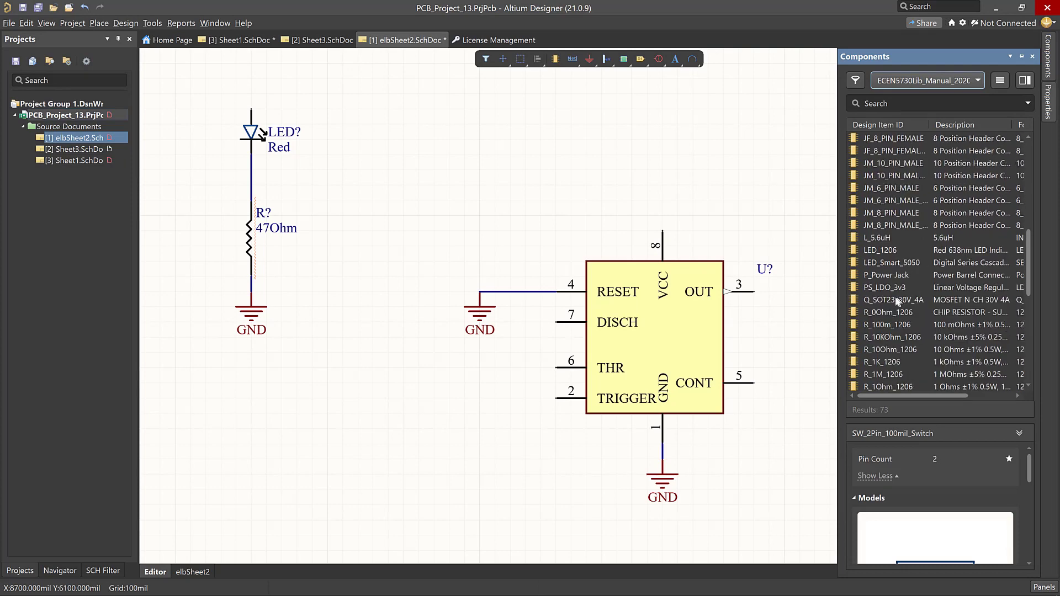
click(886, 275)
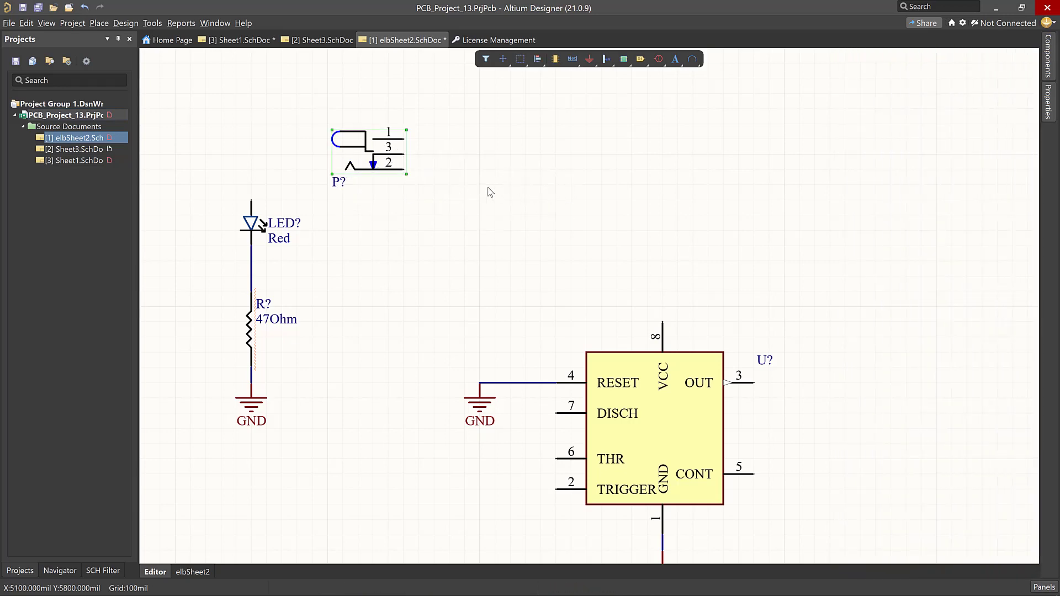
mouse_move(465, 125)
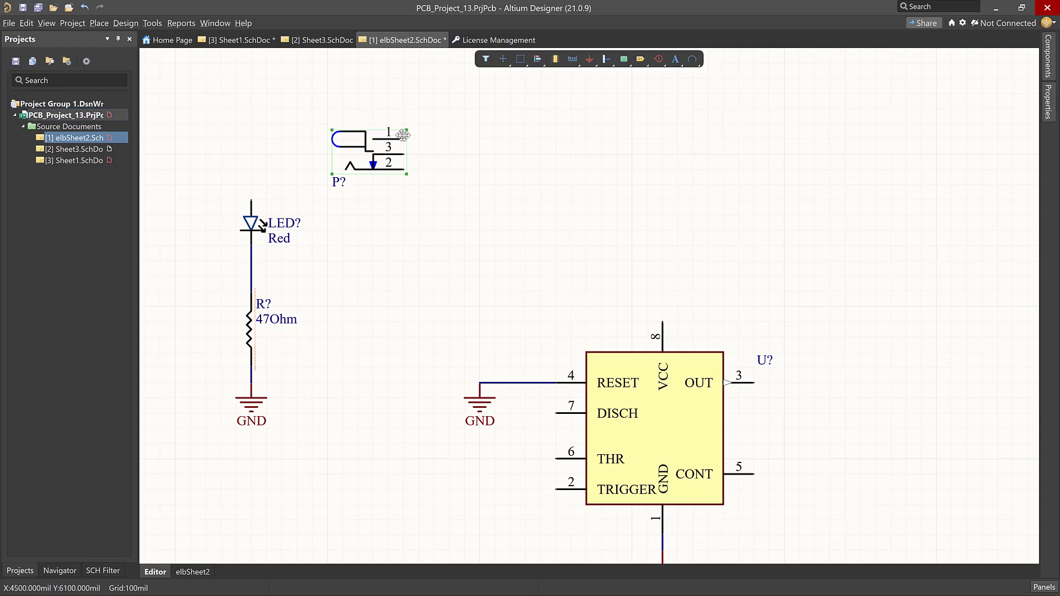
mouse_move(406, 141)
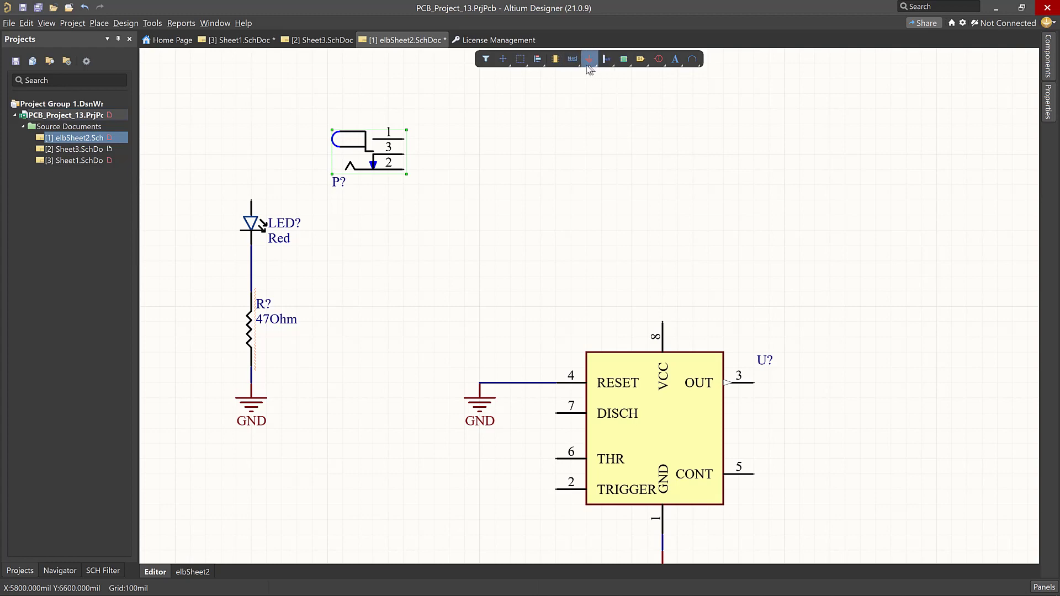
Draw a wire running right from pin 1 of power jack P?
click(588, 58)
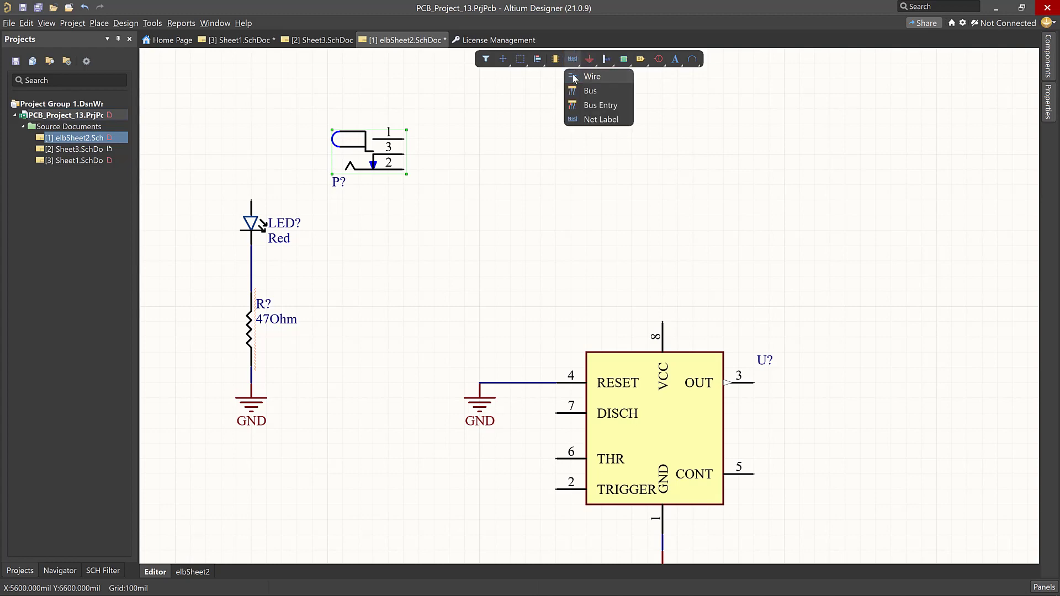
click(592, 77)
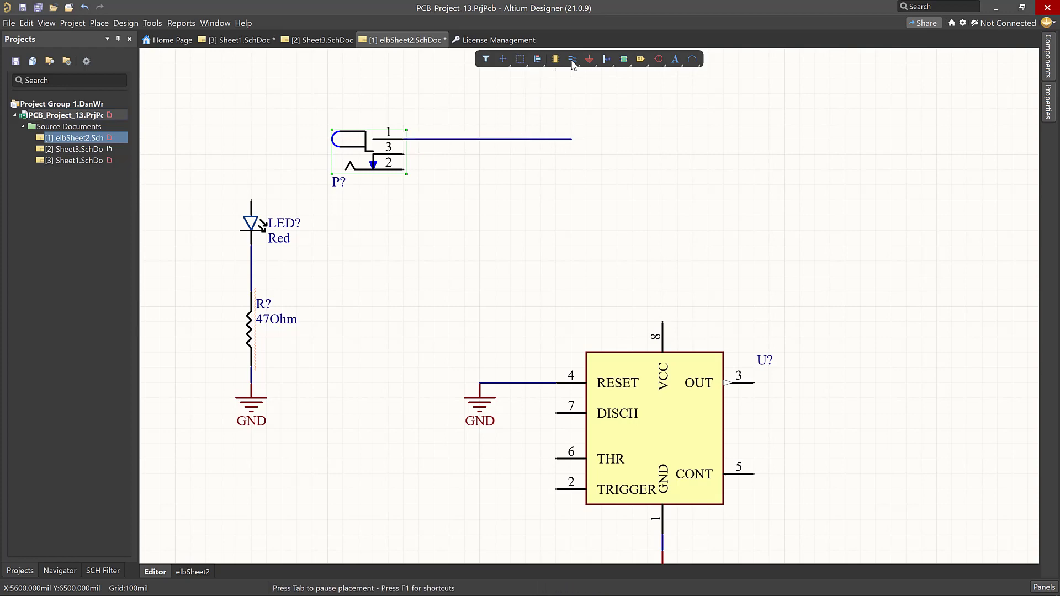
click(572, 59)
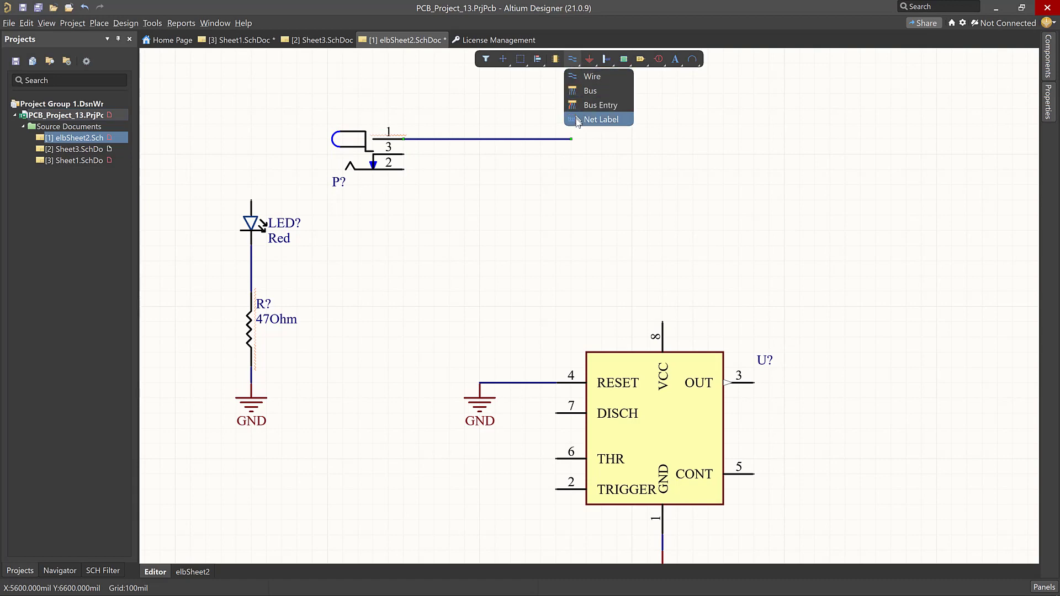
Place a net label on the jack's pin 1 wire named +5V_in
click(601, 119)
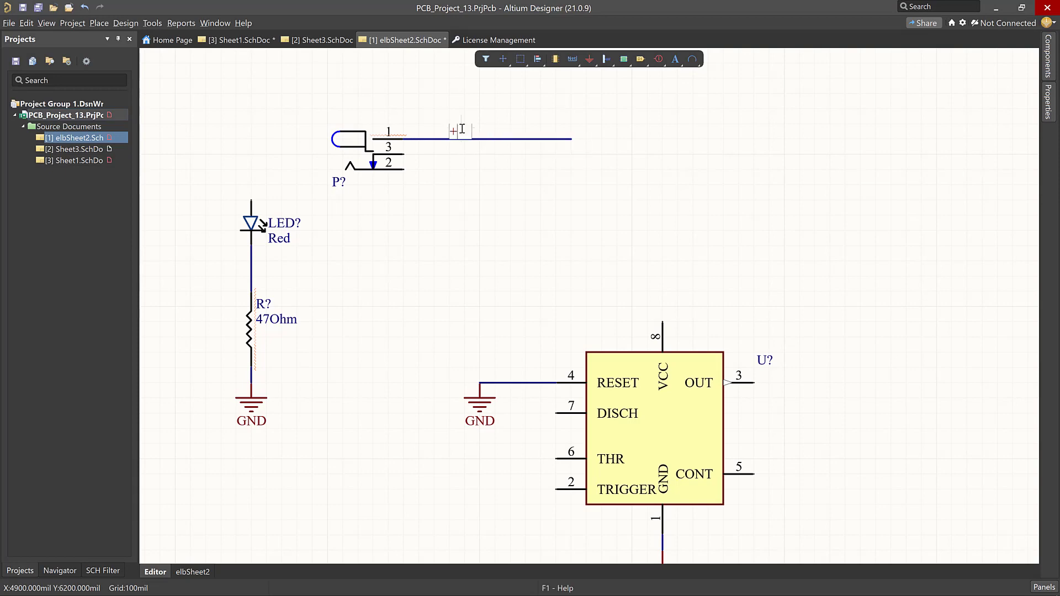
text(V_in)
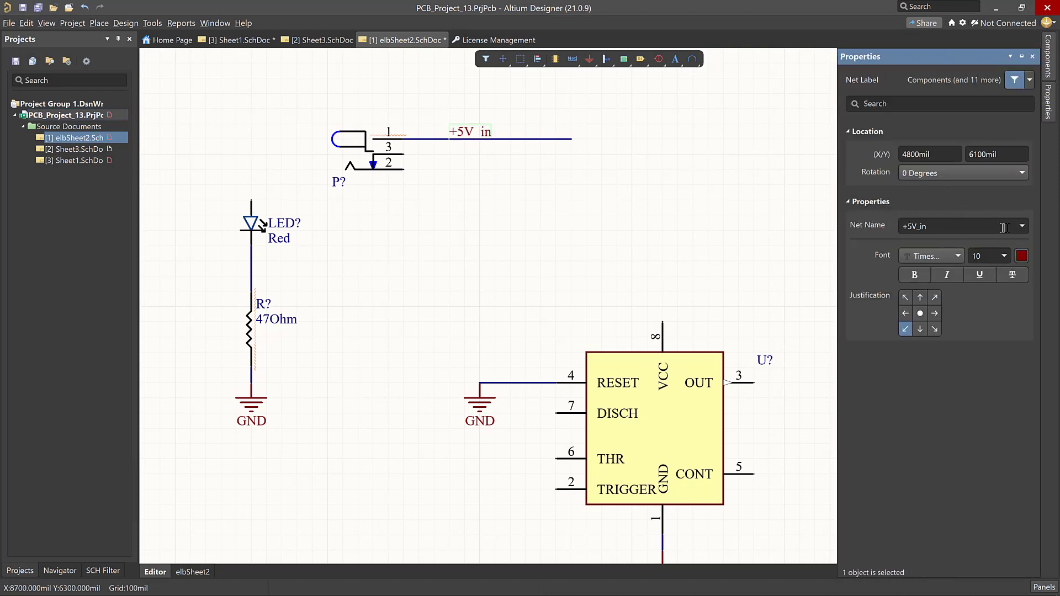
click(1022, 226)
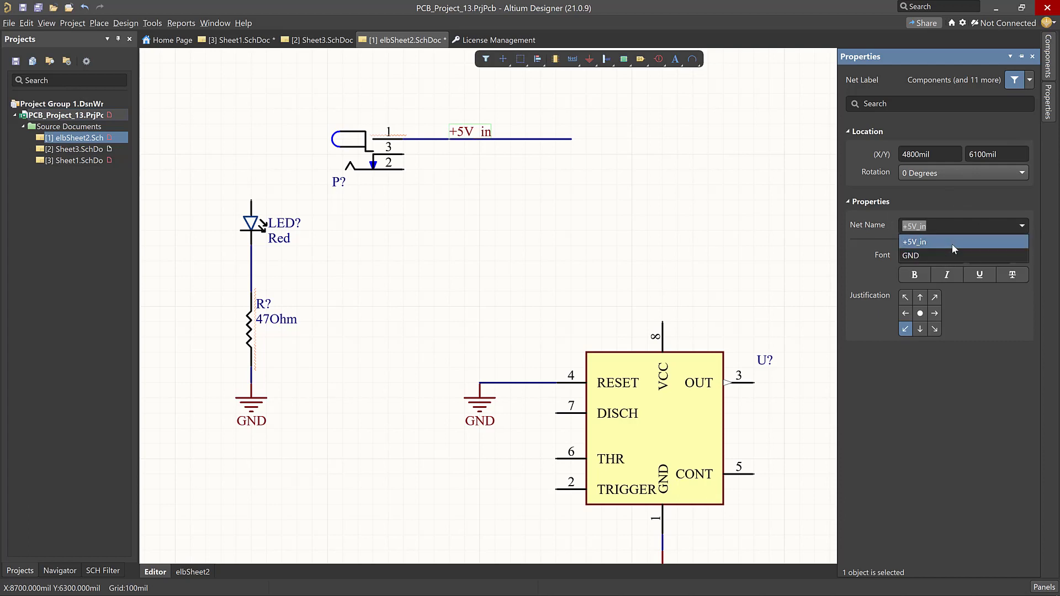
click(913, 242)
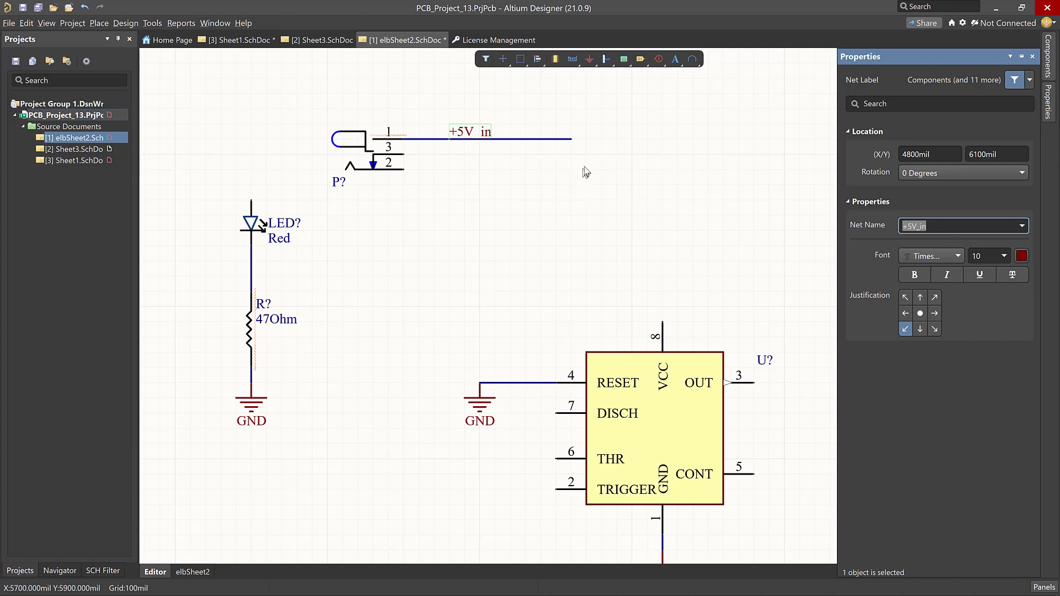
mouse_move(358, 168)
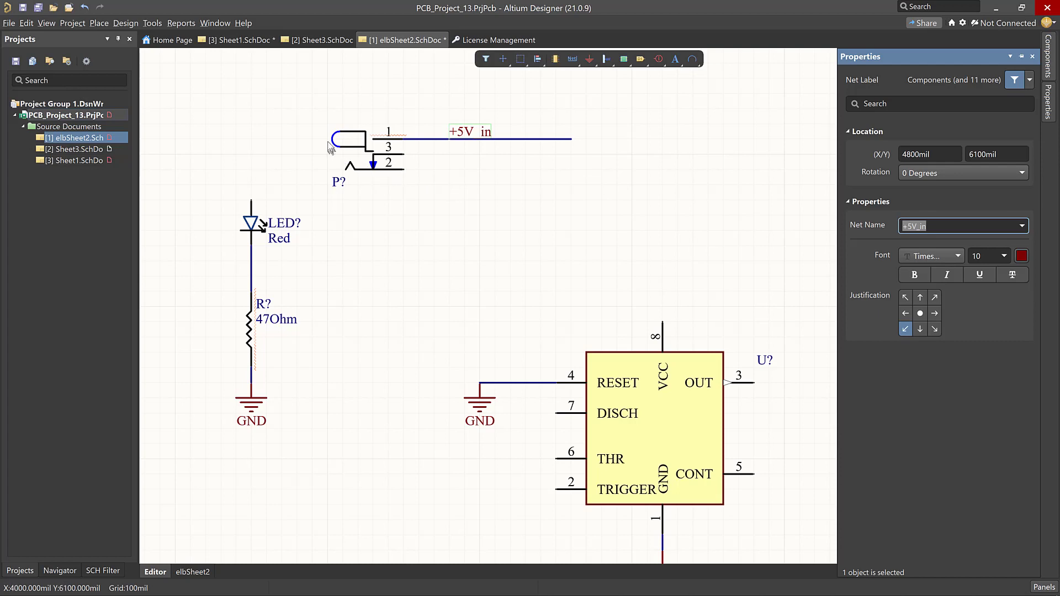
mouse_move(334, 167)
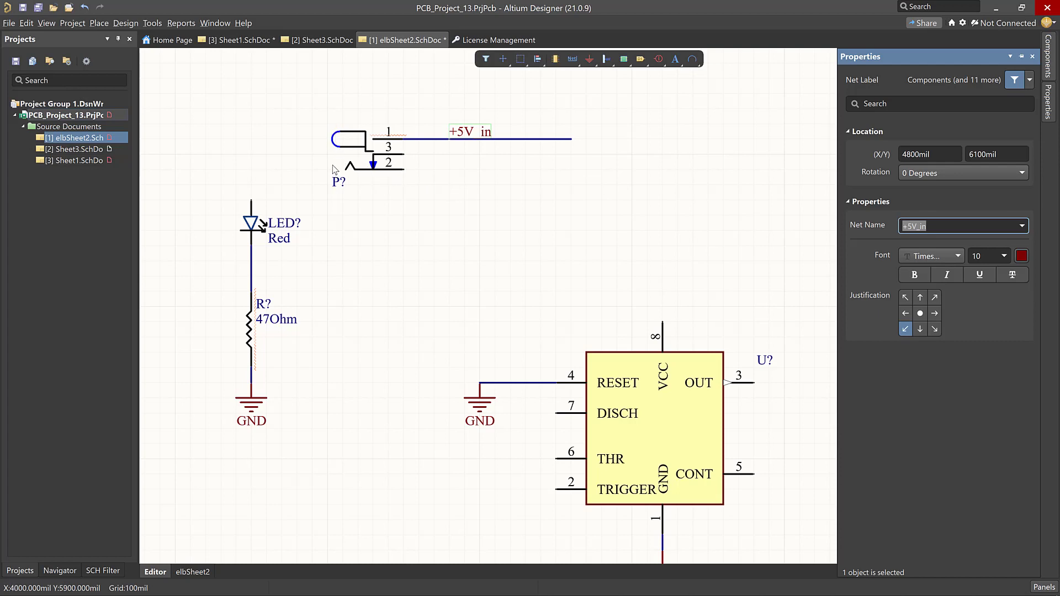
mouse_move(281, 148)
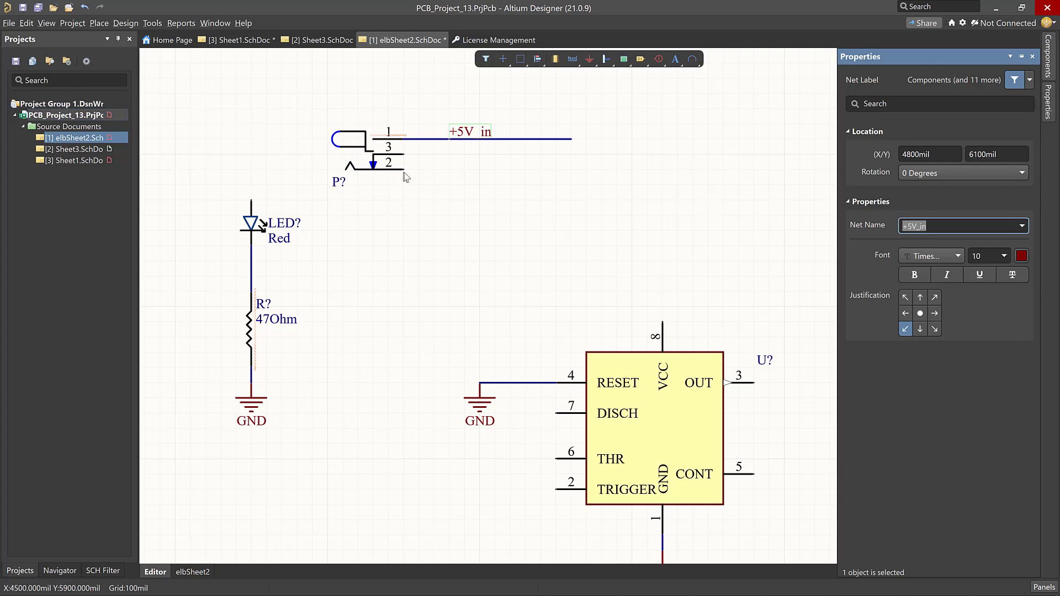
mouse_move(412, 159)
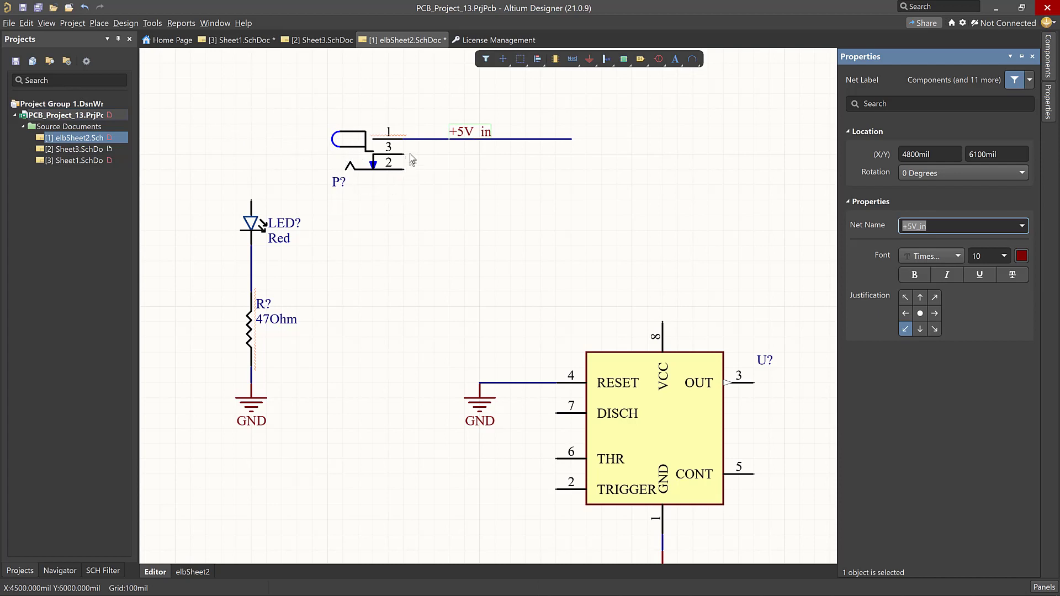
mouse_move(399, 170)
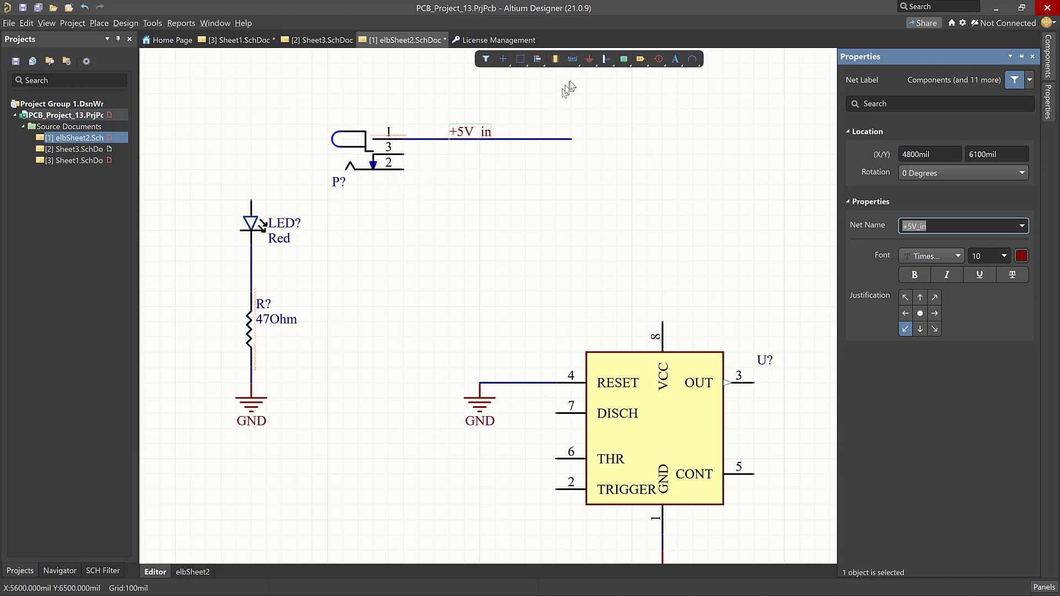
Wire jack pin 3 to pin 2 and drop a GND port below them
click(553, 59)
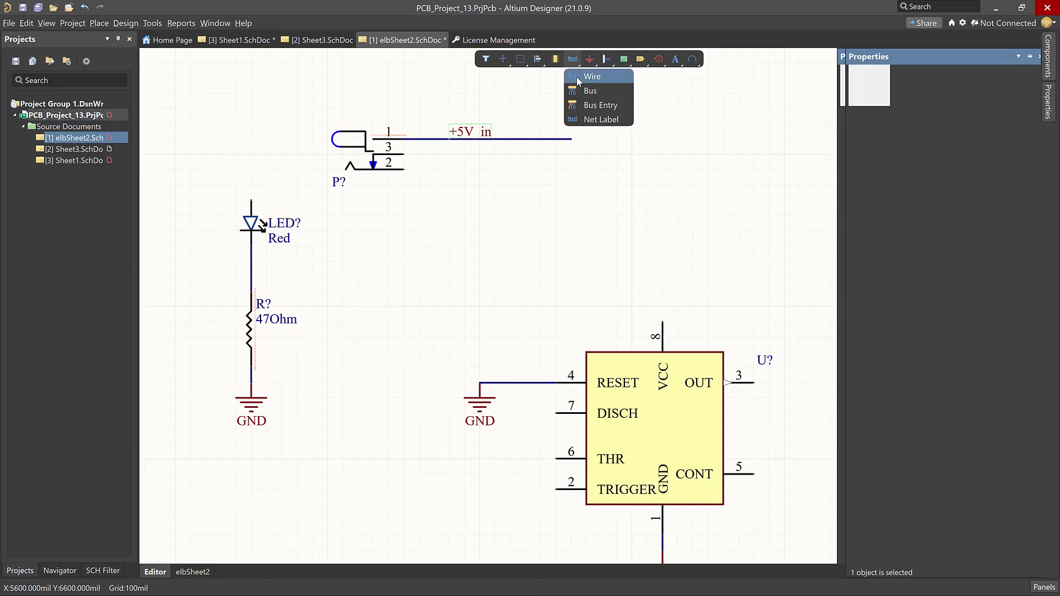
click(592, 76)
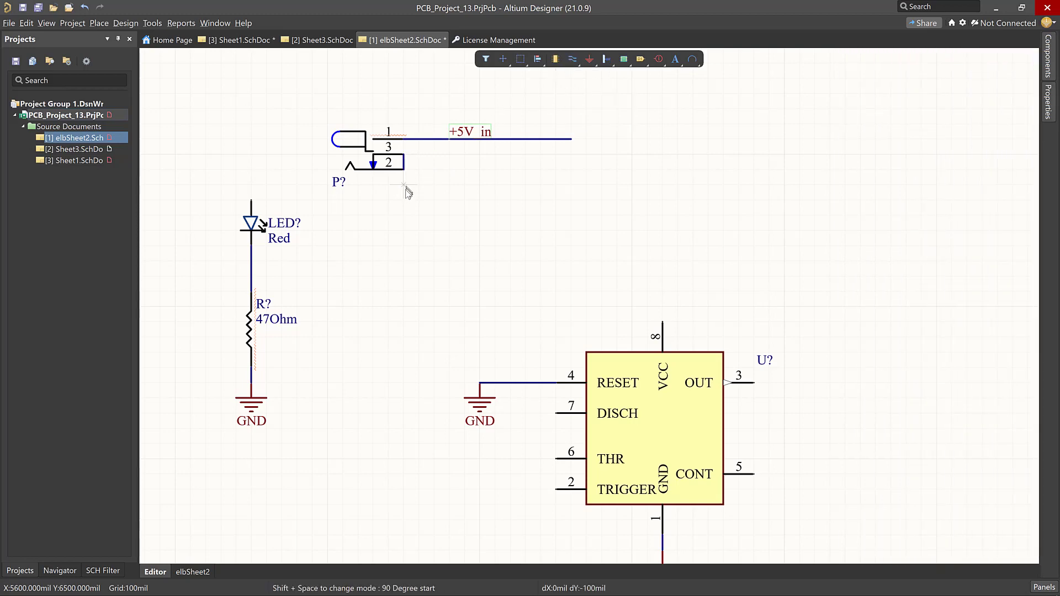
mouse_move(405, 176)
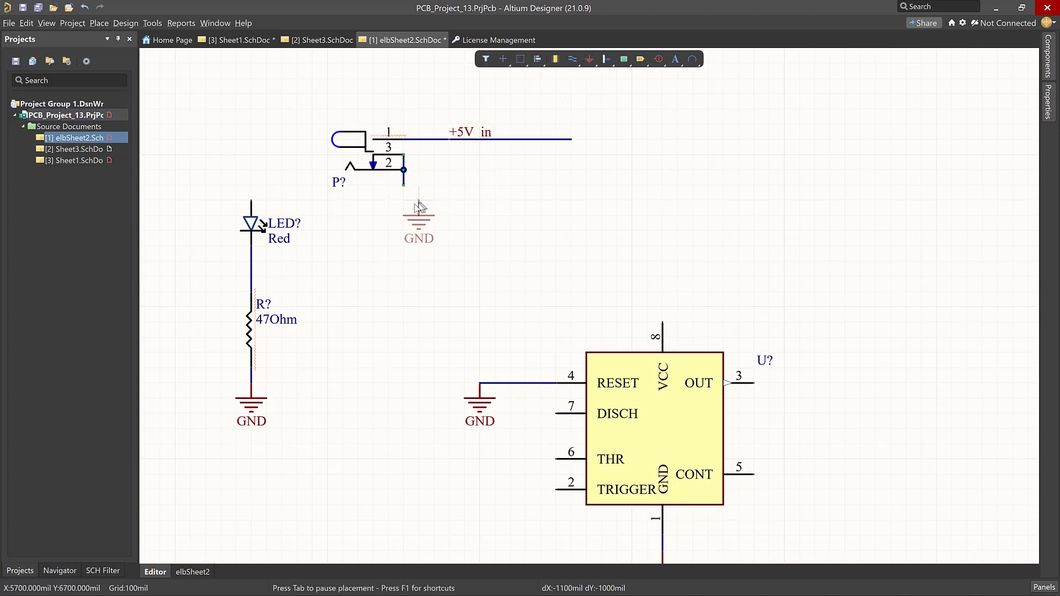
click(404, 182)
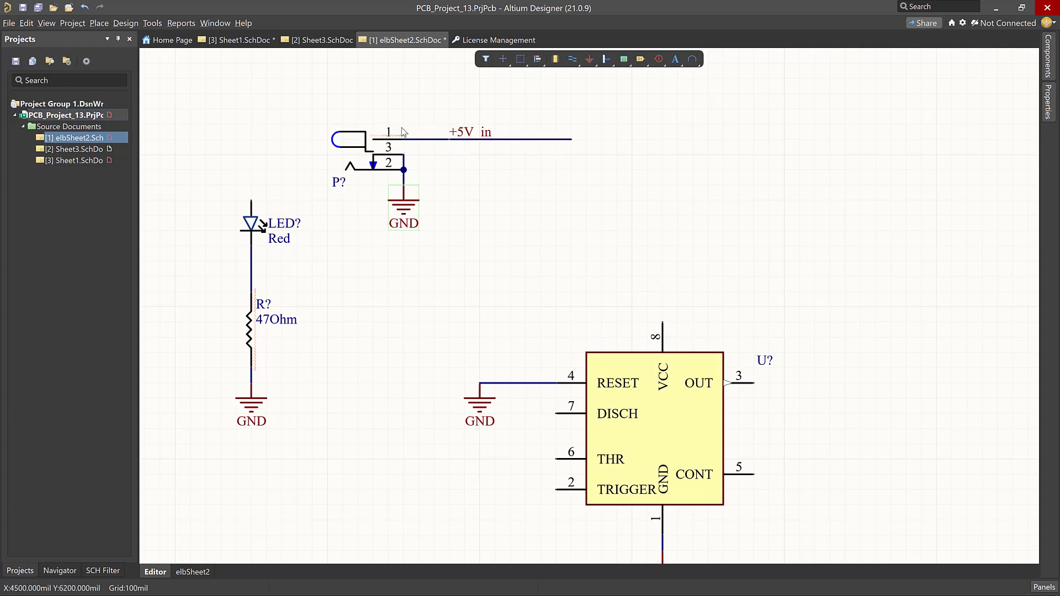
mouse_move(534, 127)
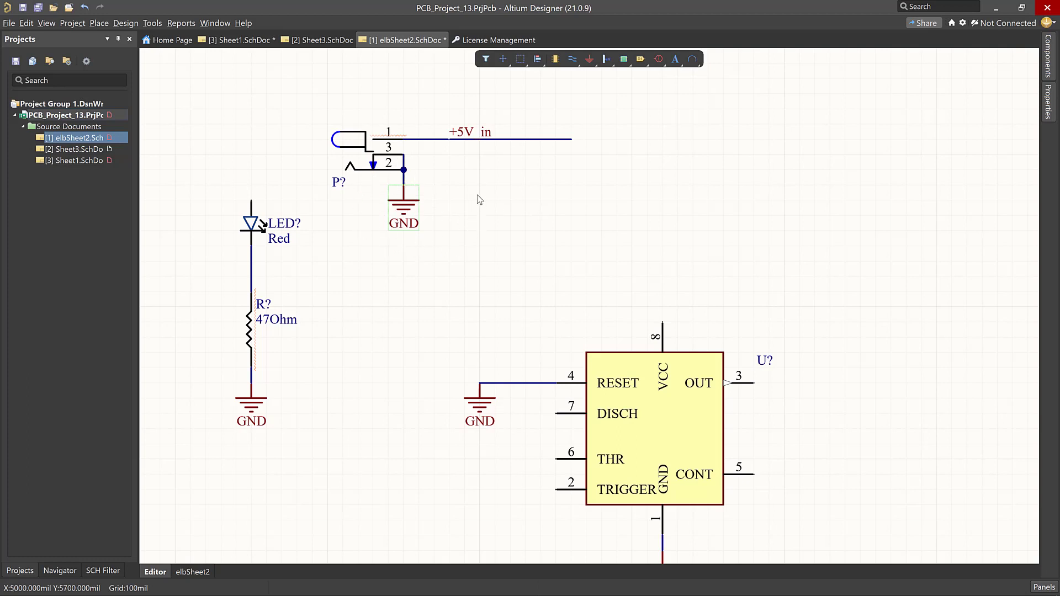
mouse_move(500, 217)
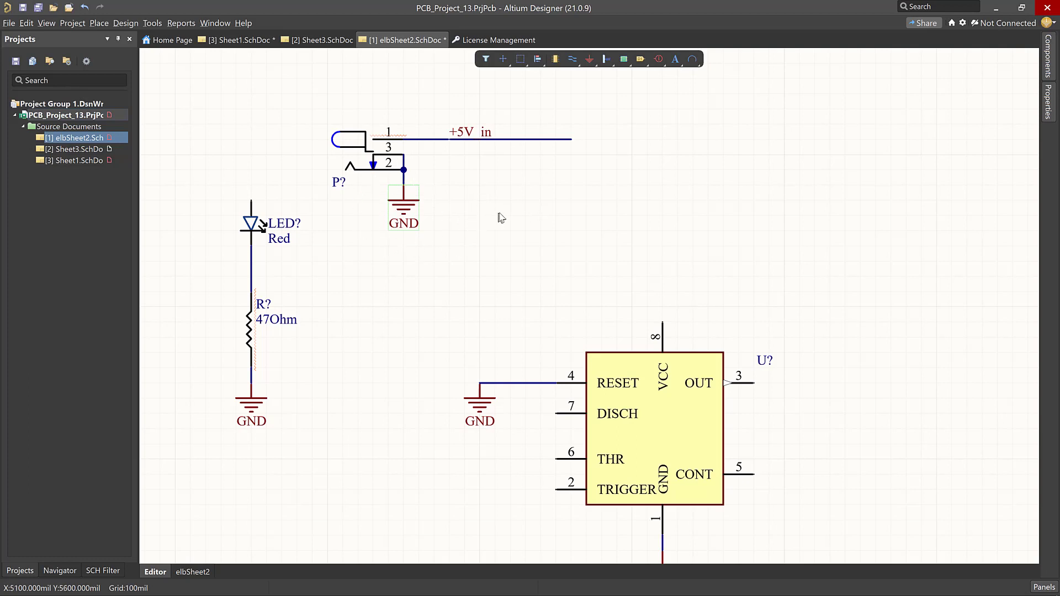
mouse_move(505, 209)
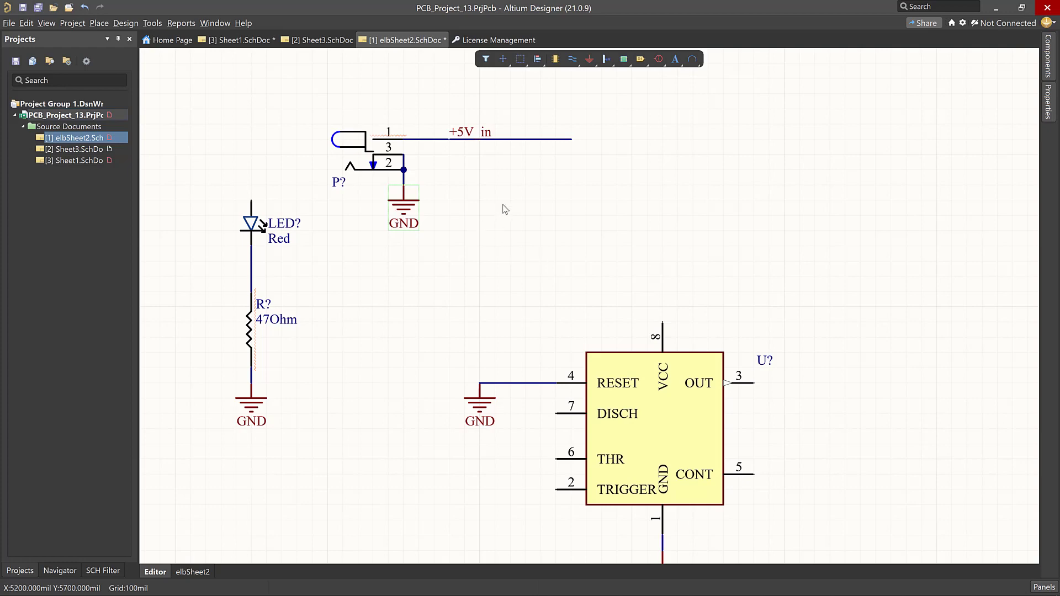
mouse_move(462, 207)
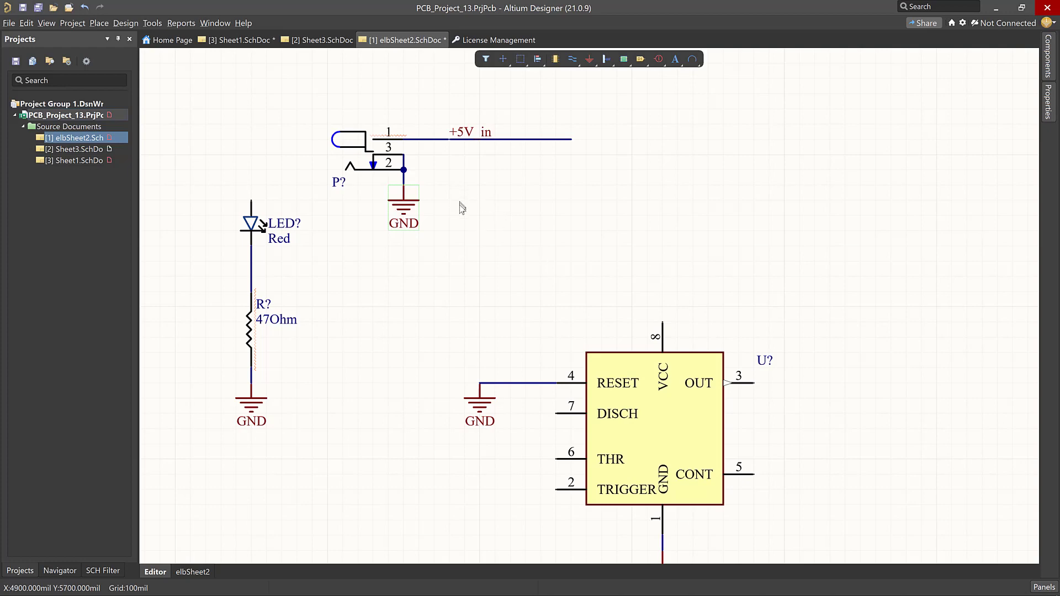
mouse_move(553, 233)
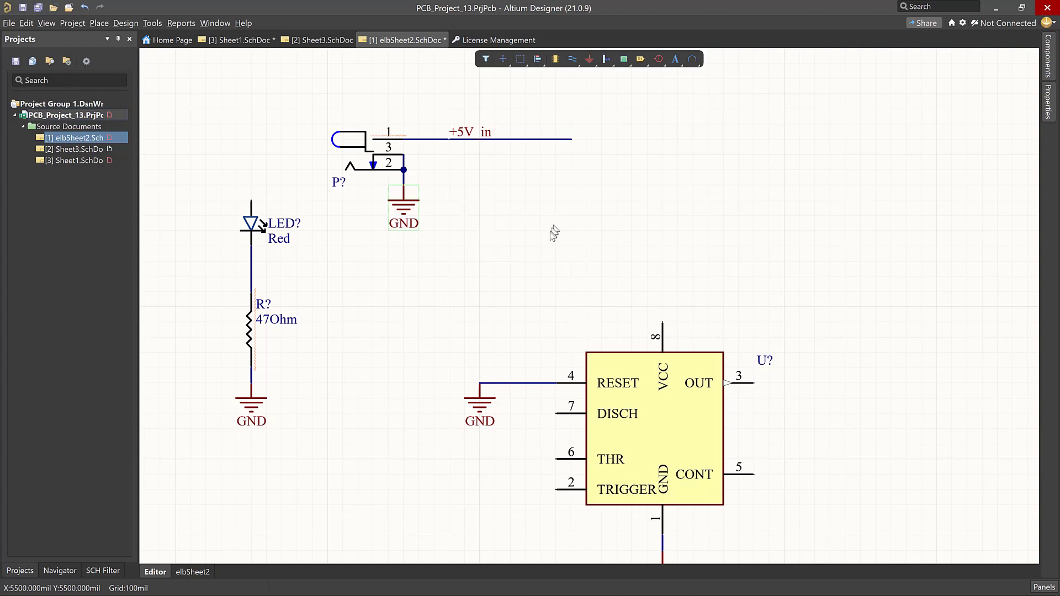
mouse_move(479, 231)
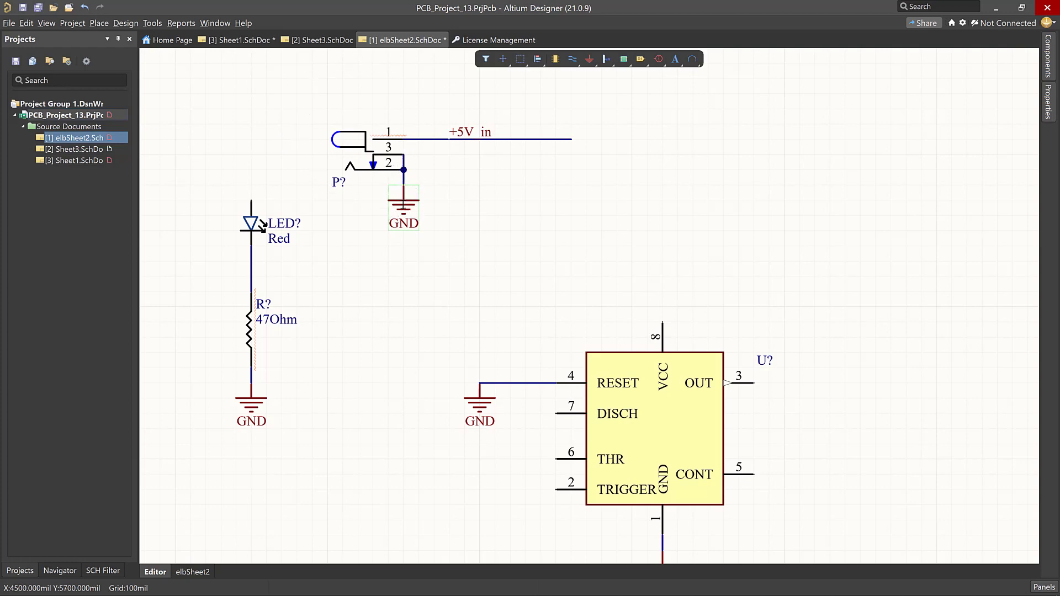
mouse_move(565, 228)
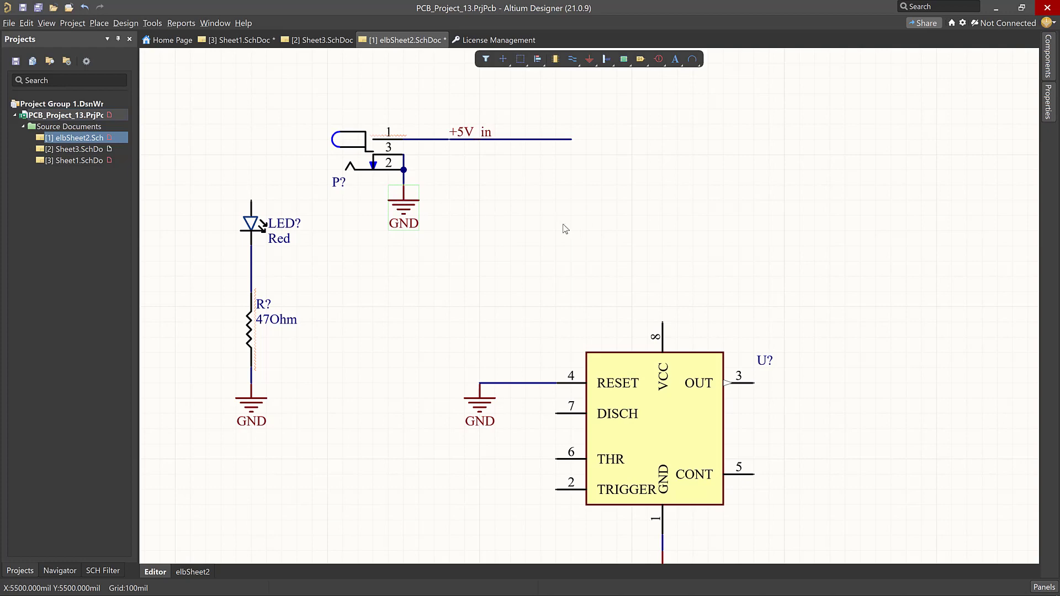
mouse_move(589, 235)
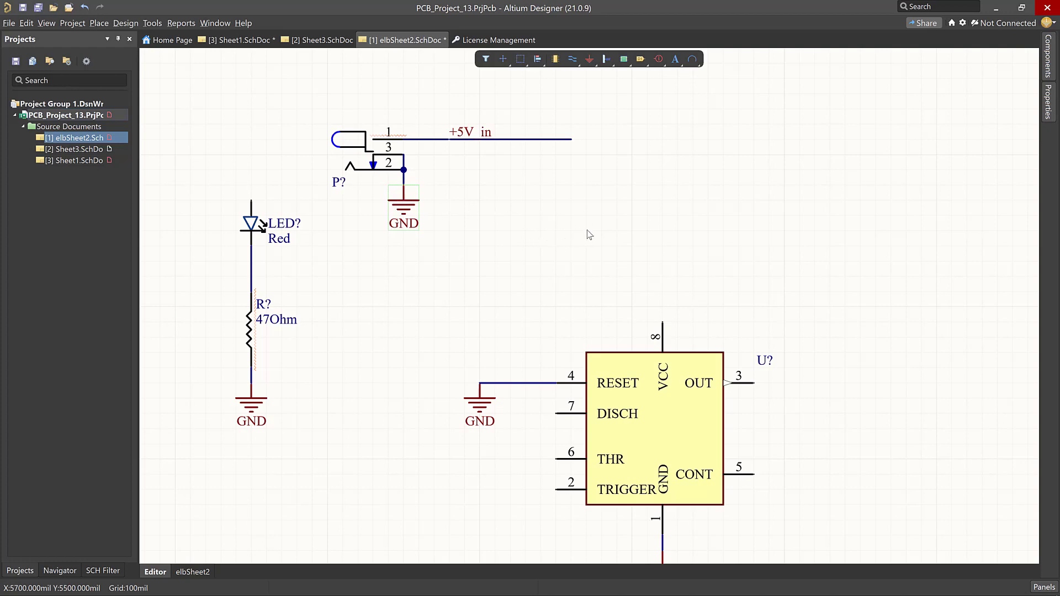